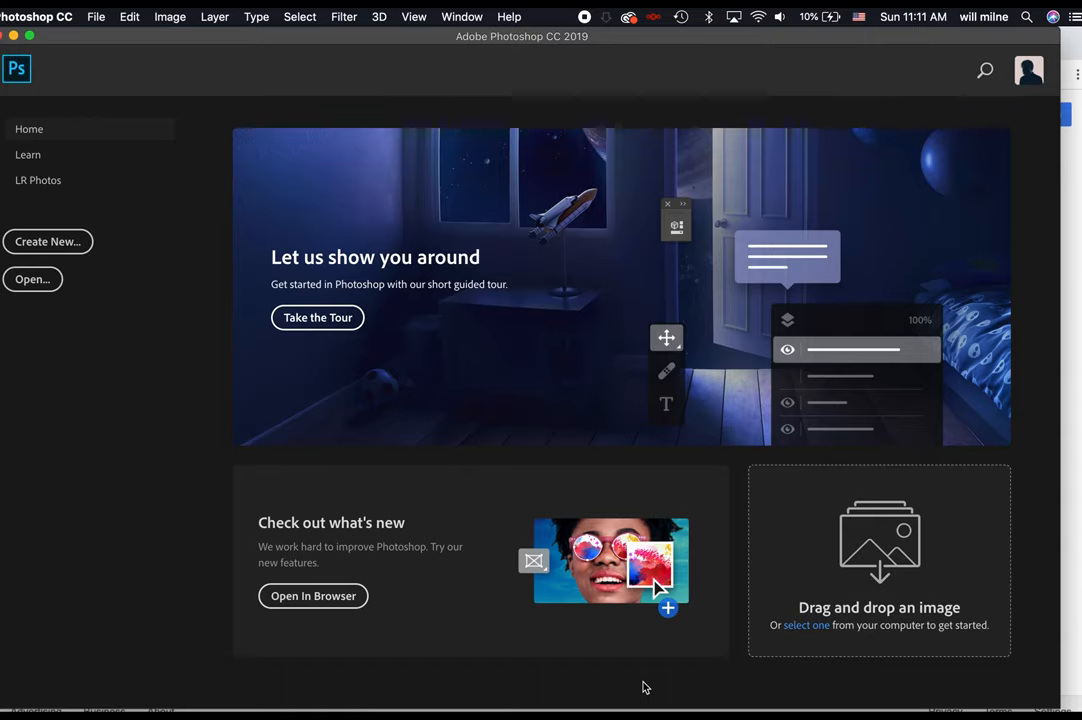
mouse_move(392, 316)
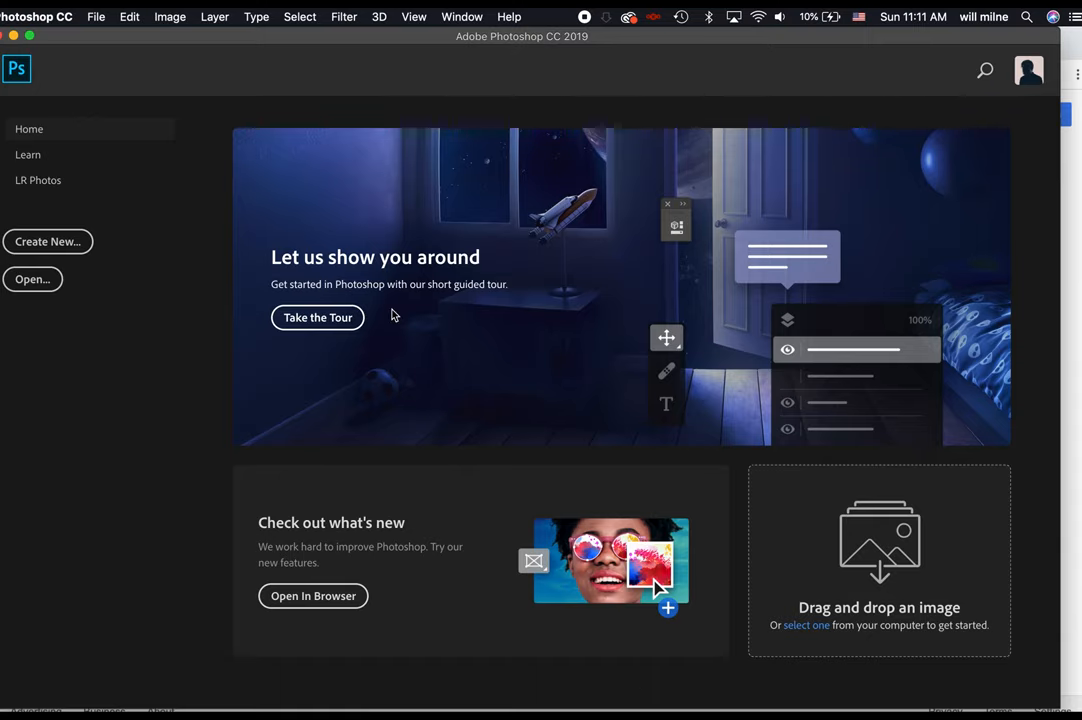
Step: Create a new blank 2000 × 2000 pixel document from the Art & Illustration presets
click(48, 240)
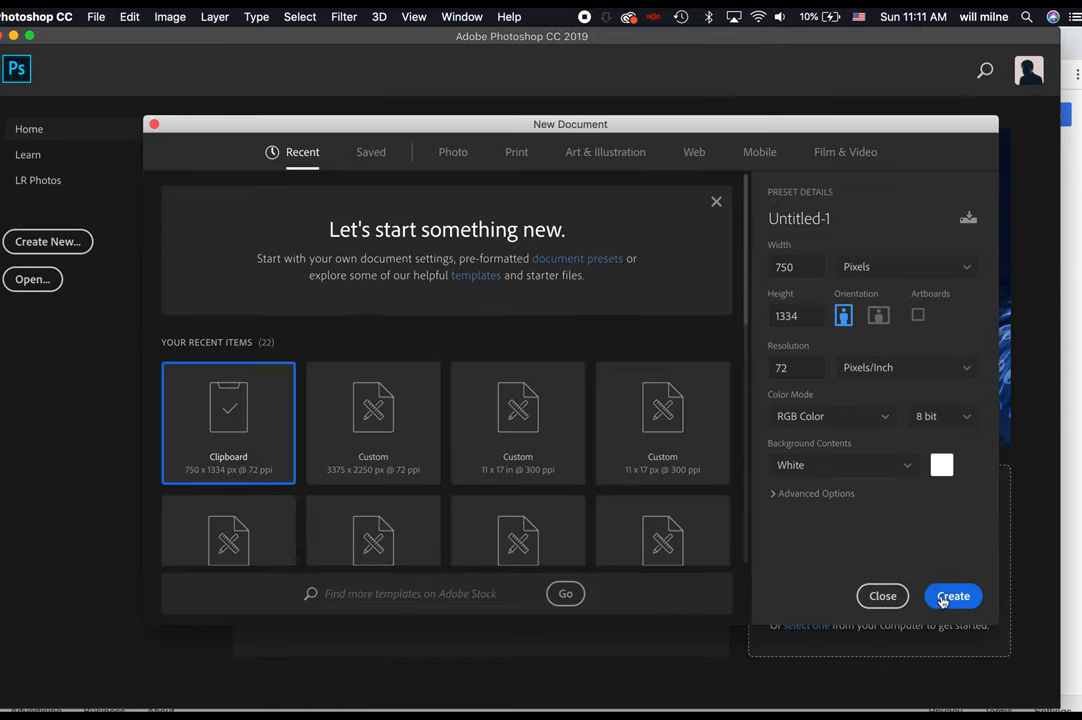
mouse_move(596, 164)
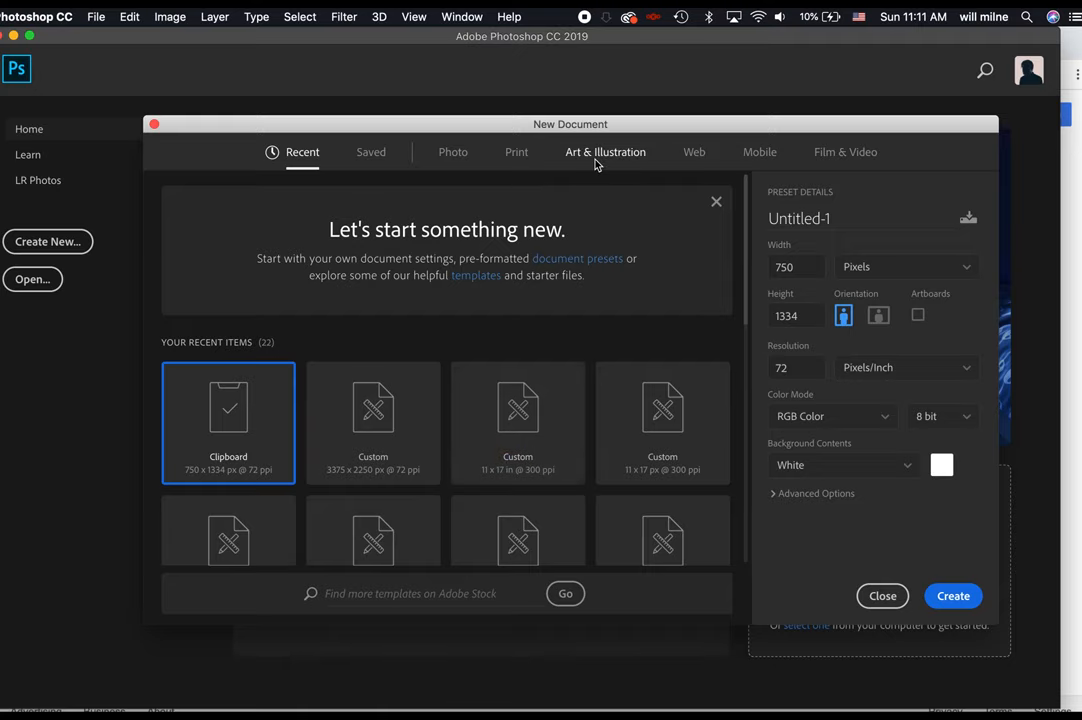
click(604, 152)
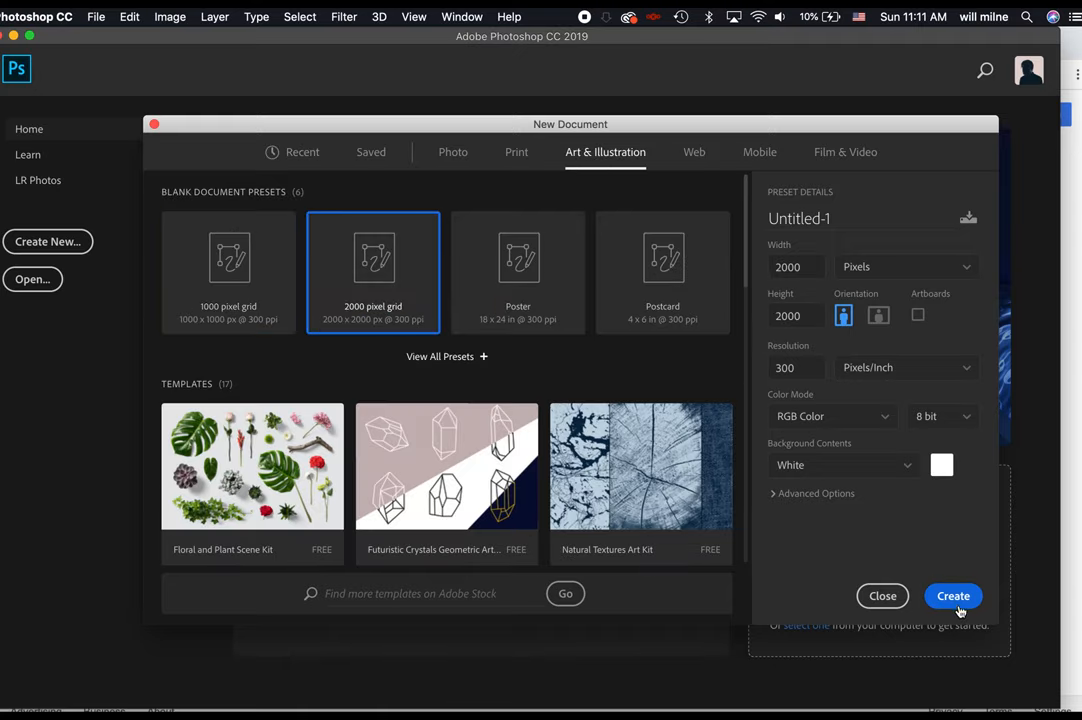
click(952, 596)
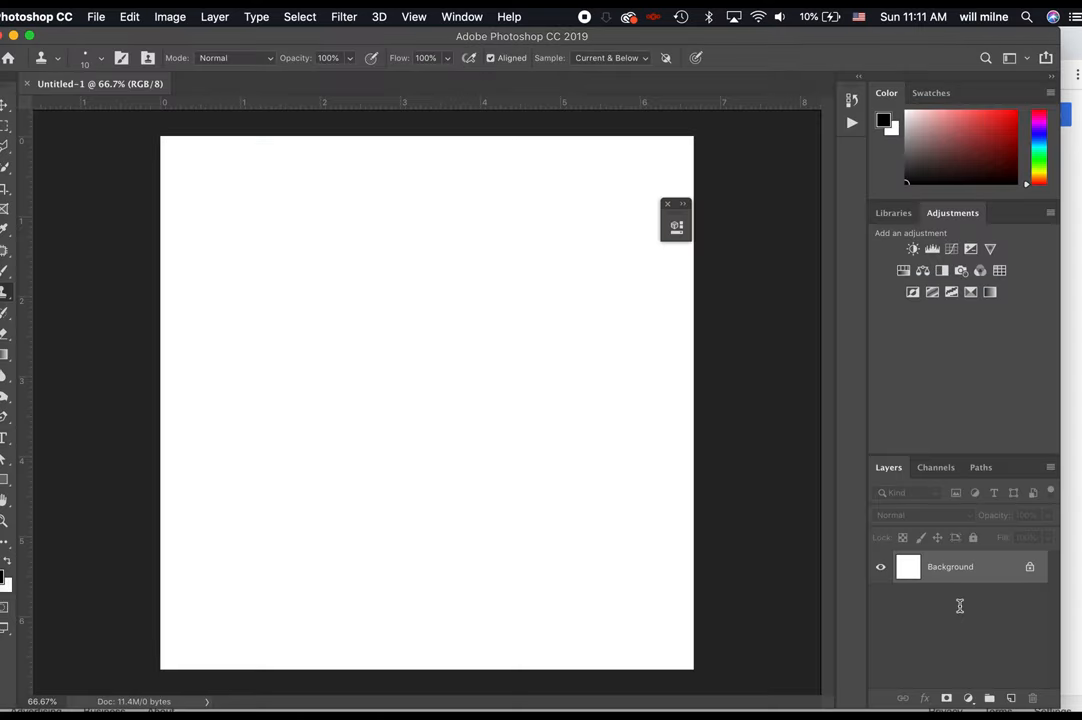
Step: Draw a circle near the lower-left of the canvas and fill it with magenta
click(668, 204)
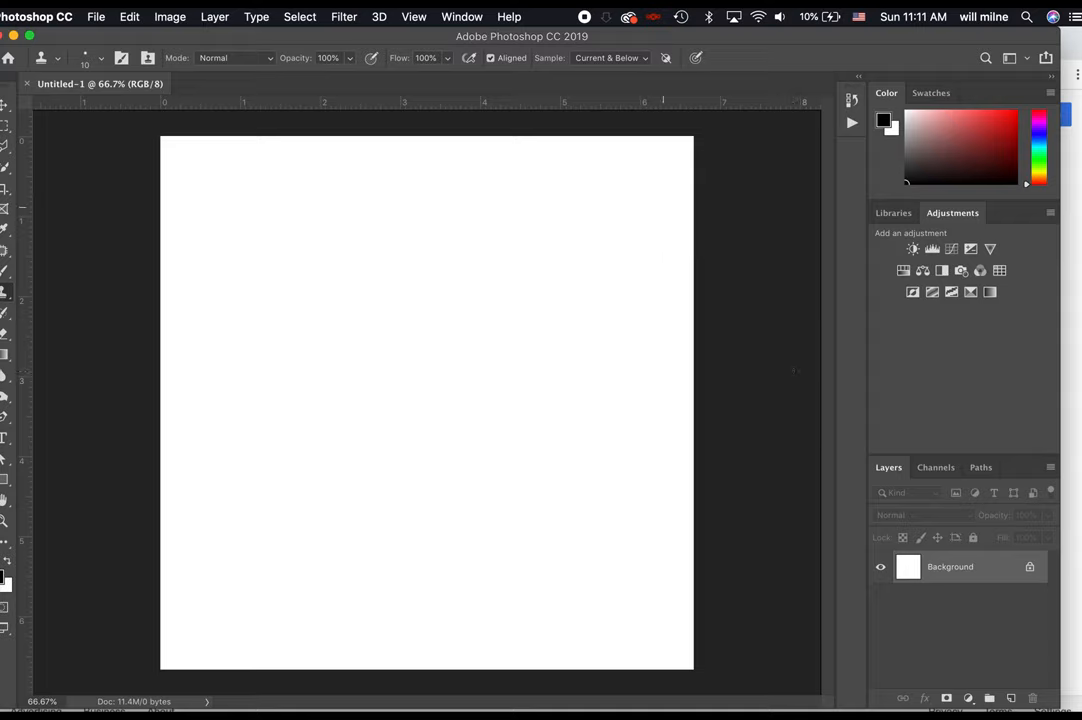
mouse_move(24, 158)
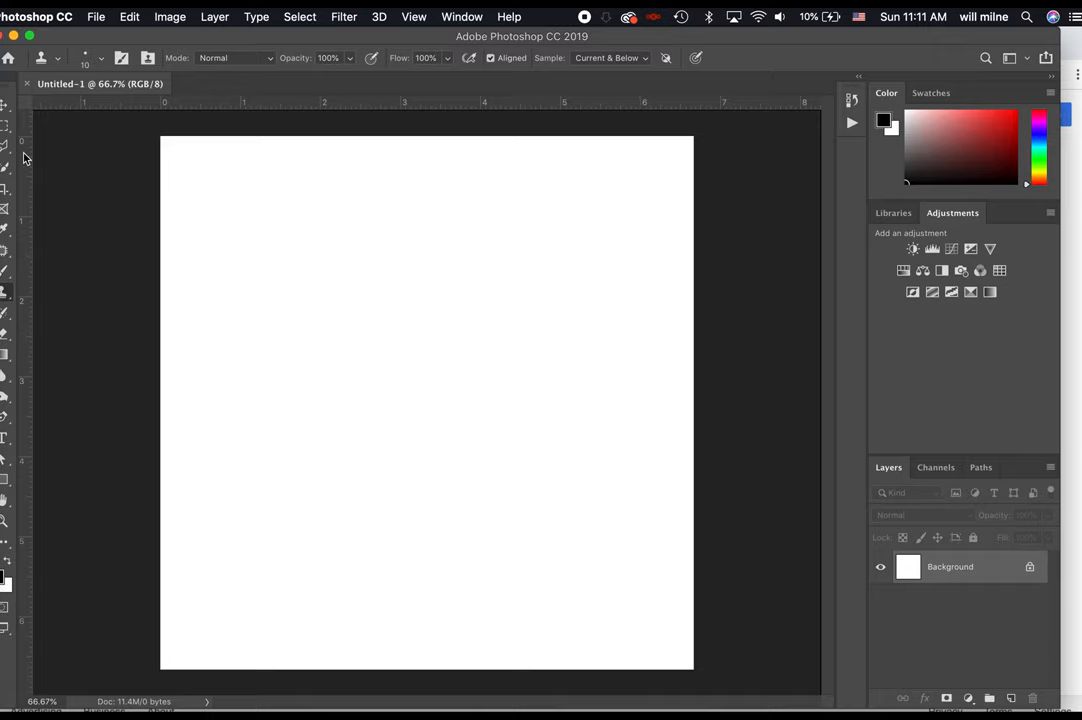
mouse_move(8, 486)
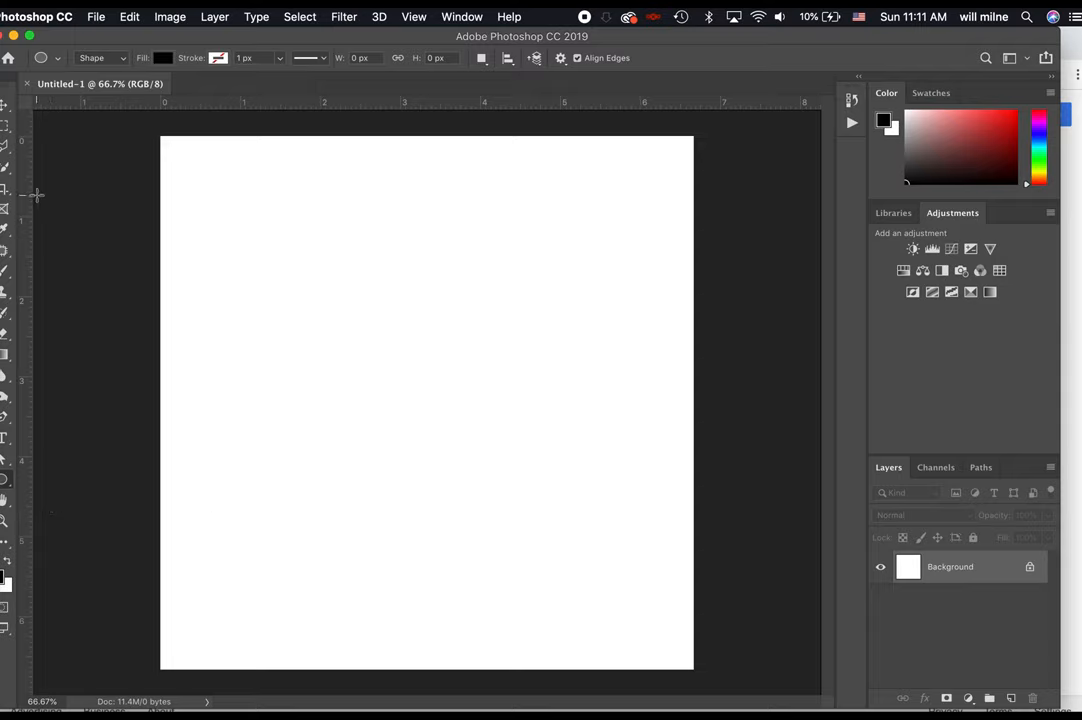
drag(204, 510, 336, 644)
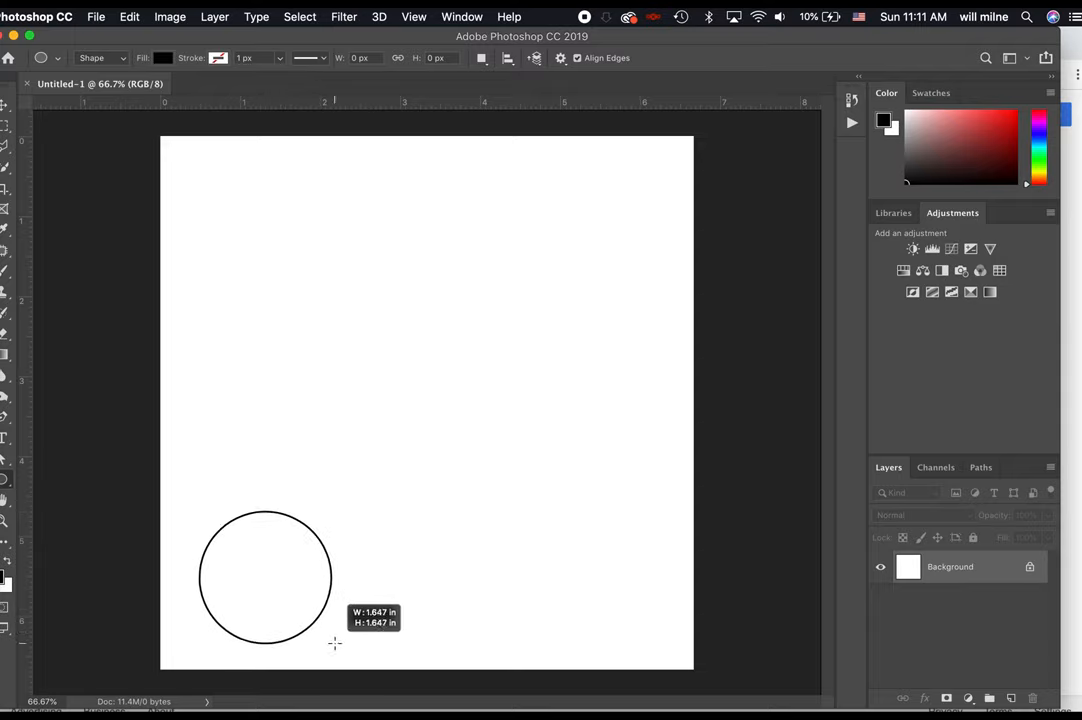
drag(204, 510, 336, 650)
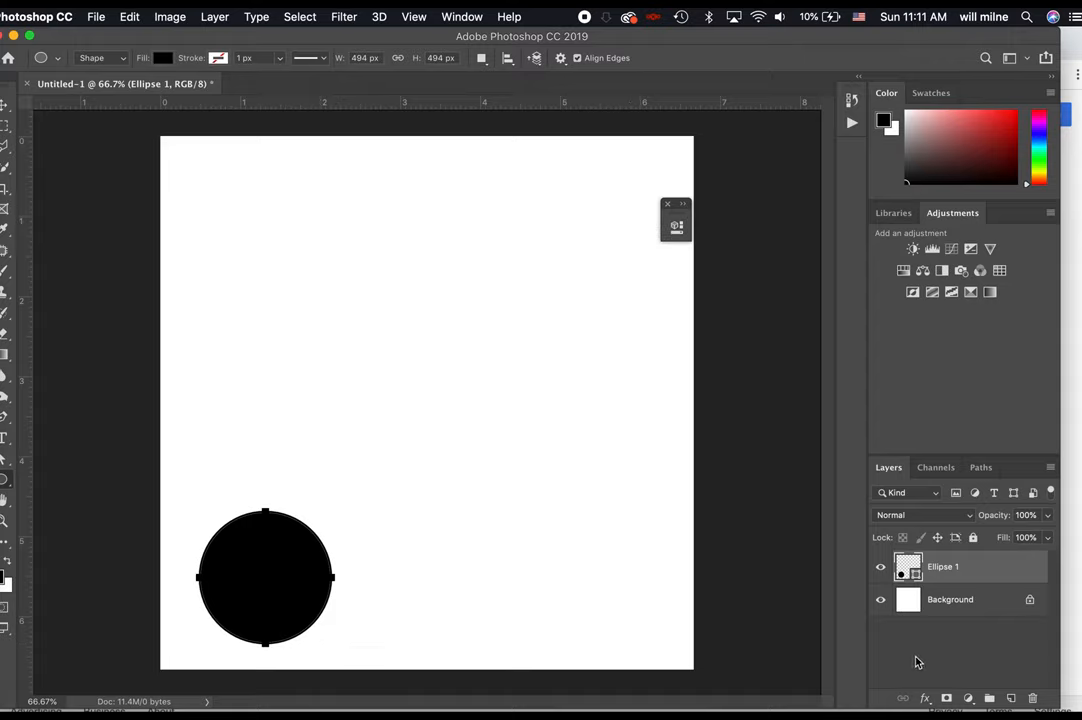
mouse_move(364, 212)
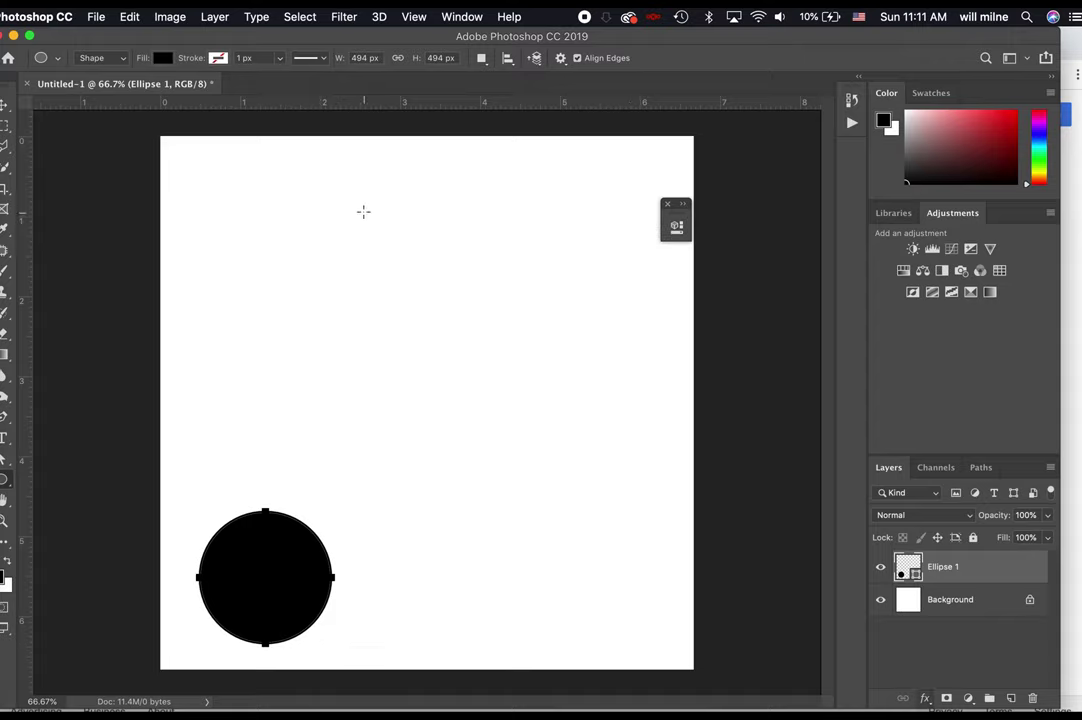
click(164, 56)
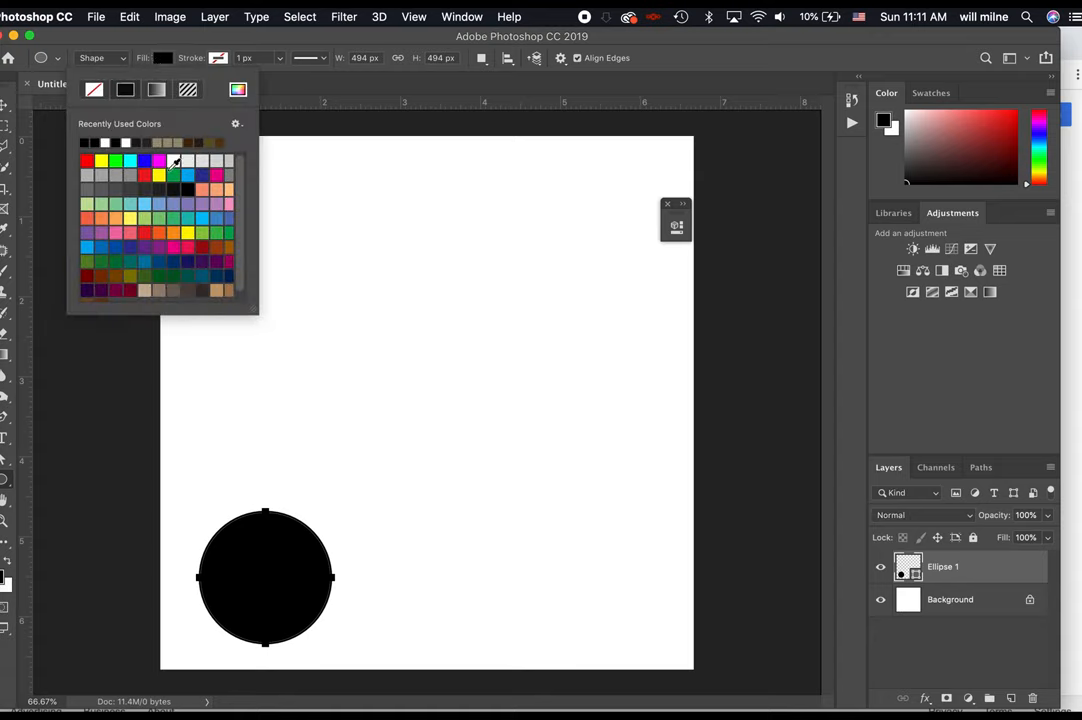
click(84, 142)
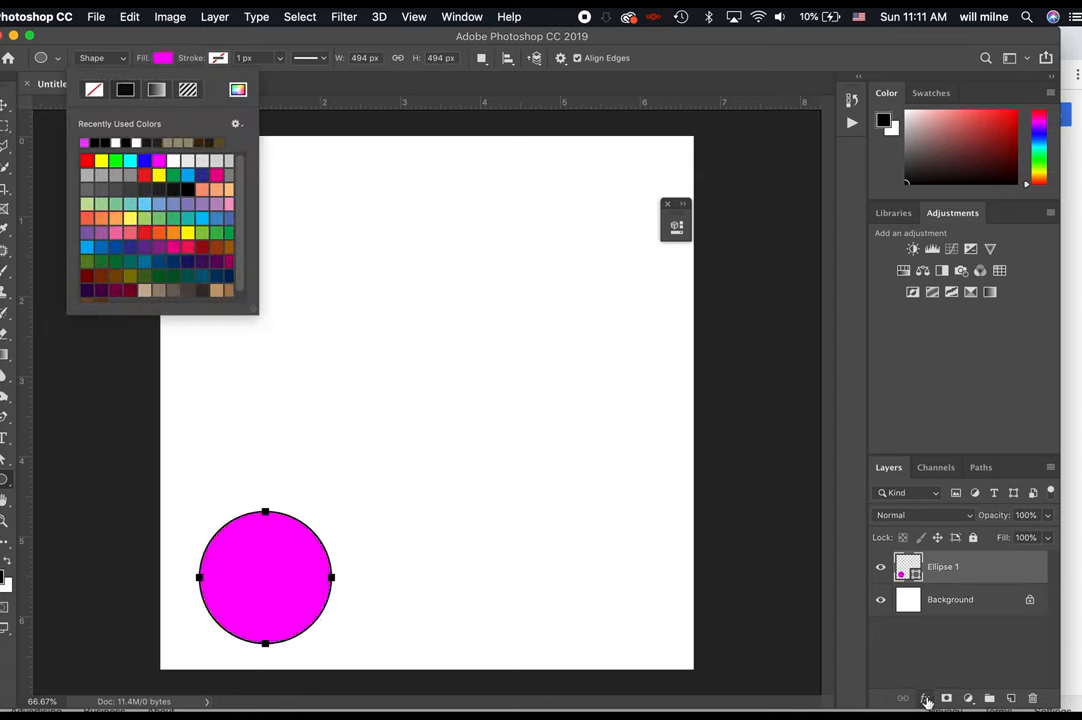
Step: Give the circle a radial rainbow Gradient Overlay layer style
click(924, 698)
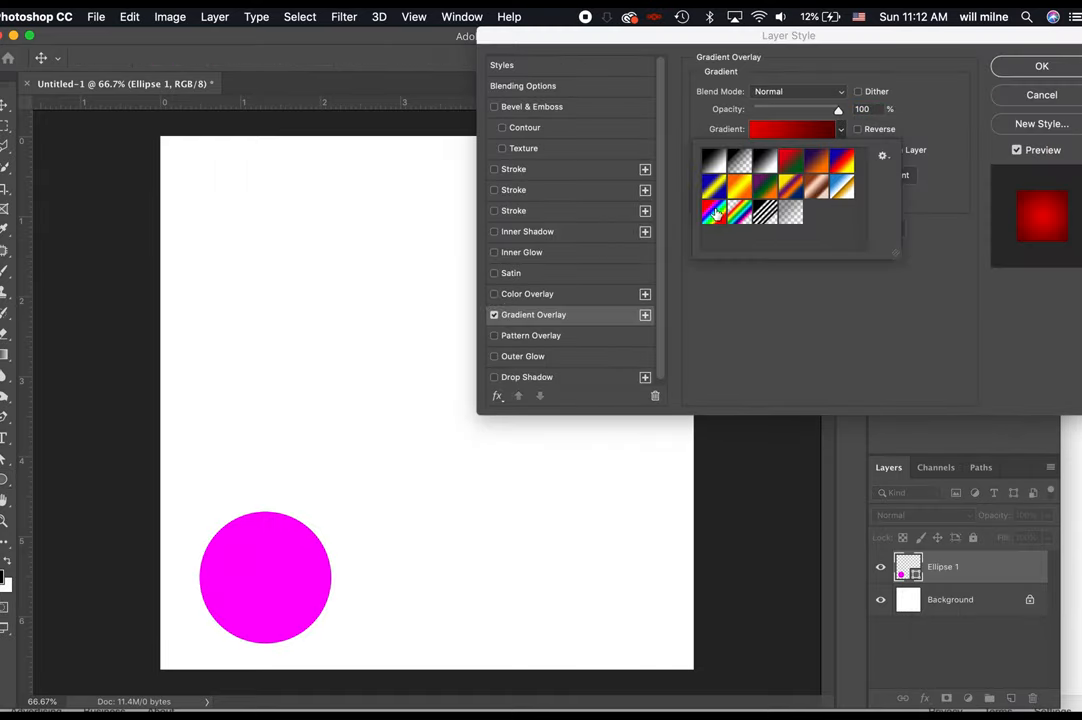
click(712, 212)
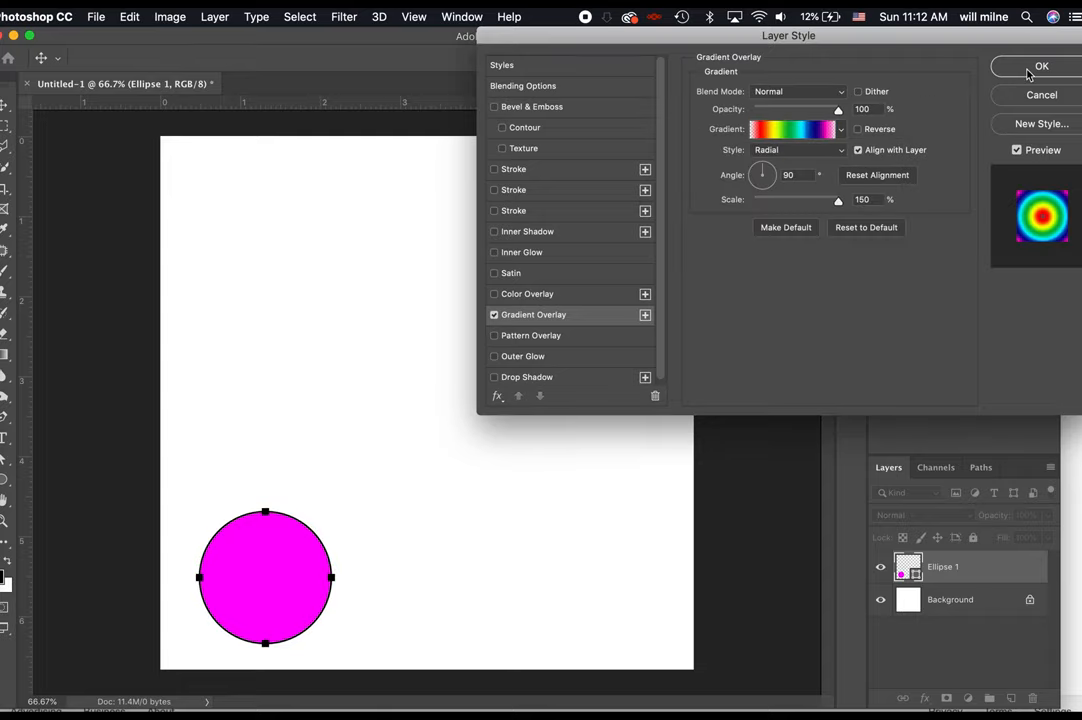
click(1040, 66)
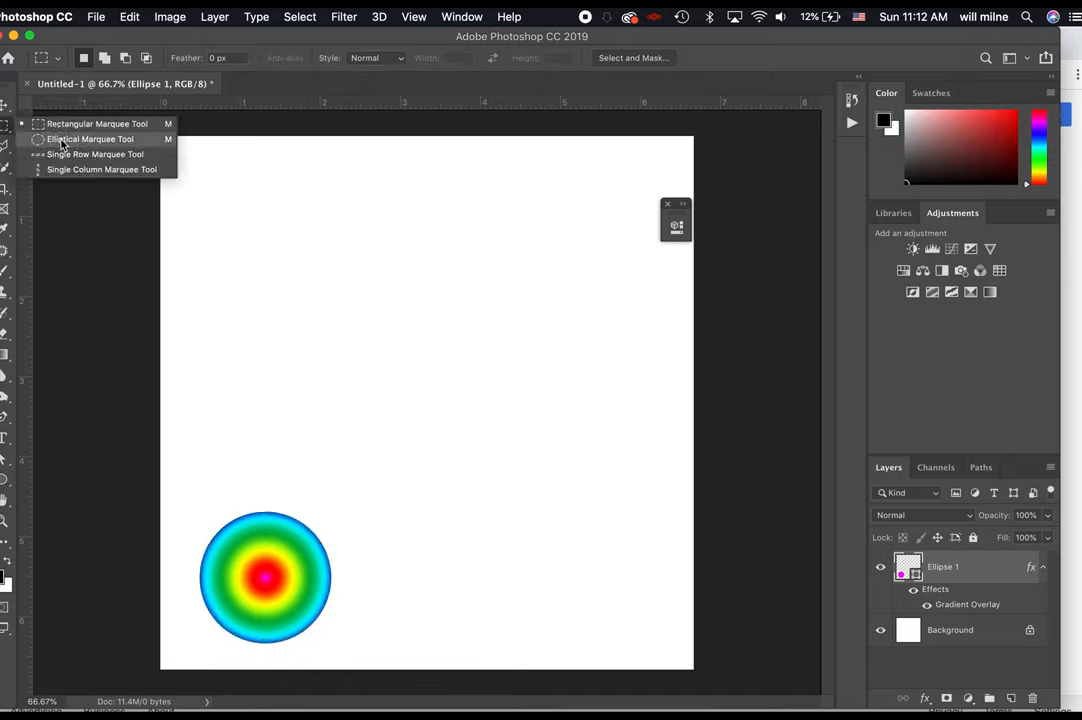
Step: Mark a circular Elliptical Marquee selection right of the circle and dismiss the not-editable warning
click(90, 140)
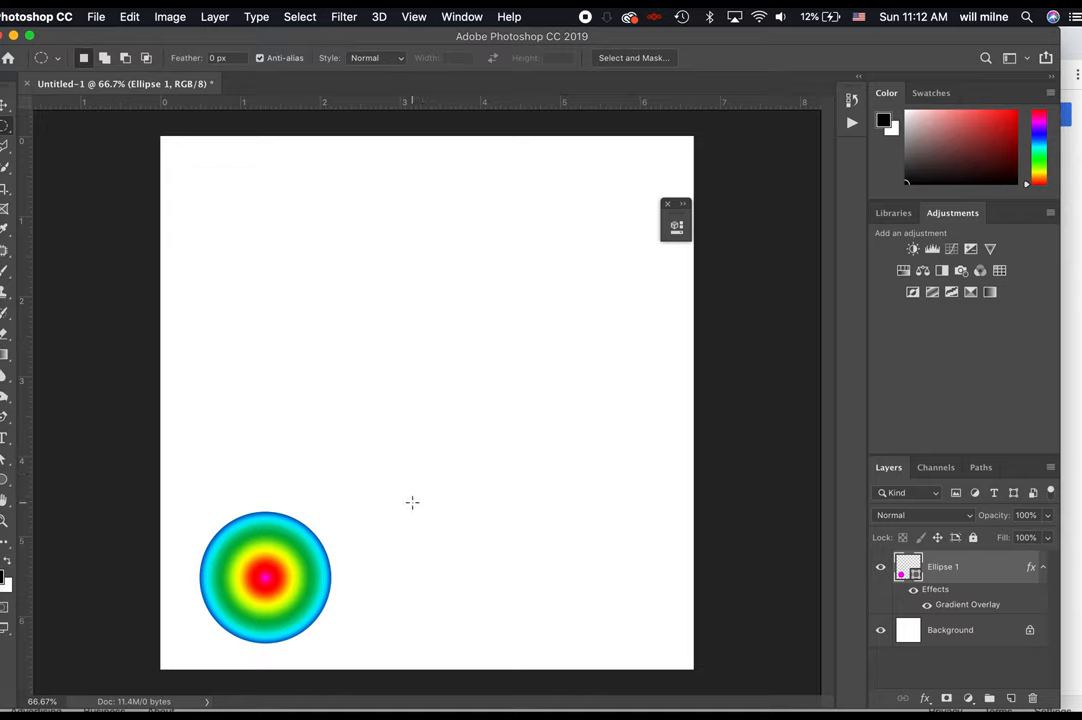
drag(412, 502, 548, 640)
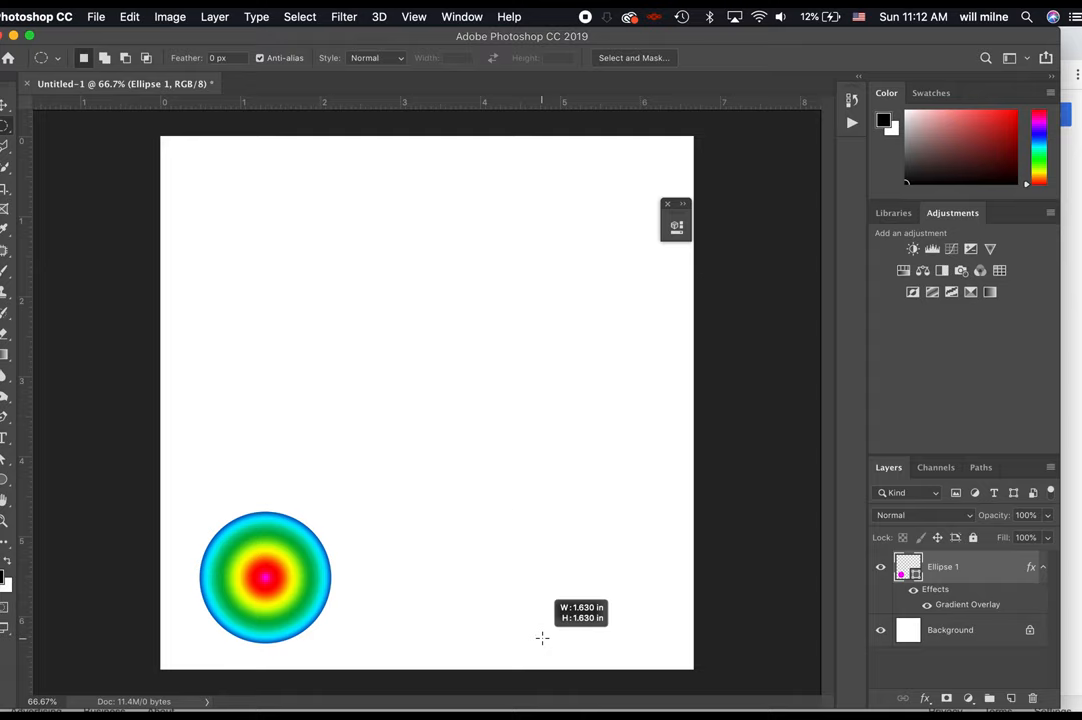
drag(416, 496, 544, 640)
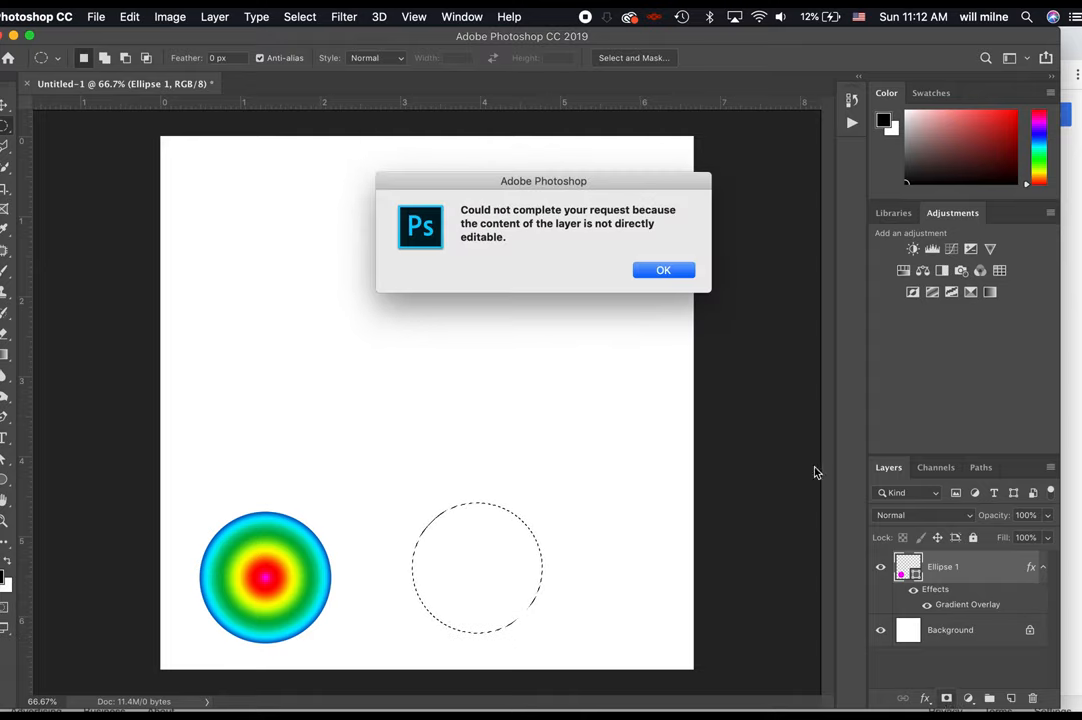
click(664, 270)
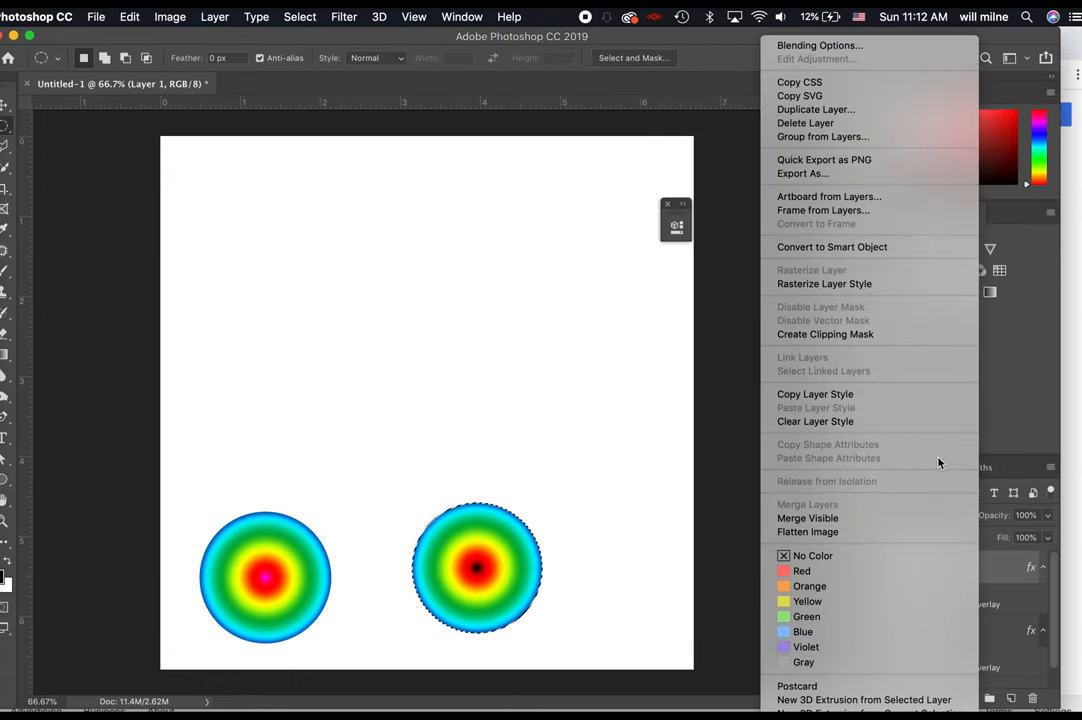
mouse_move(1004, 552)
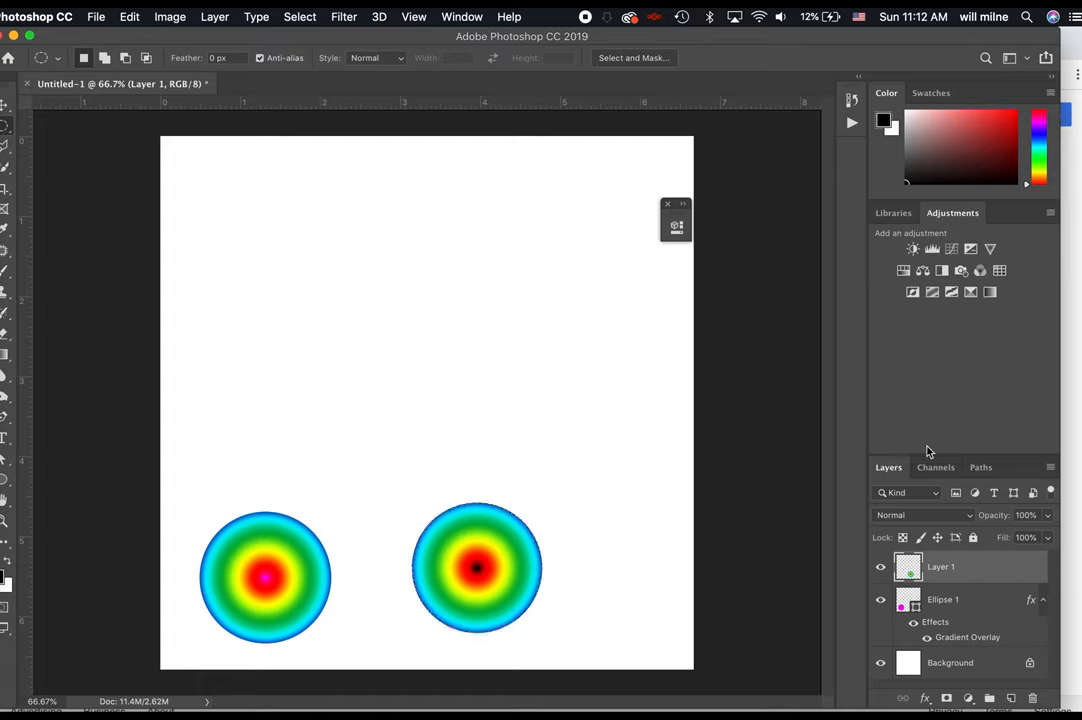
mouse_move(952, 524)
text(Vec)
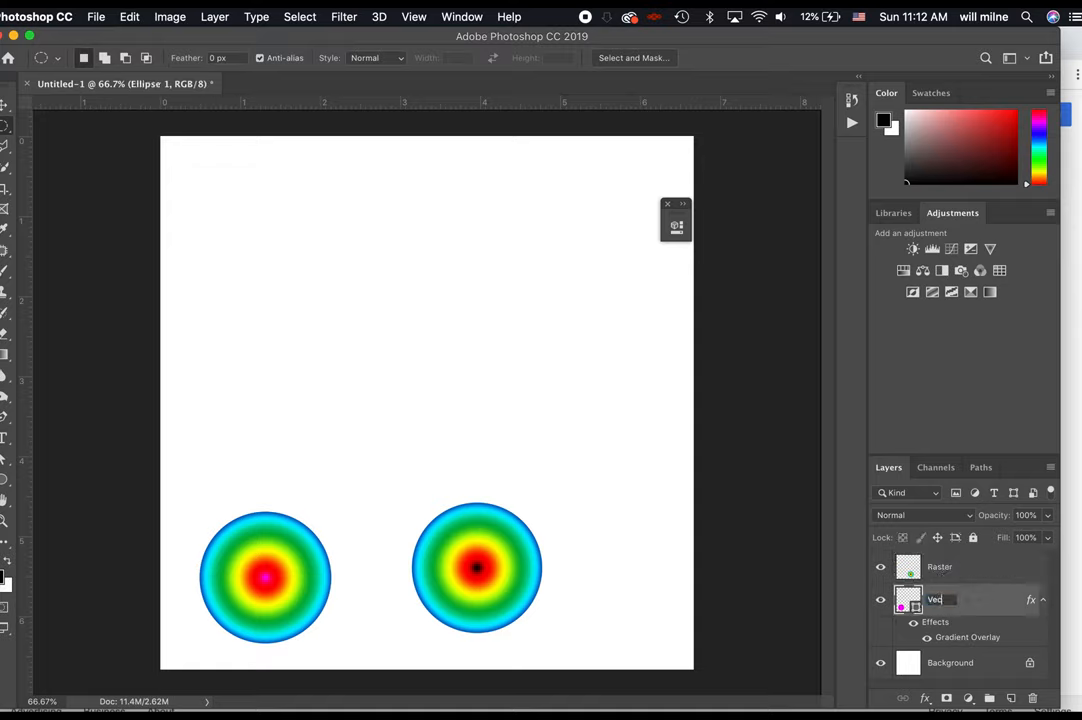
Step: Confirm the Ellipse 1 layer's new name Vector
click(940, 568)
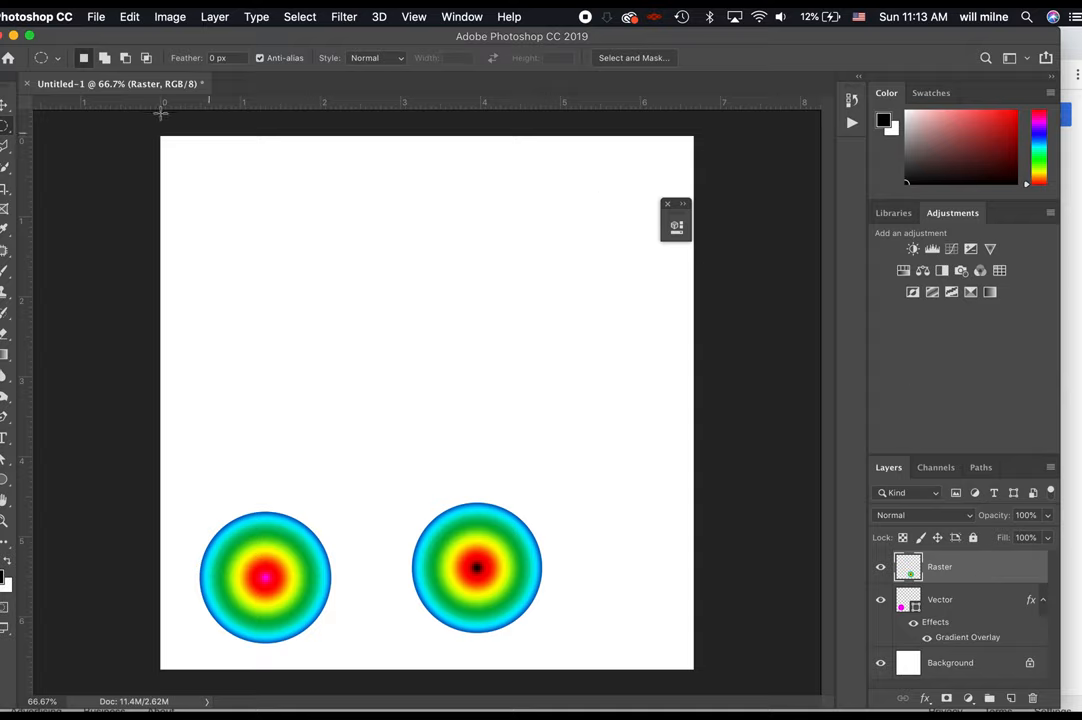
mouse_move(300, 140)
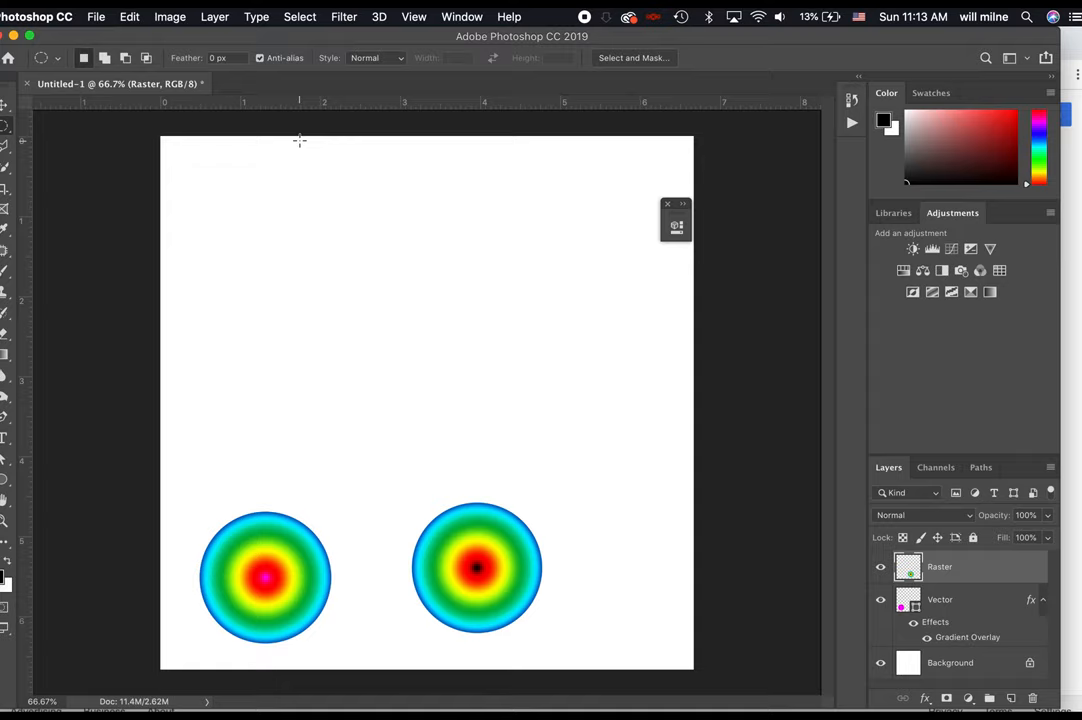
mouse_move(528, 264)
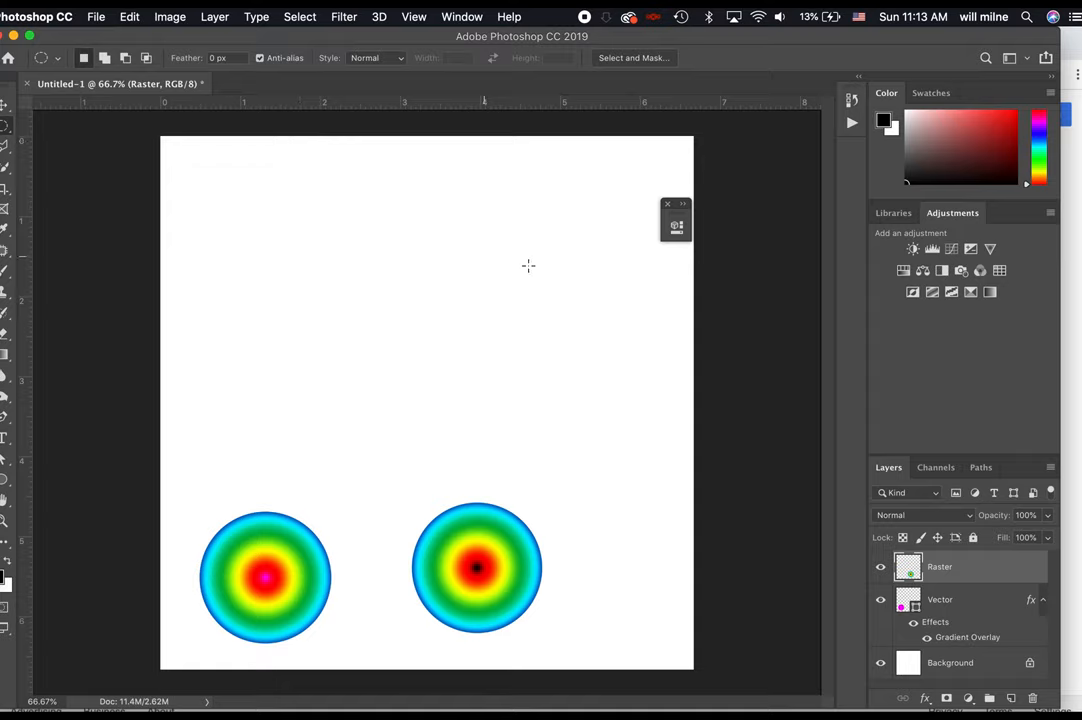
Step: Enlarge the Vector circle, then the Raster circle, to nearly fill the canvas
click(940, 600)
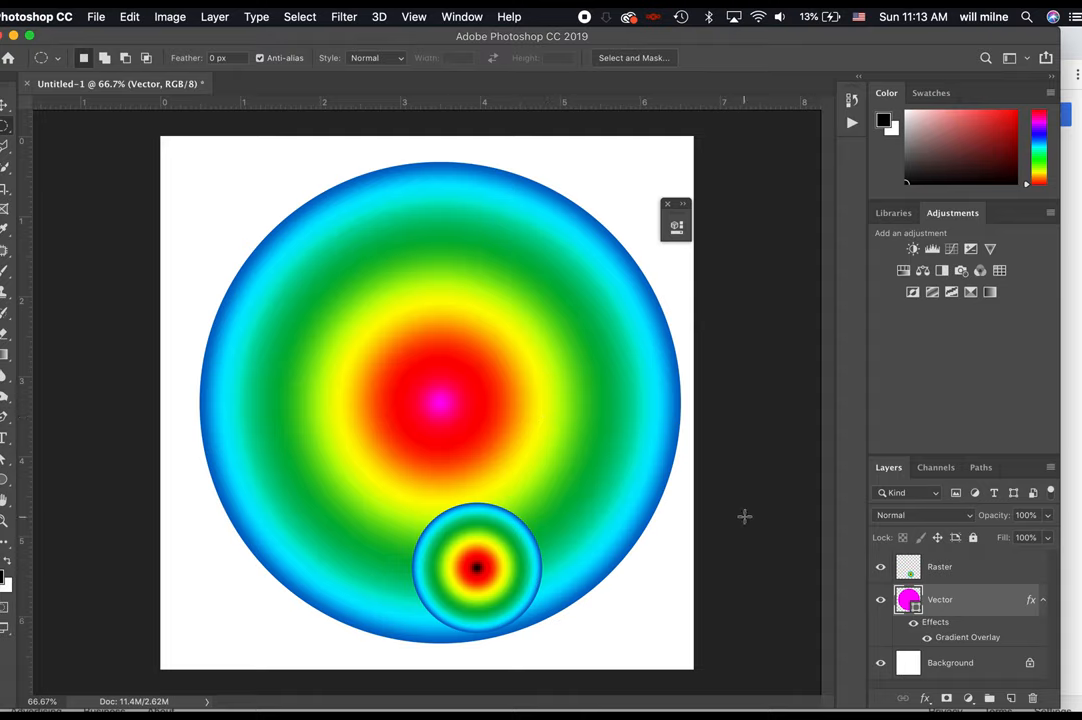
click(940, 568)
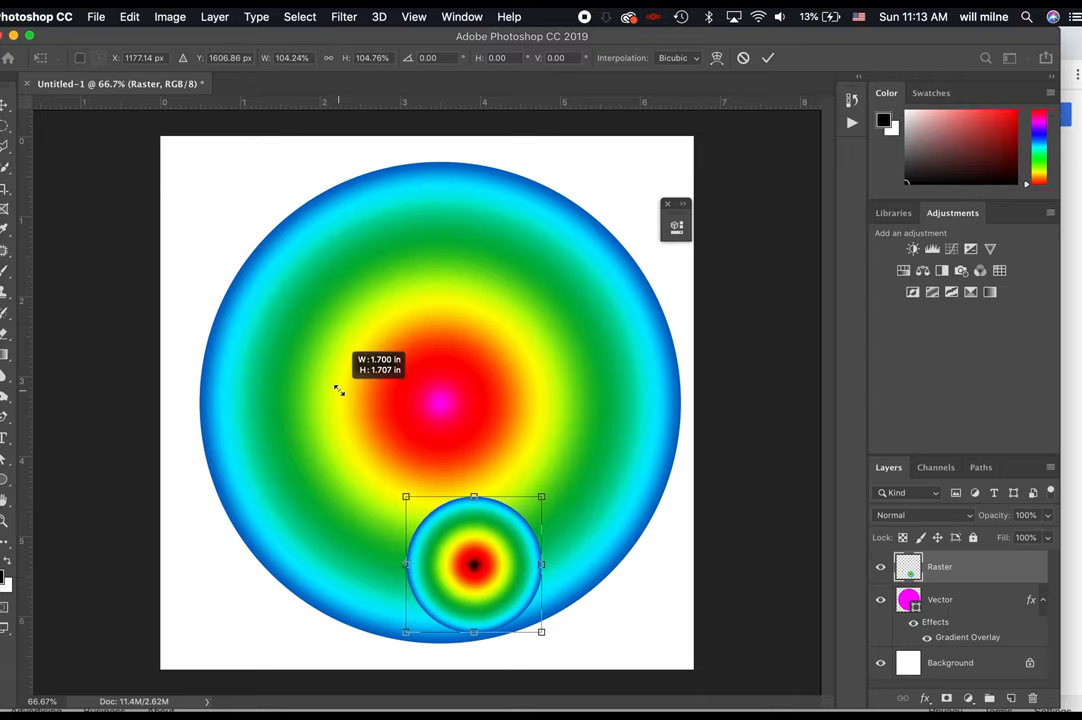
drag(540, 496, 540, 276)
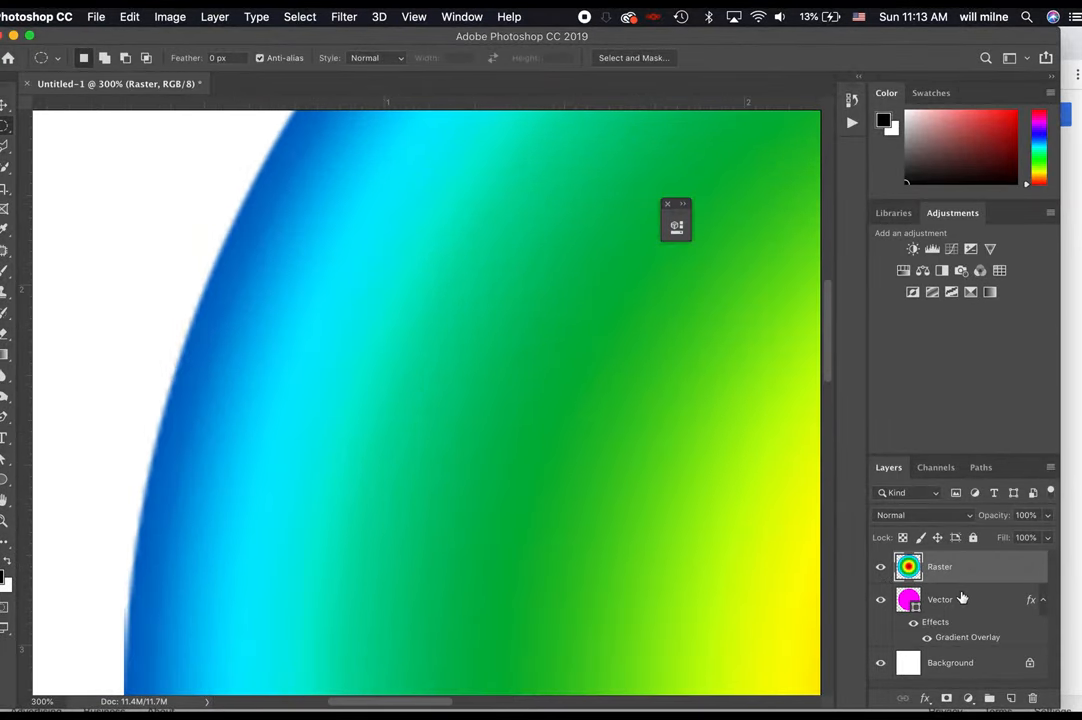
mouse_move(176, 294)
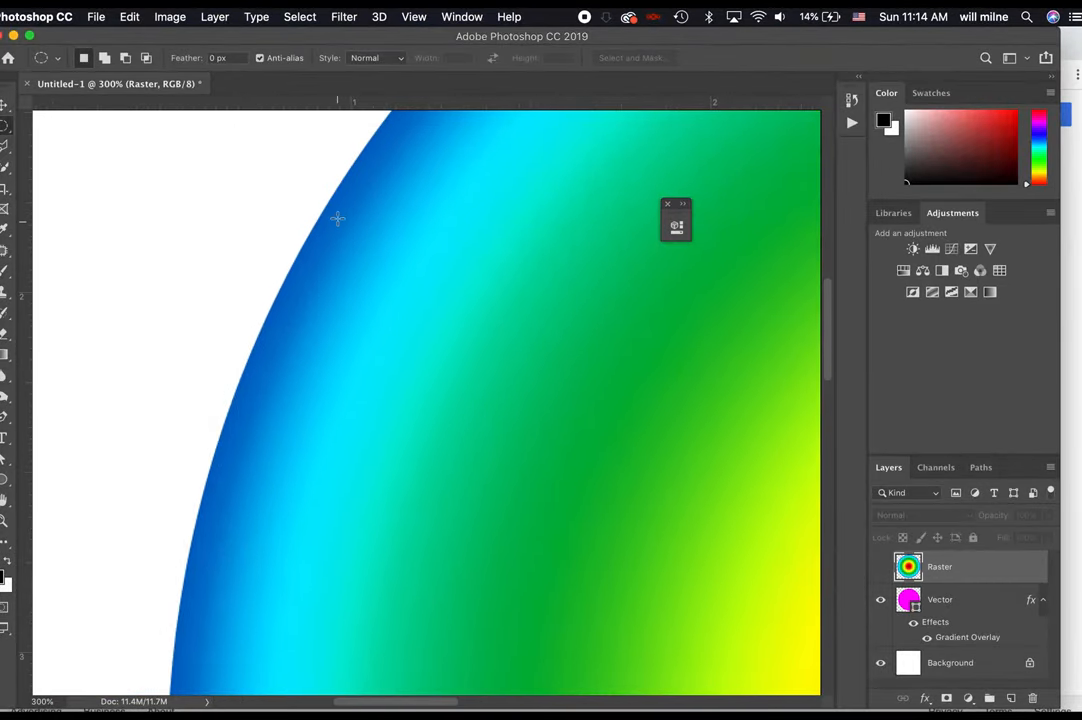
mouse_move(292, 330)
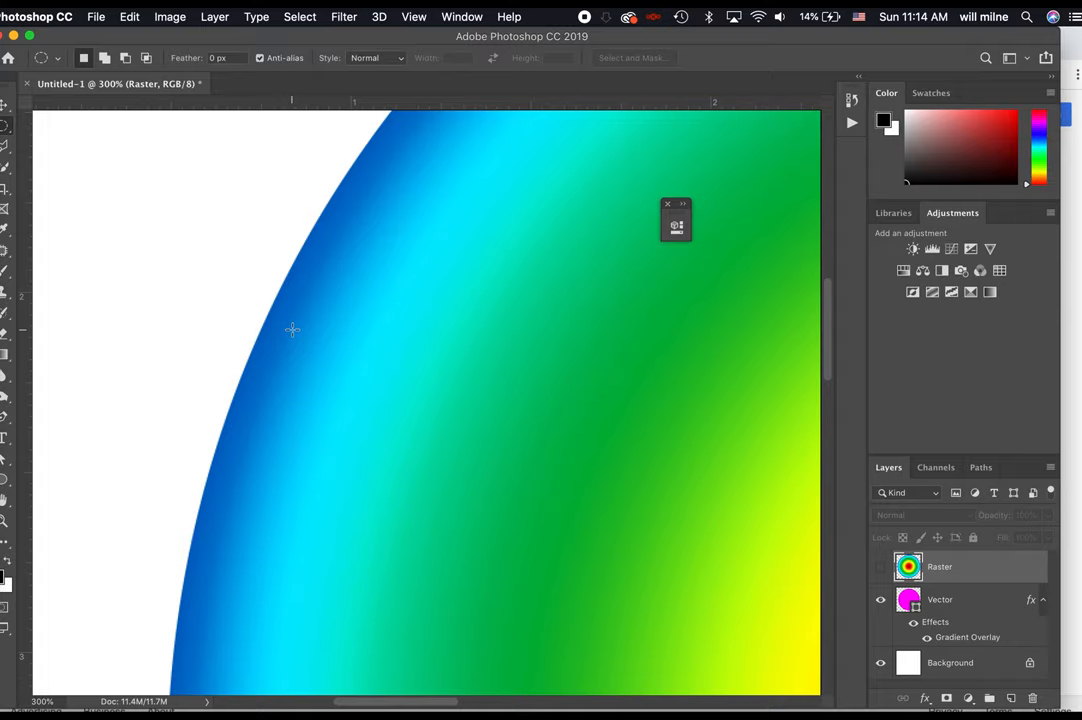
mouse_move(750, 246)
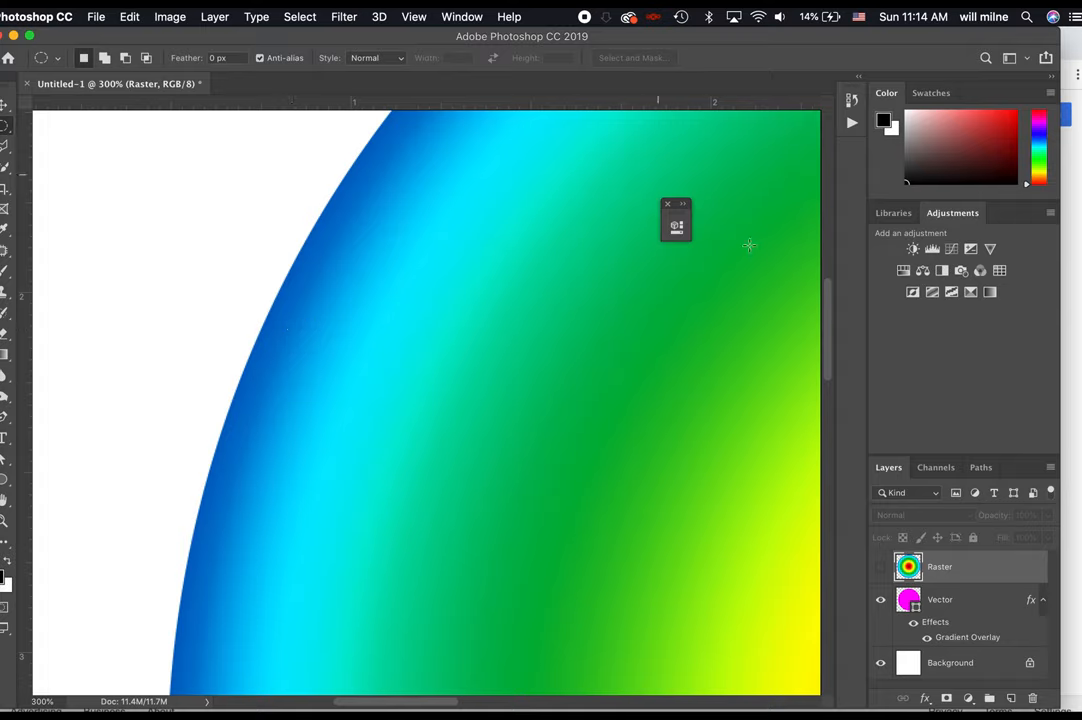
Step: Check the Paths panel, return to Layers and hide the Raster and Vector circles to compare pixels
click(980, 468)
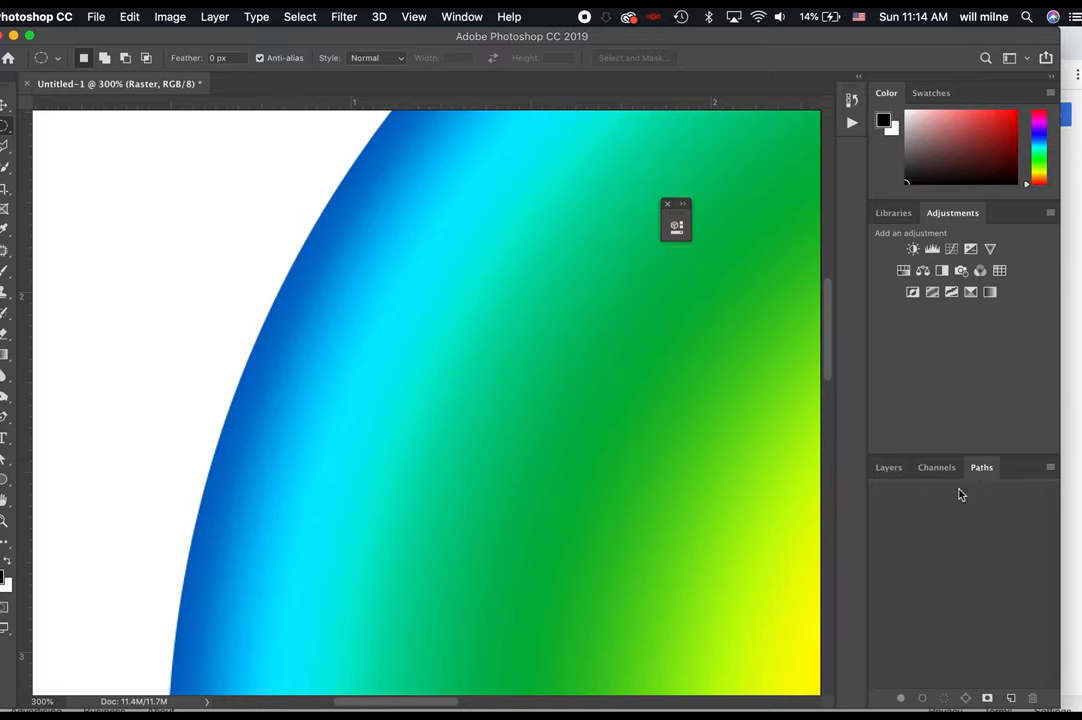
mouse_move(904, 434)
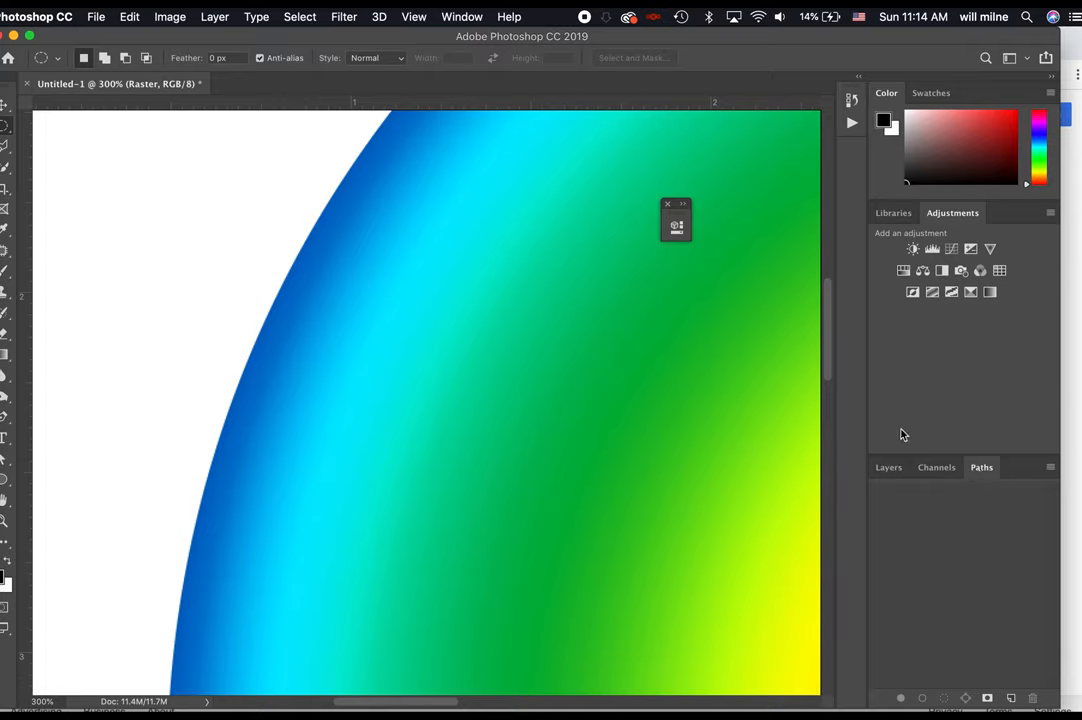
click(888, 468)
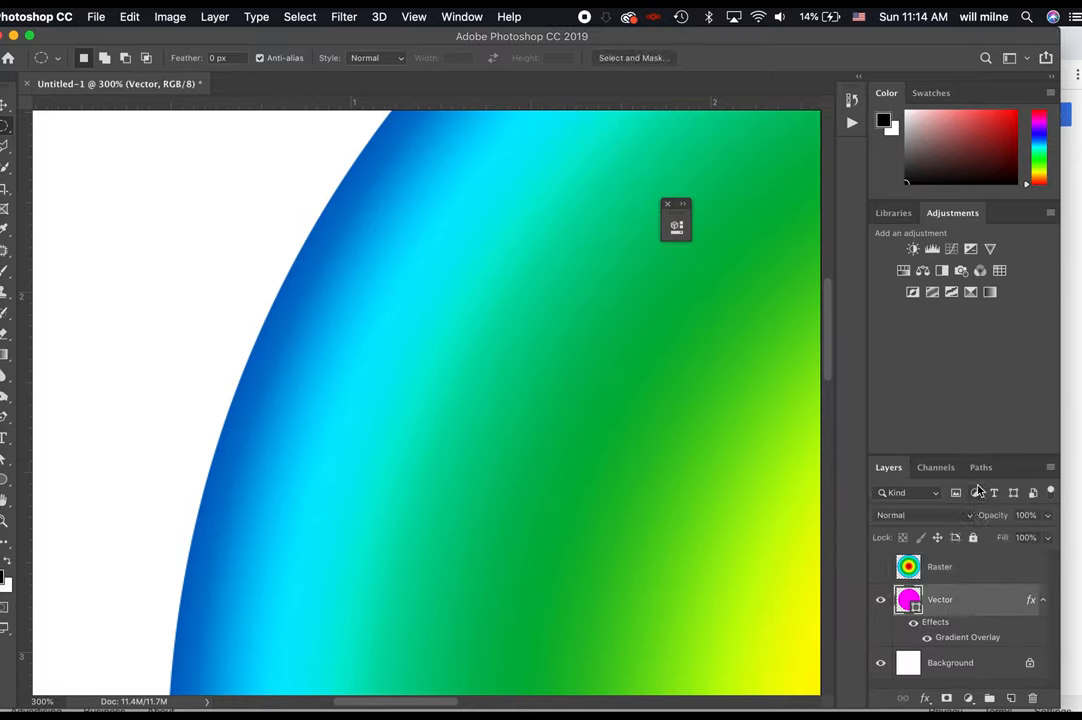
click(980, 468)
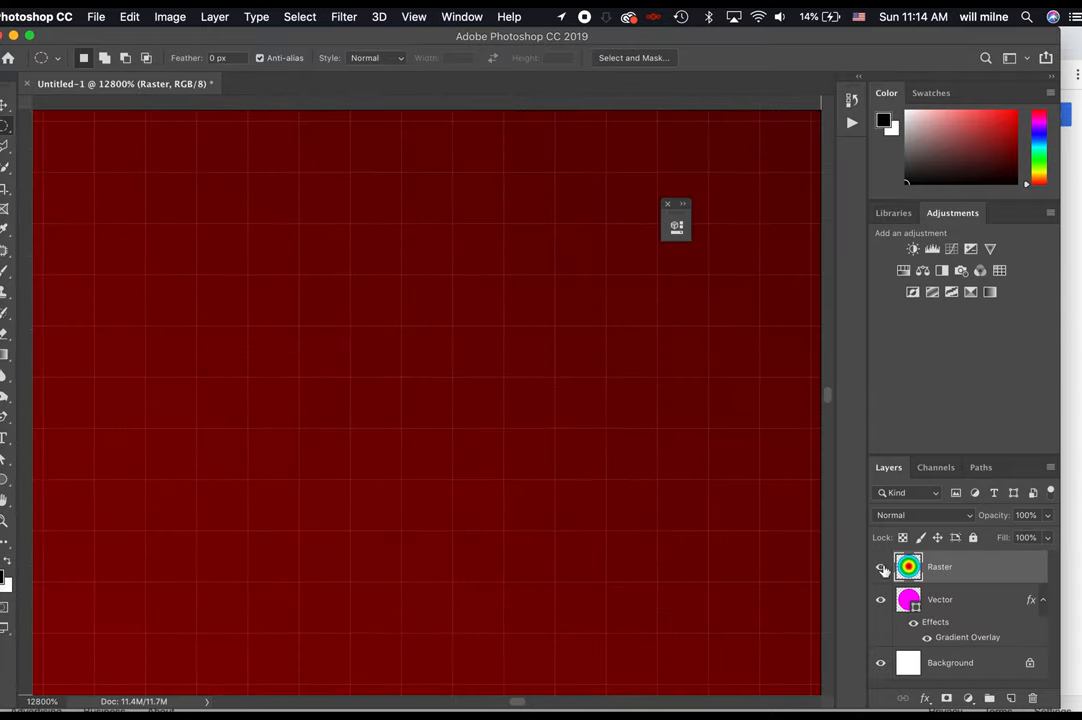
click(880, 568)
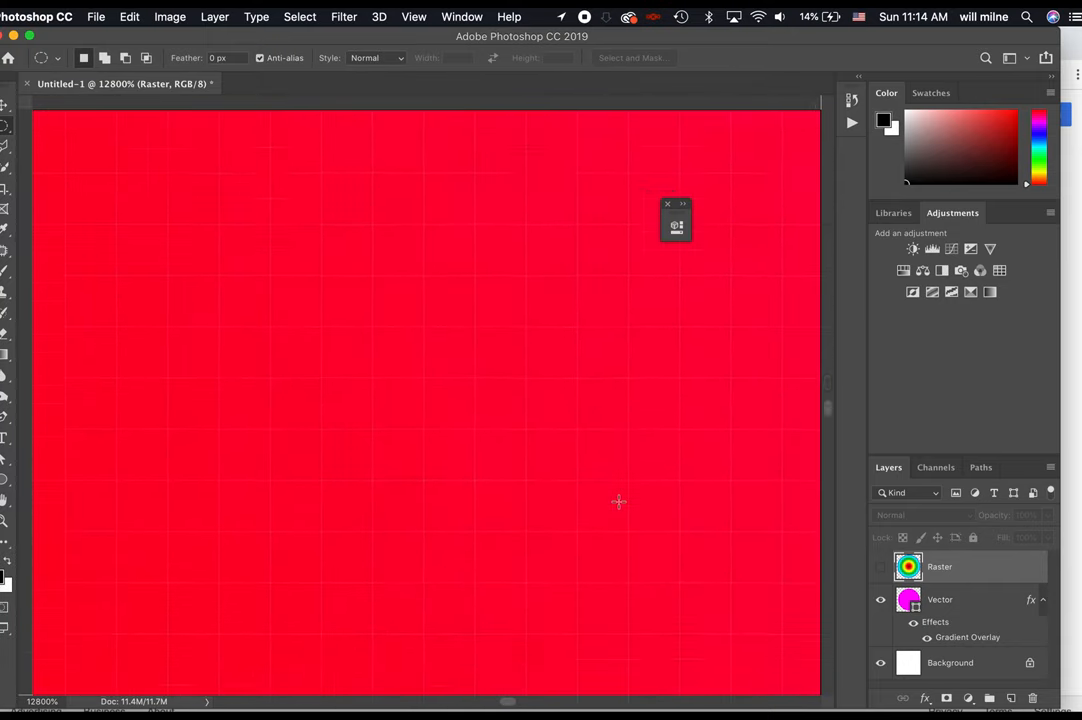
click(940, 600)
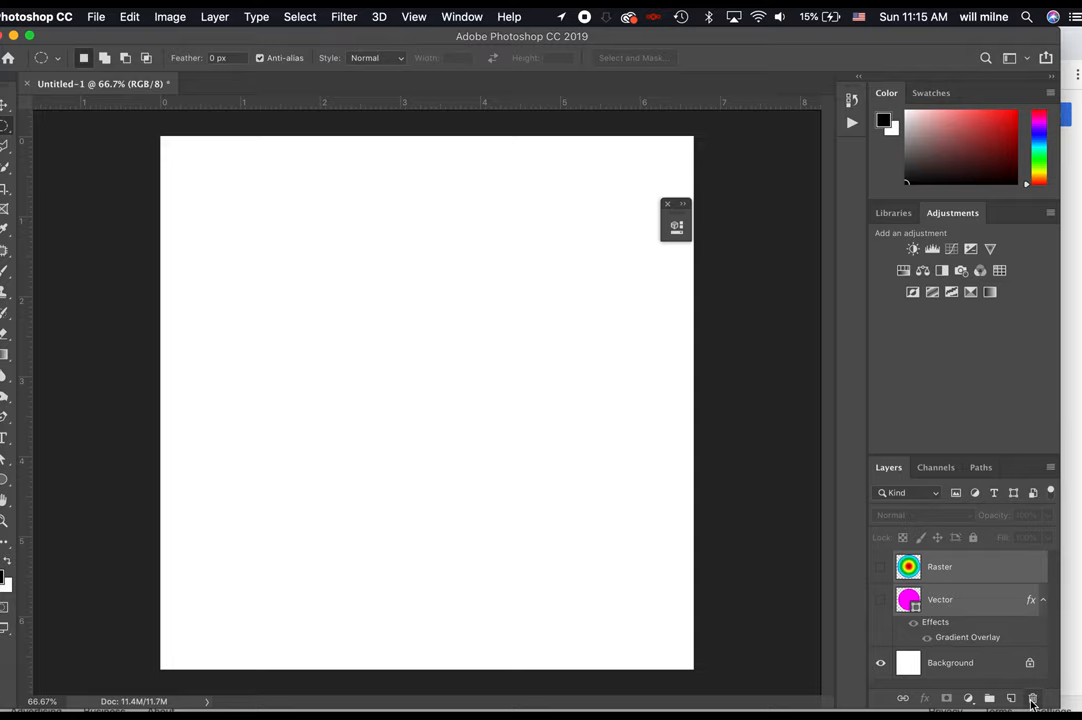
Step: Delete the Raster and Vector gradient circle layers, leaving only the white Background
click(1032, 698)
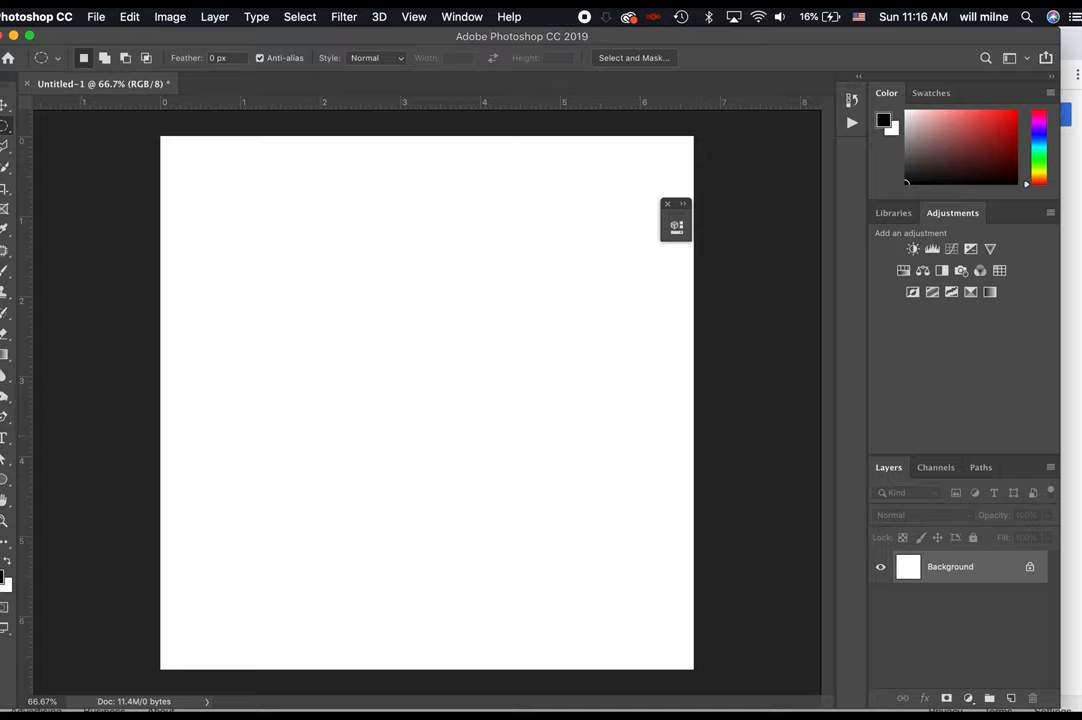
Step: Commit a 'Lorem Ipsum' text layer and draw a black circle below it
text(Lorem Ipsum)
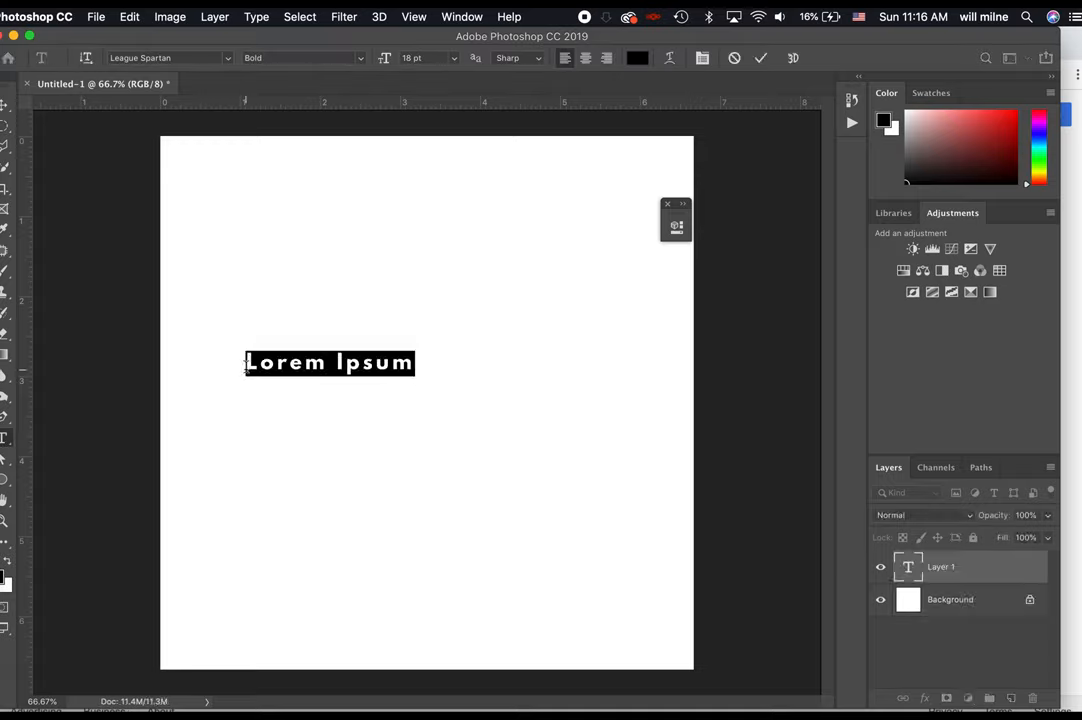
click(760, 56)
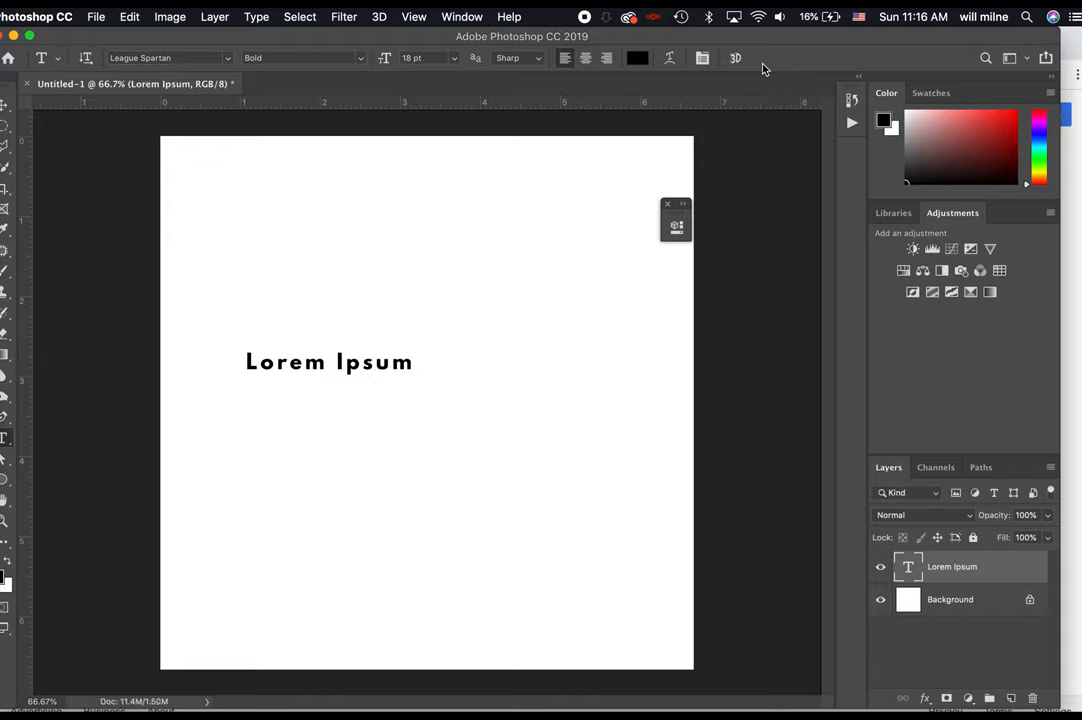
mouse_move(904, 514)
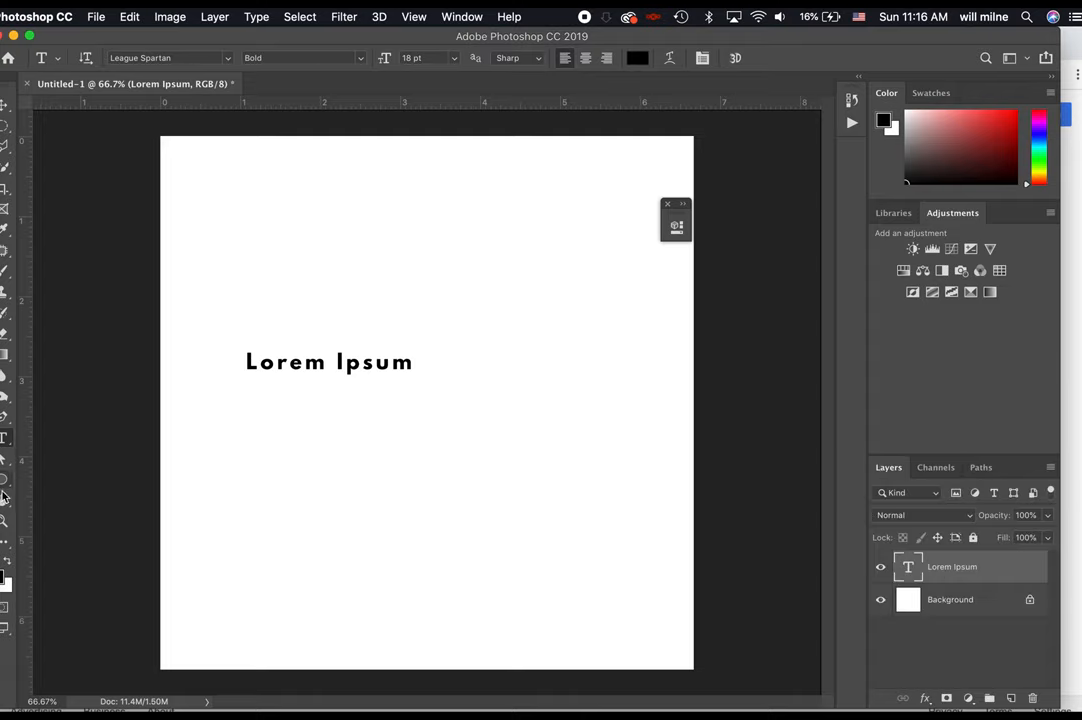
drag(332, 418, 456, 544)
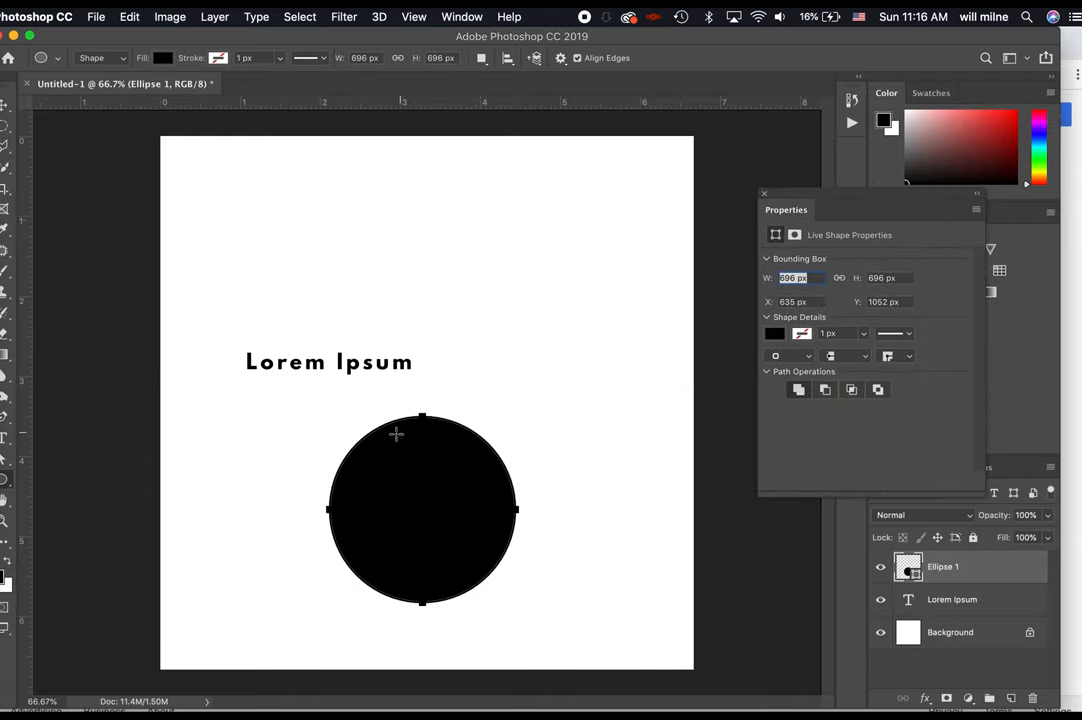
mouse_move(416, 604)
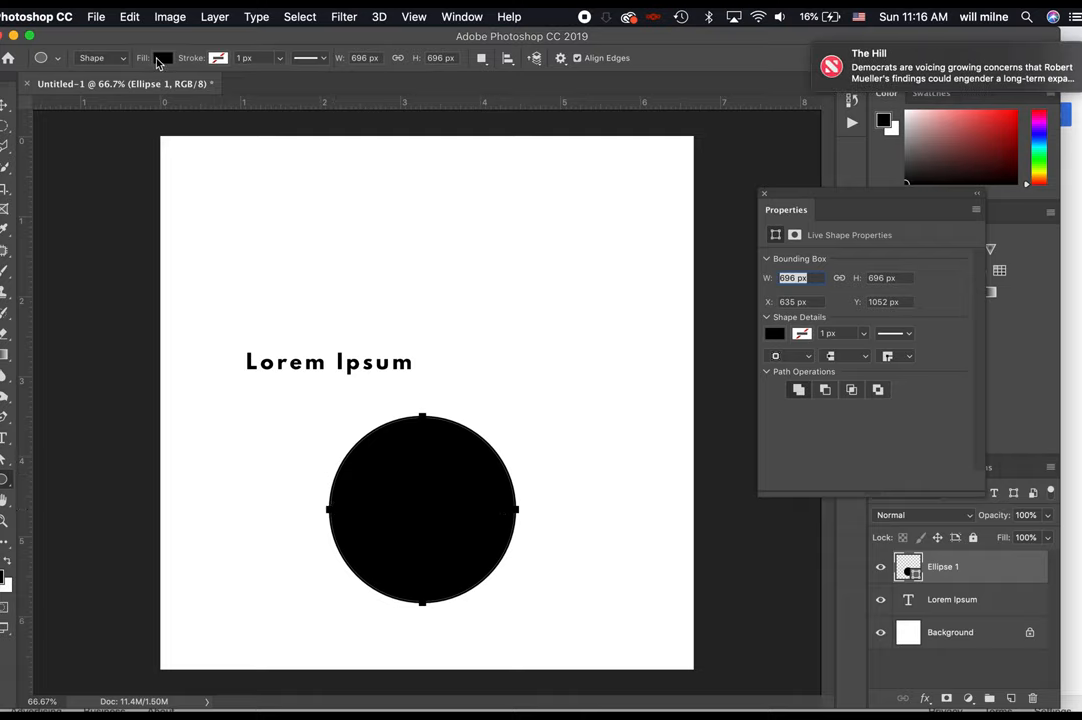
Step: Change the circle's fill through magenta and red to orange and give it a blue stroke
click(164, 56)
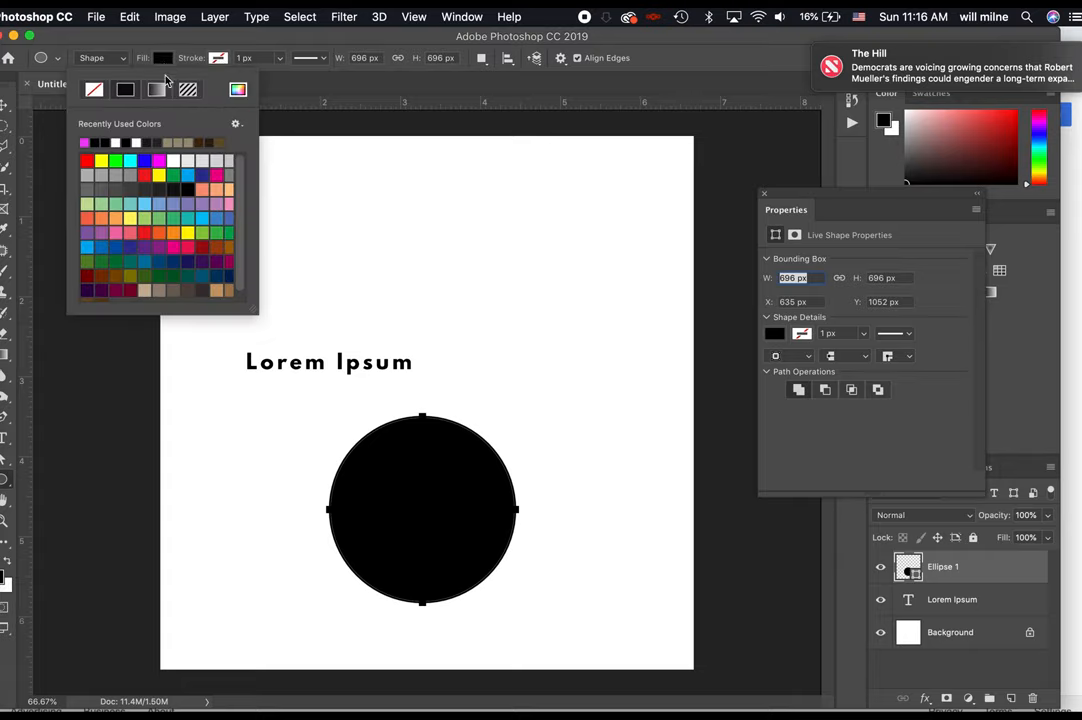
click(160, 144)
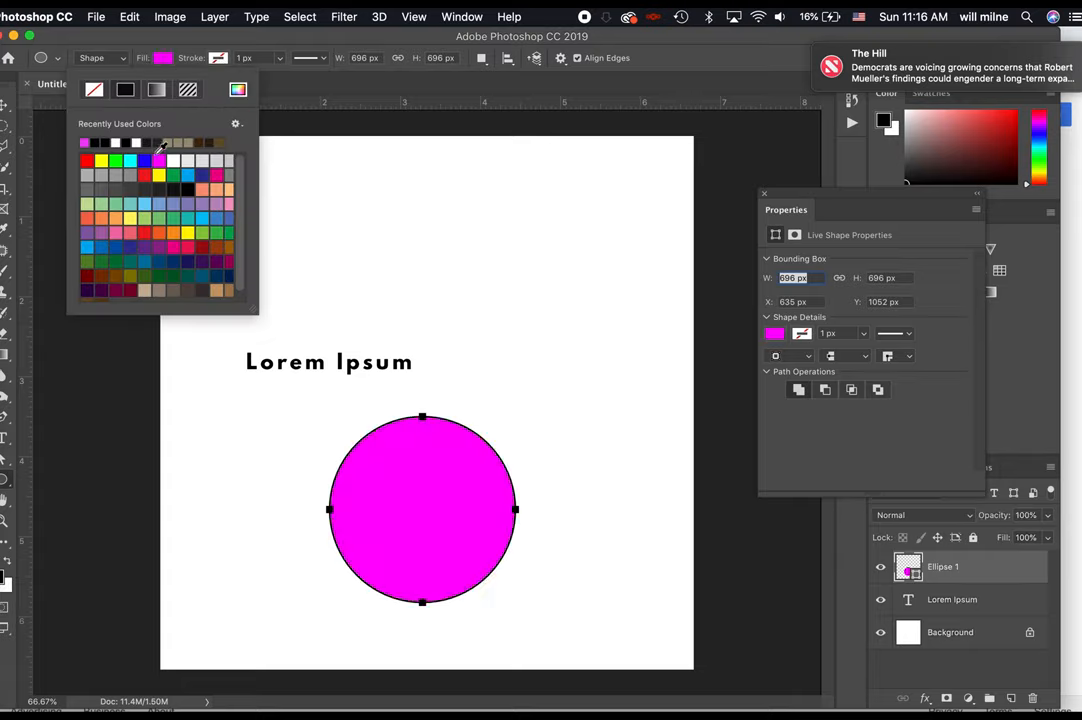
click(172, 218)
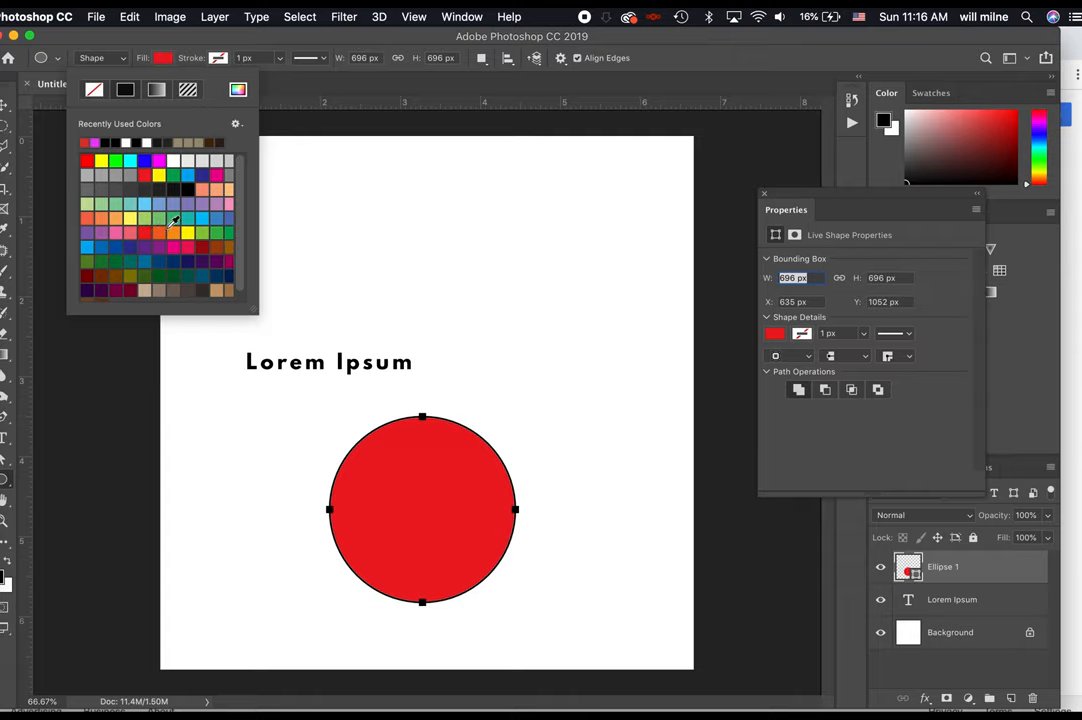
click(172, 232)
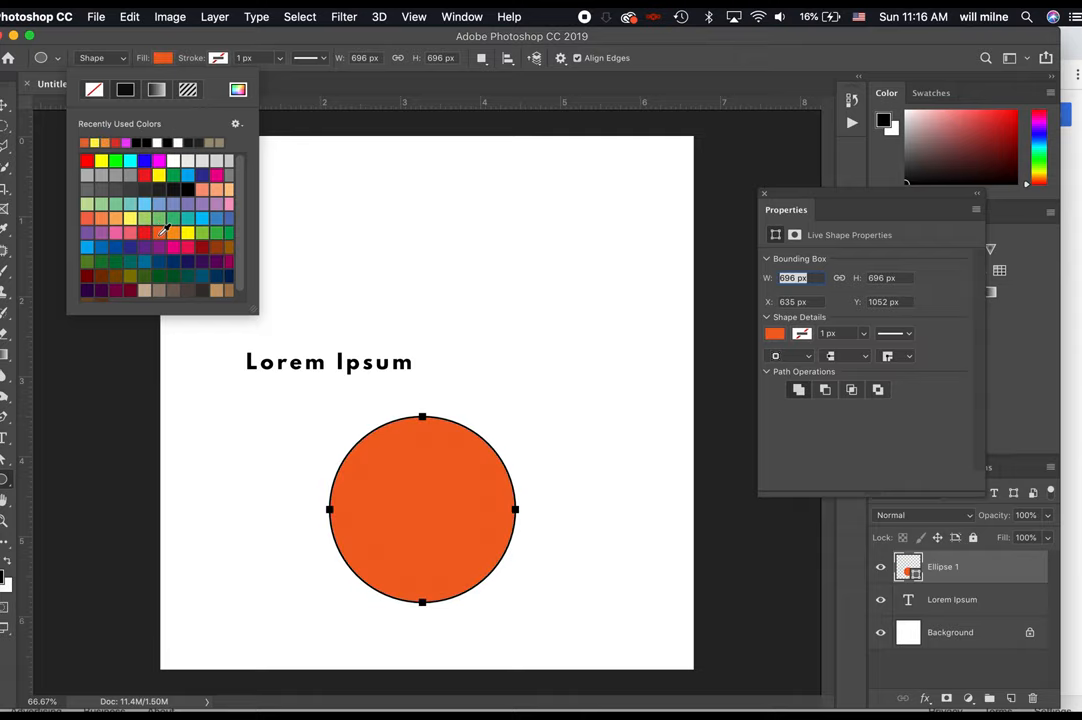
click(218, 56)
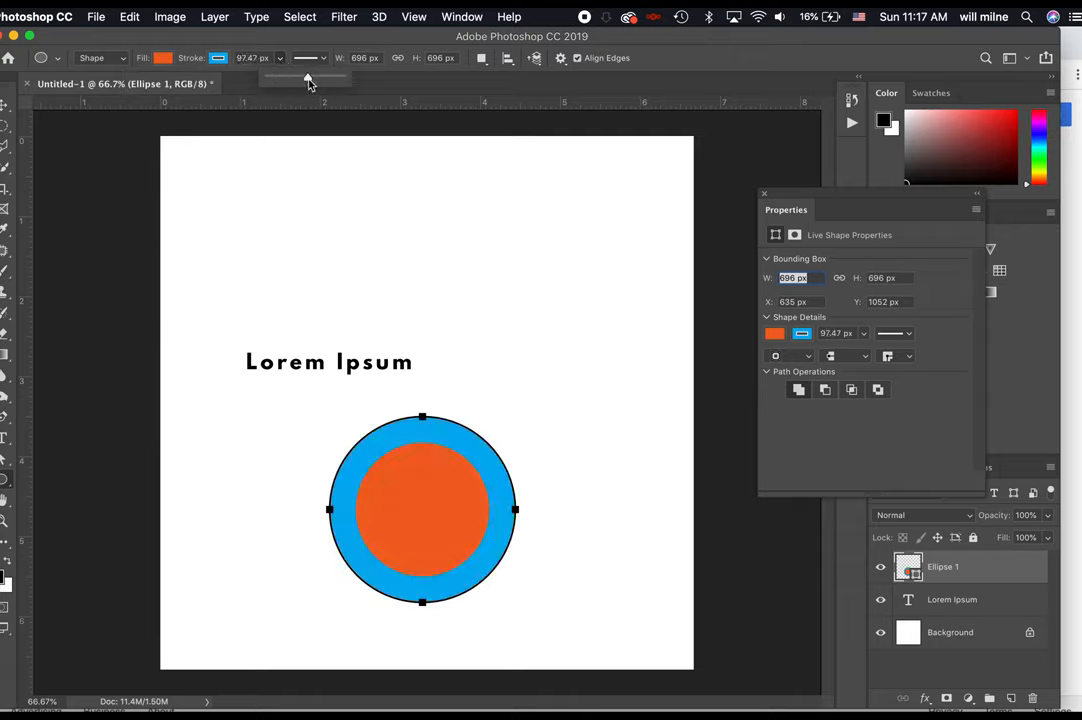
Step: Thin the blue stroke to about 2 px, make it dashed and align it outside the circle
drag(308, 78, 280, 78)
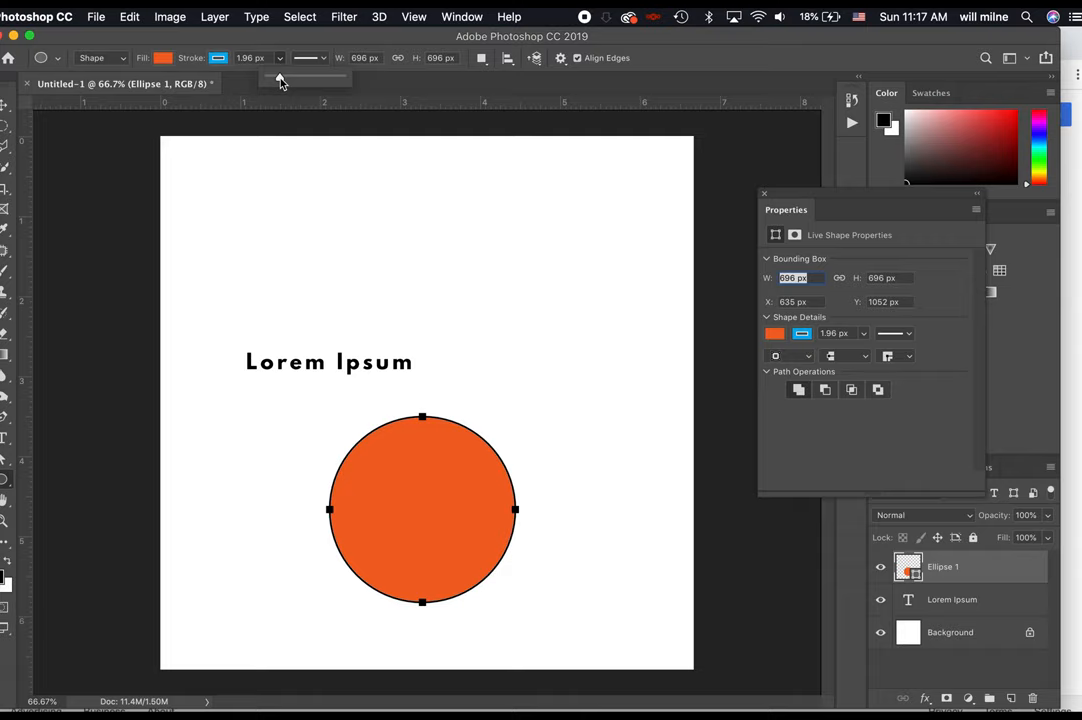
click(310, 56)
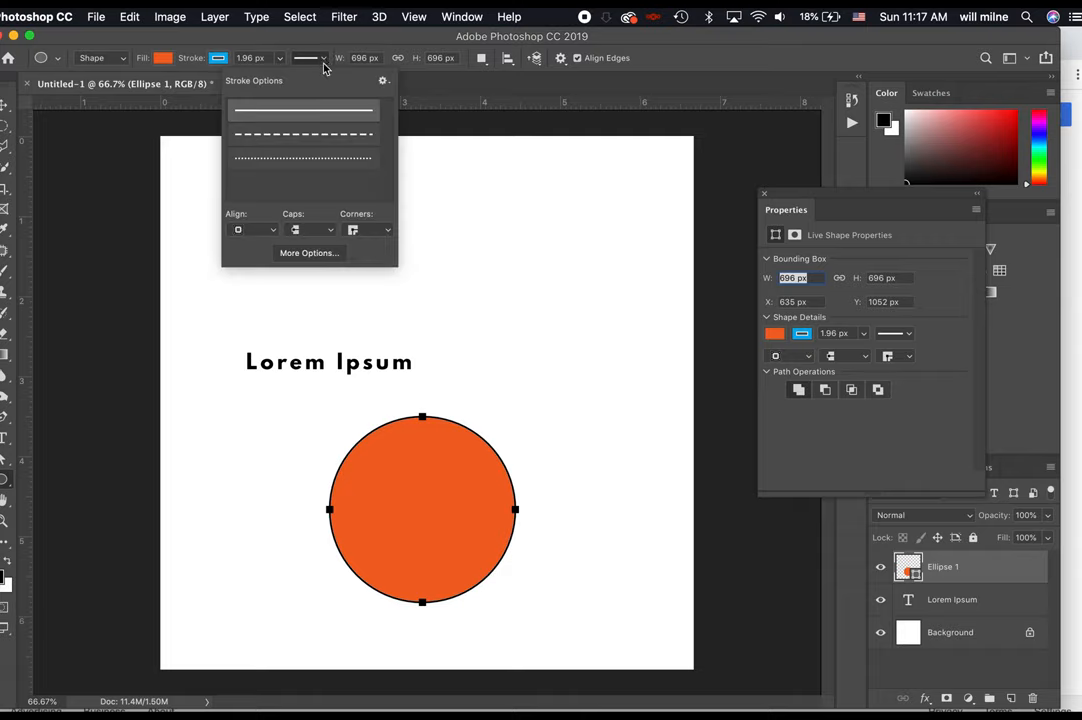
click(256, 230)
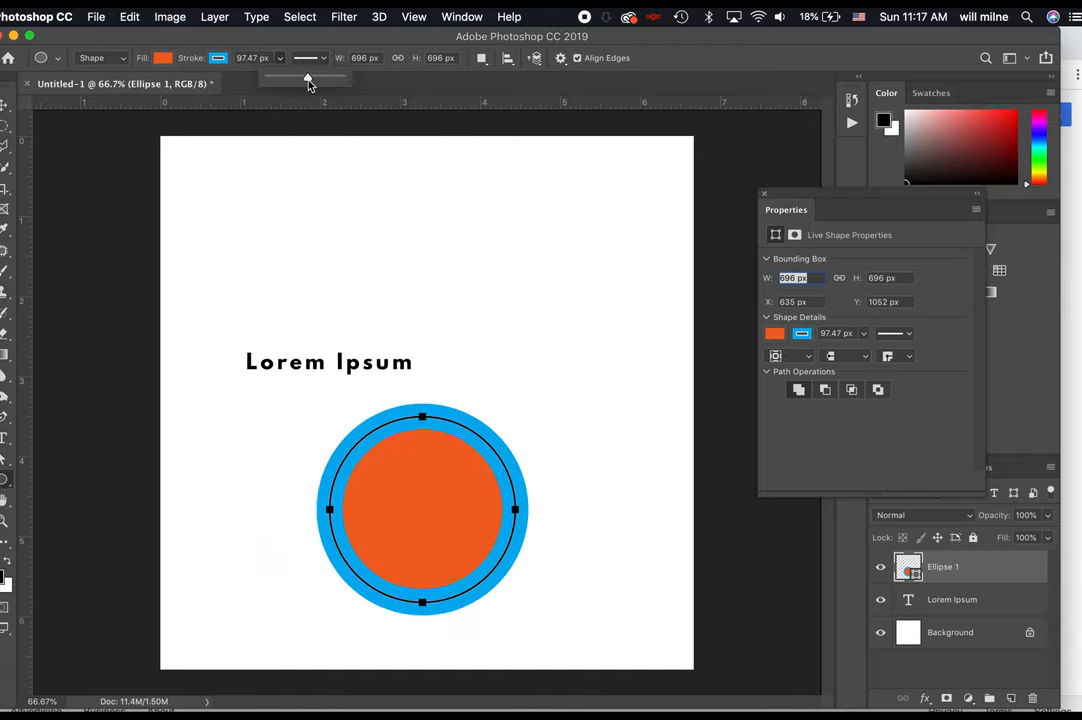
click(328, 58)
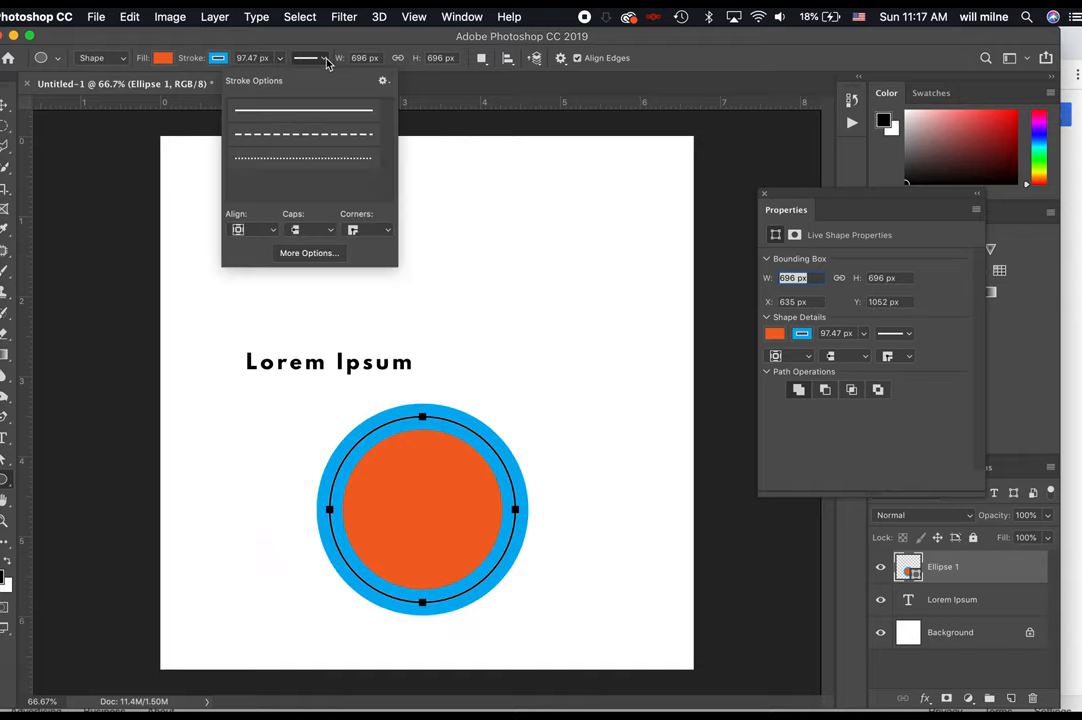
click(304, 136)
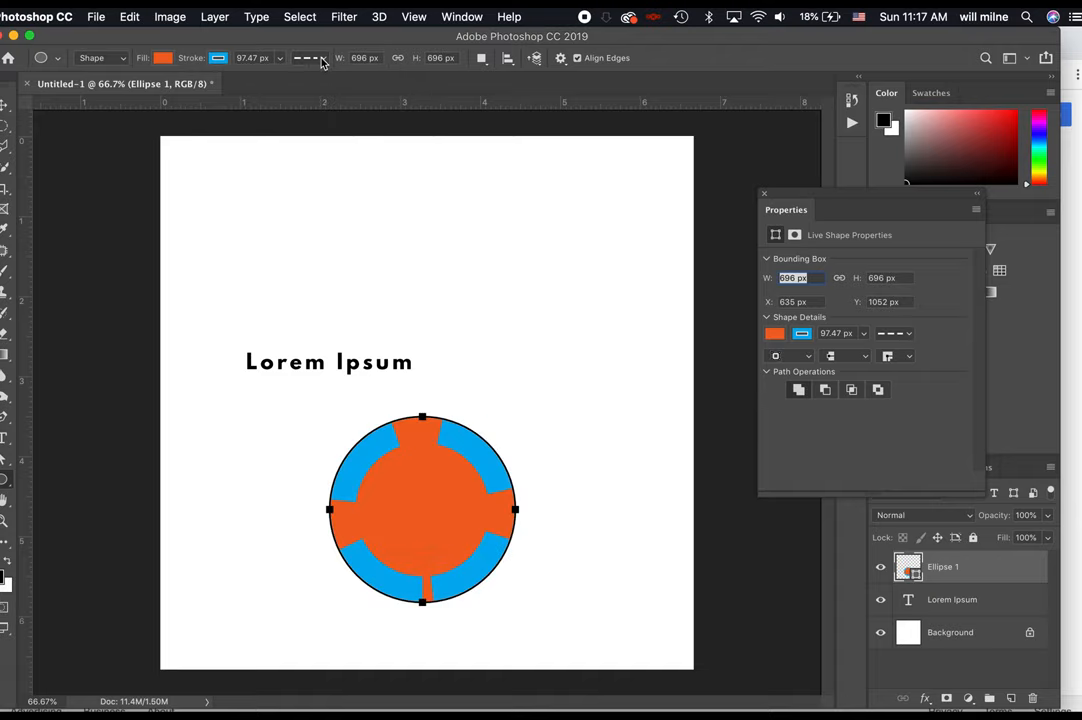
click(308, 56)
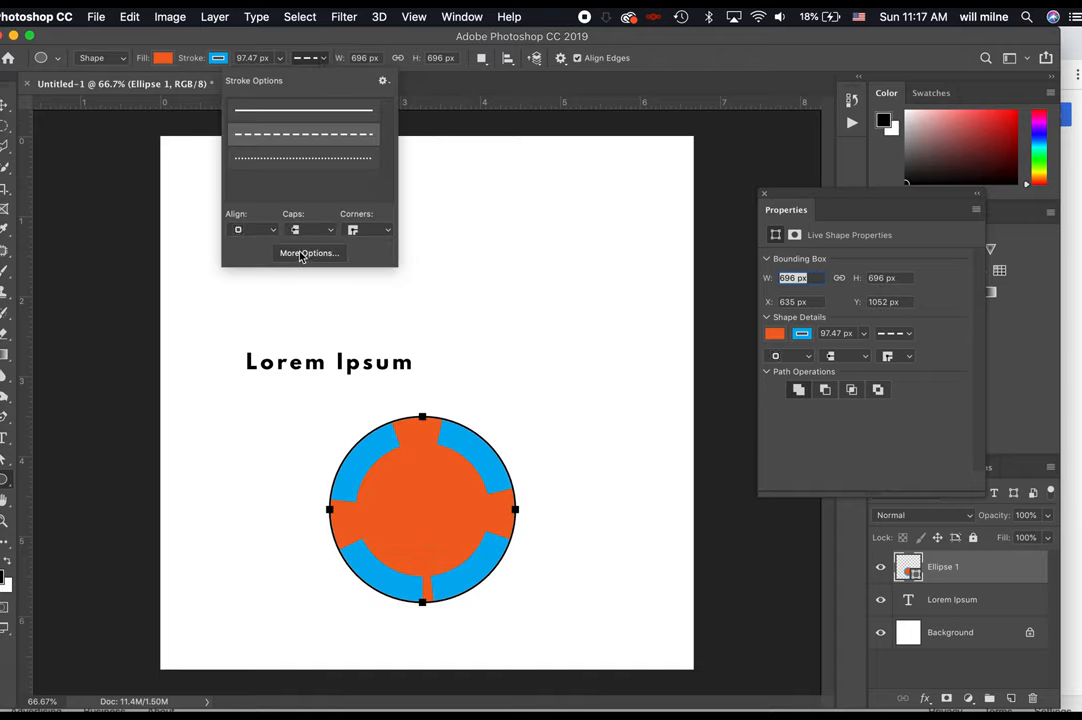
click(238, 230)
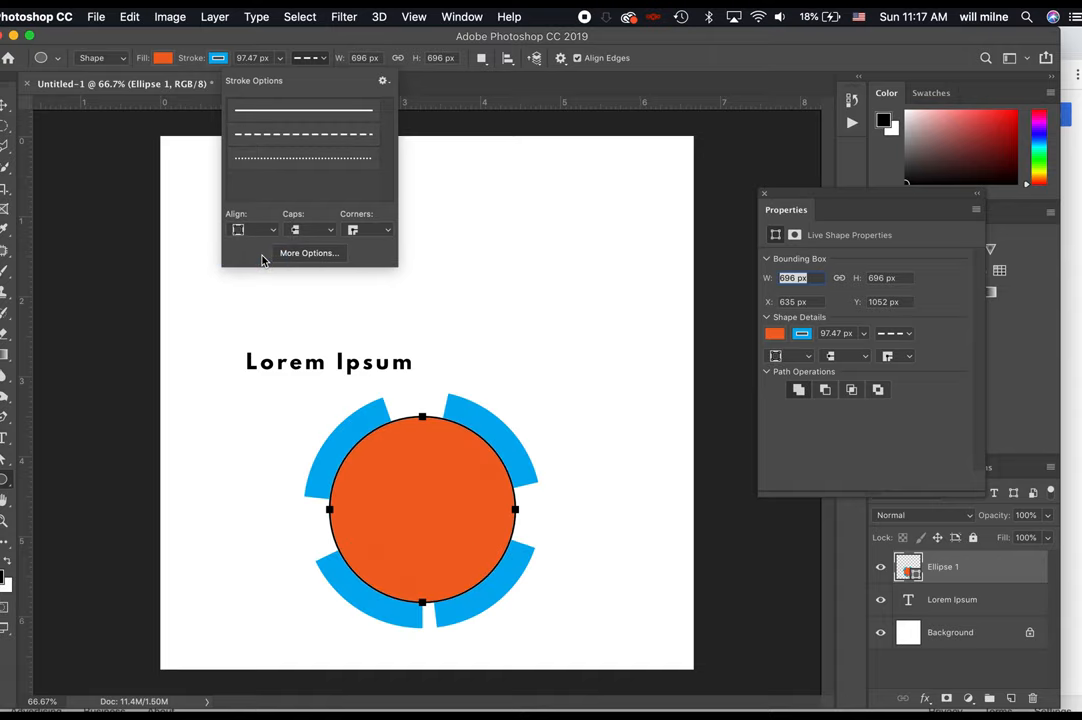
mouse_move(36, 380)
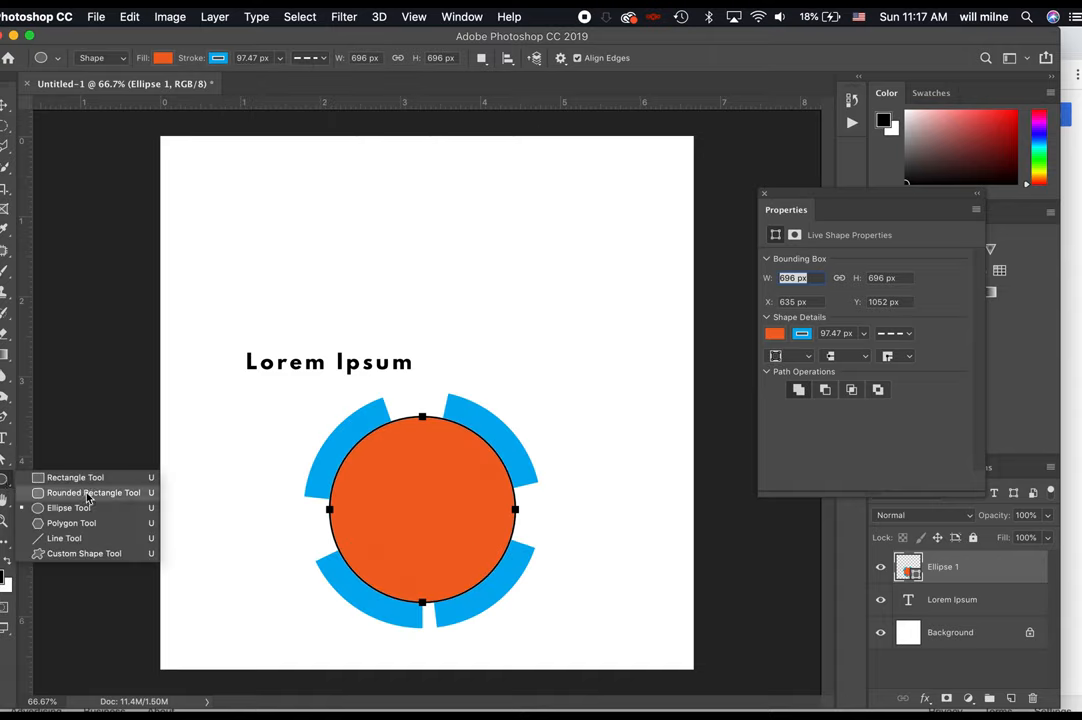
Step: Draw a polygon and a dashed line across the canvas, then hide the Shape 1 and Ellipse 1 layers
click(72, 522)
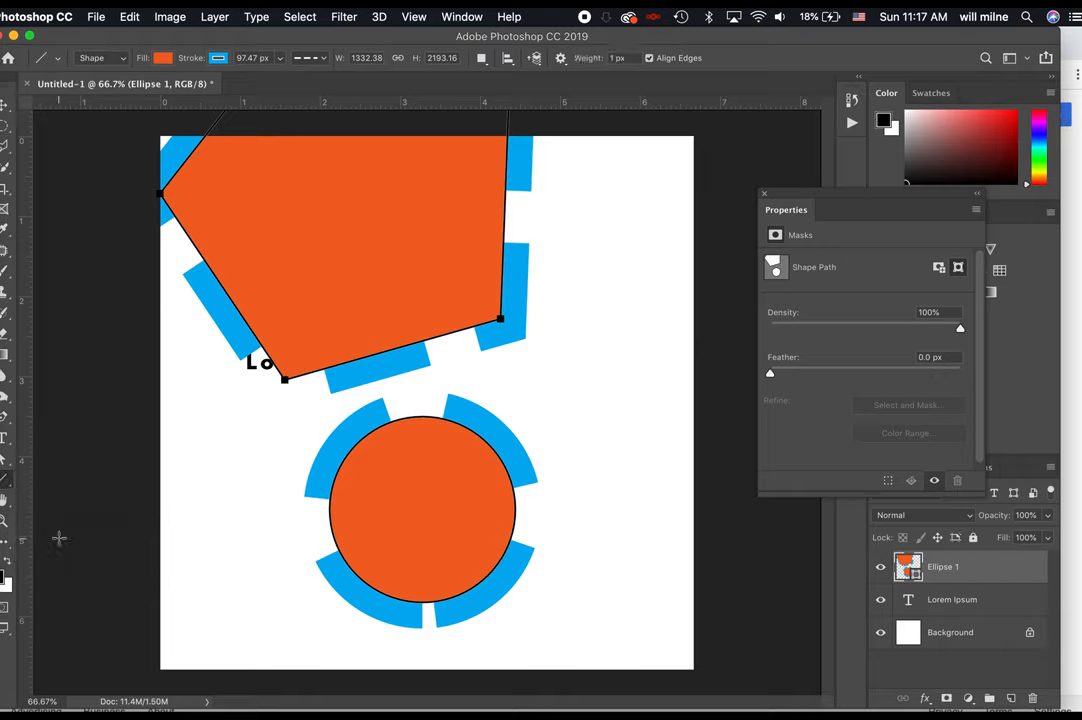
drag(256, 456, 656, 290)
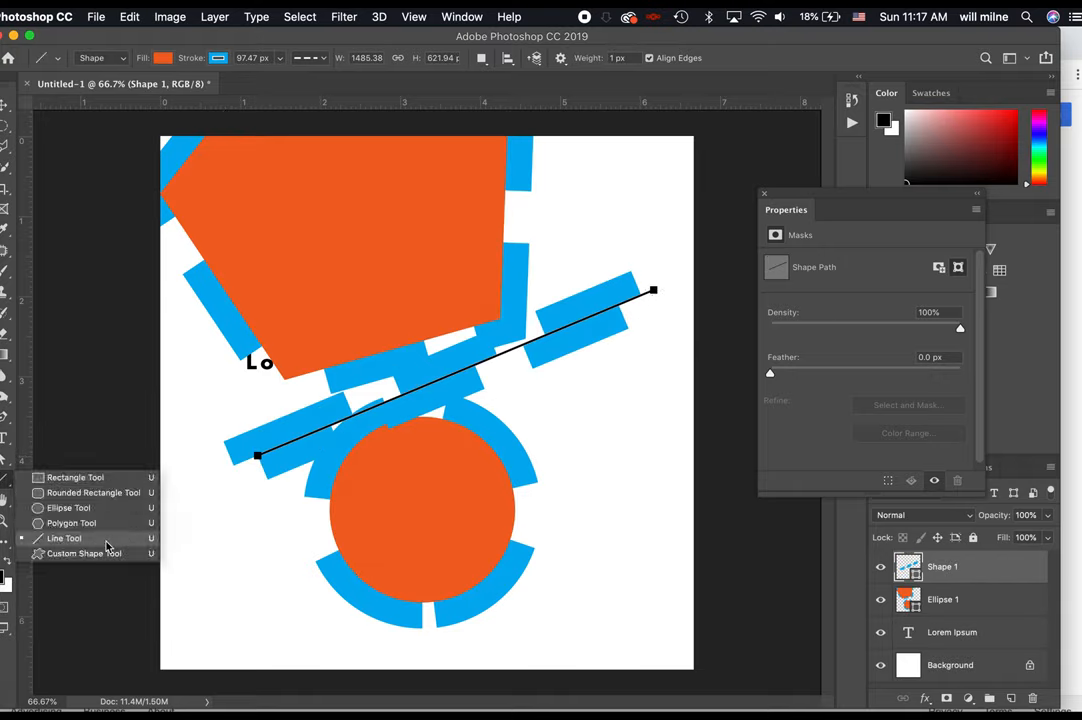
click(64, 538)
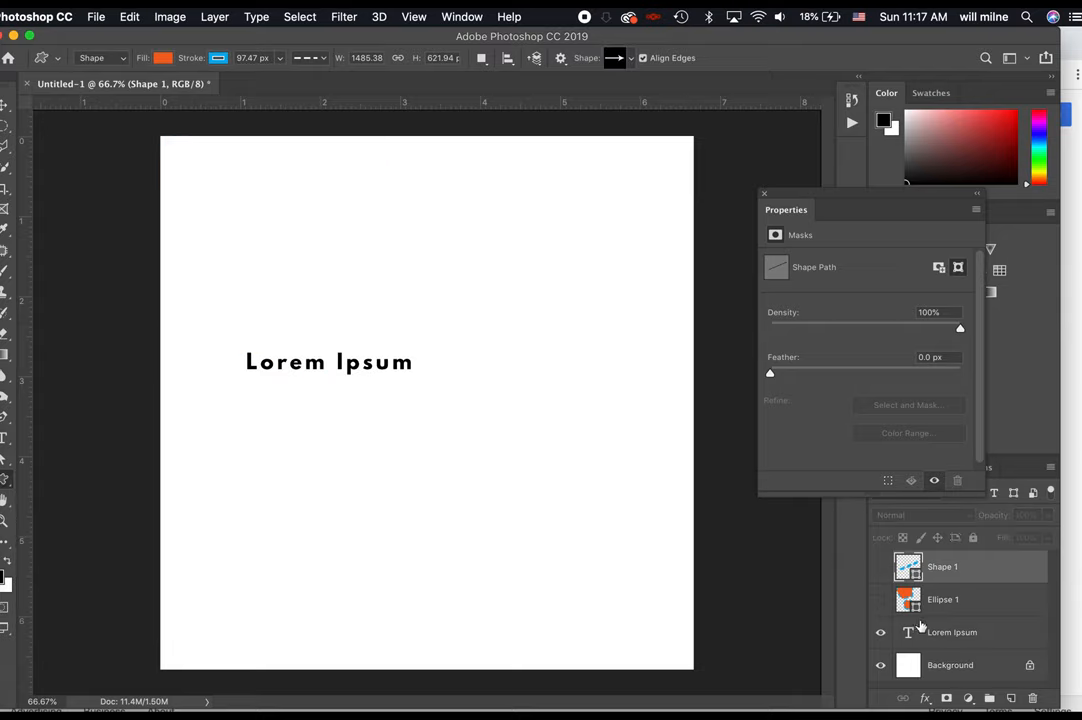
Step: Replace the custom shape library with the Frames preset set from the picker's gear menu
click(880, 632)
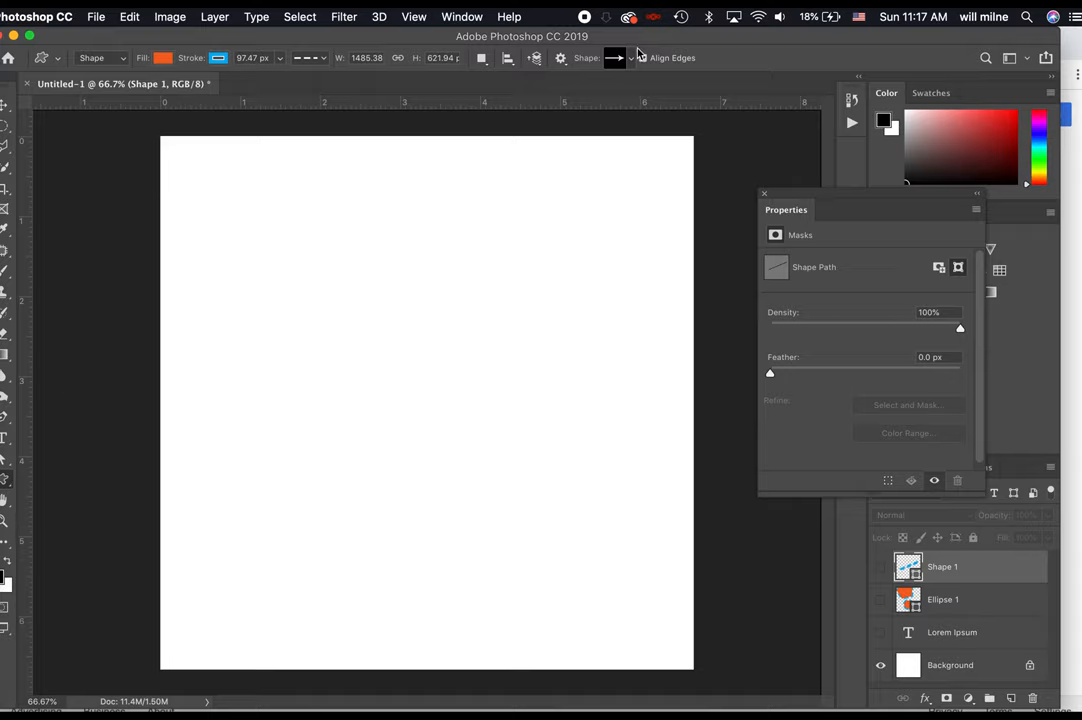
click(628, 56)
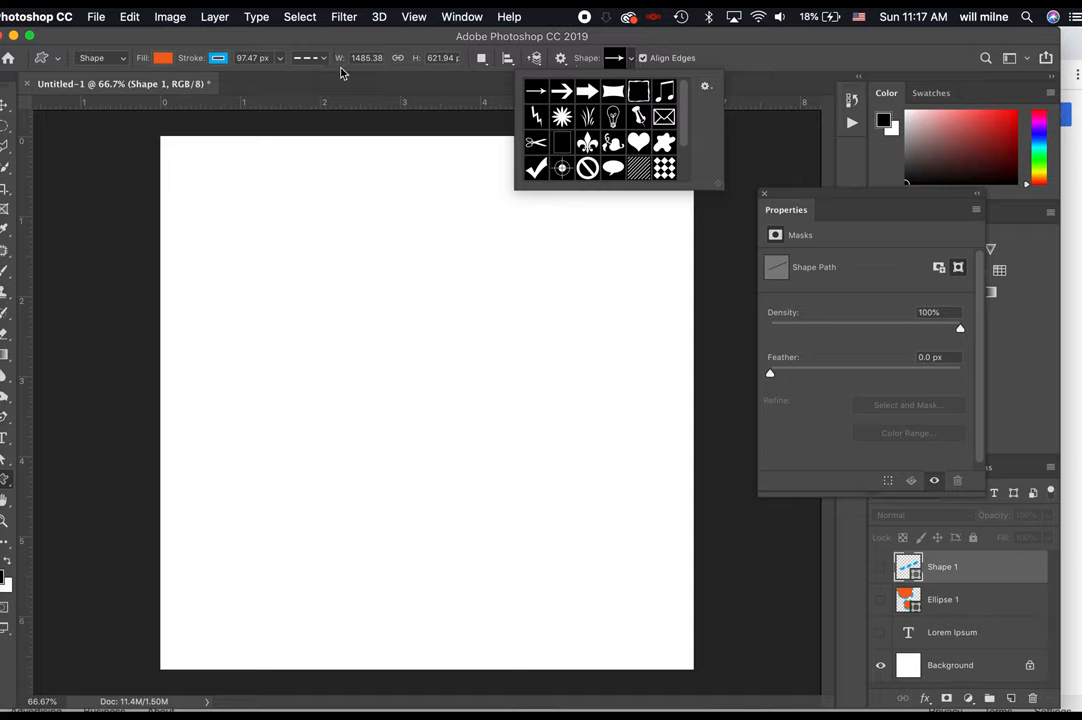
scroll(down, 3)
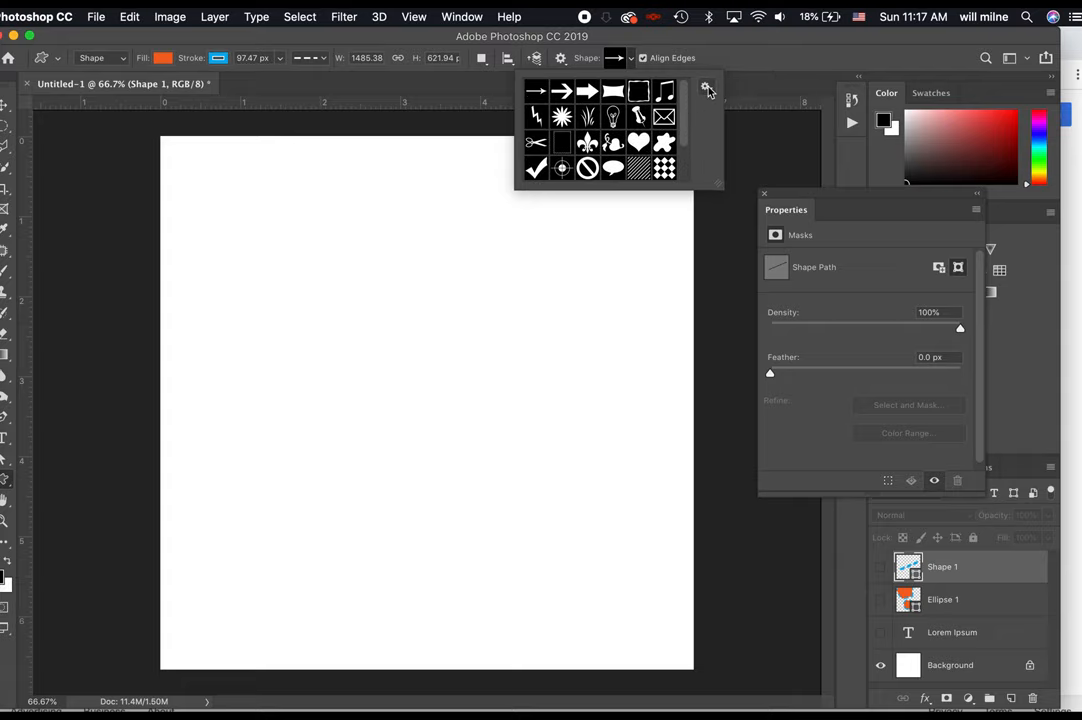
click(706, 88)
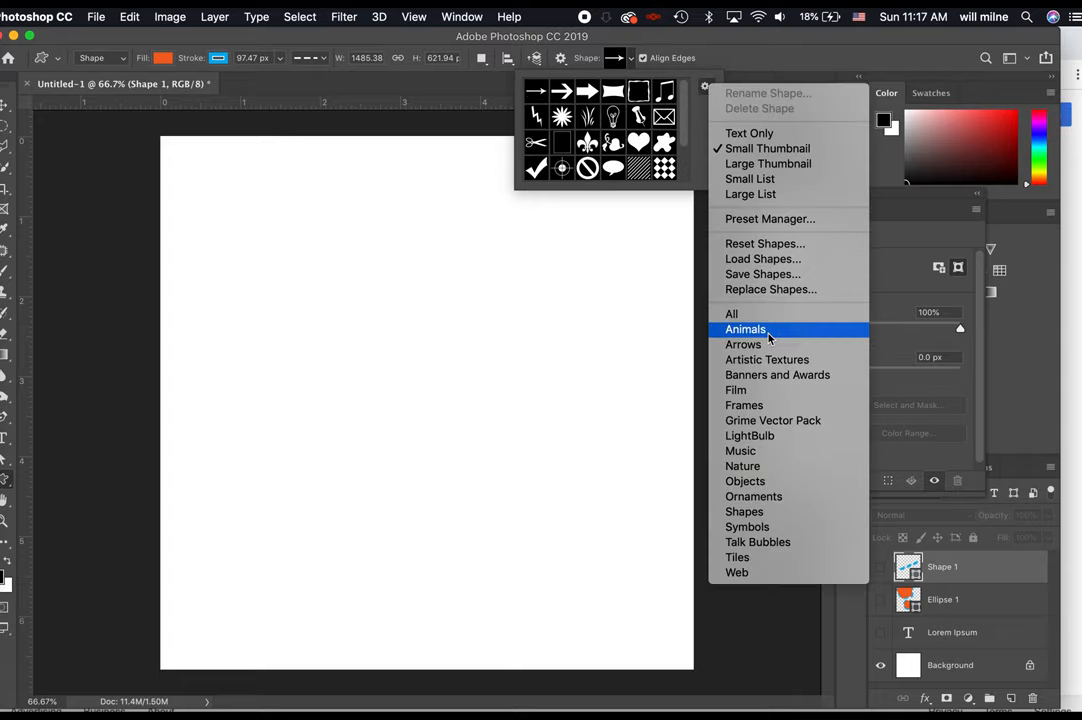
mouse_move(756, 542)
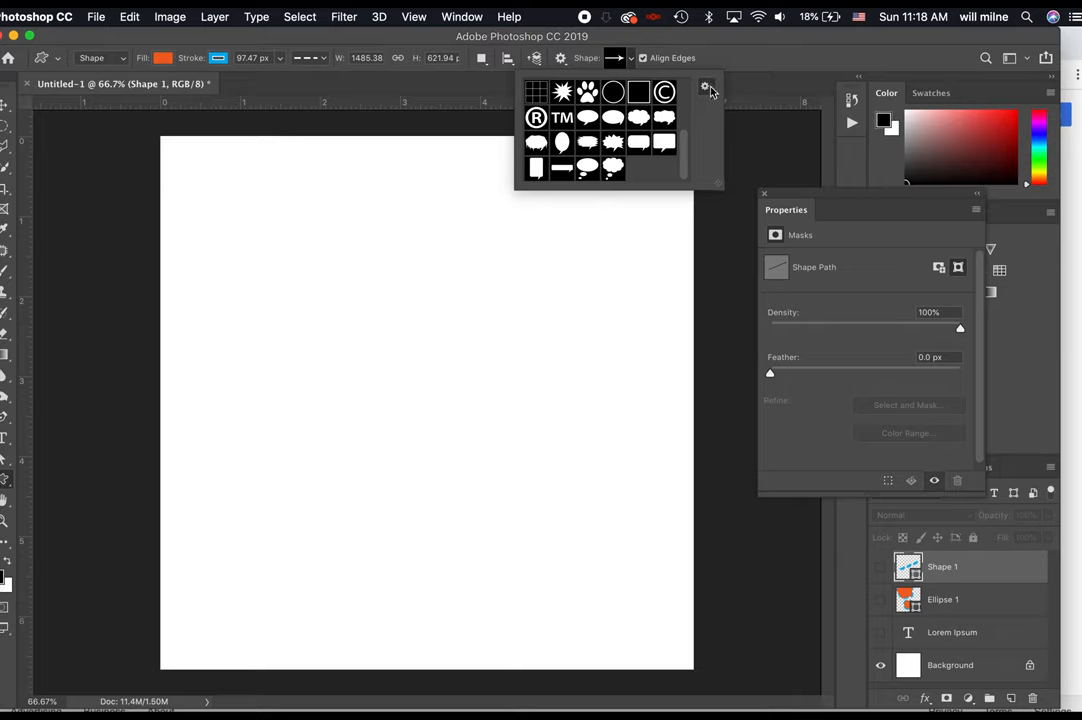
click(704, 86)
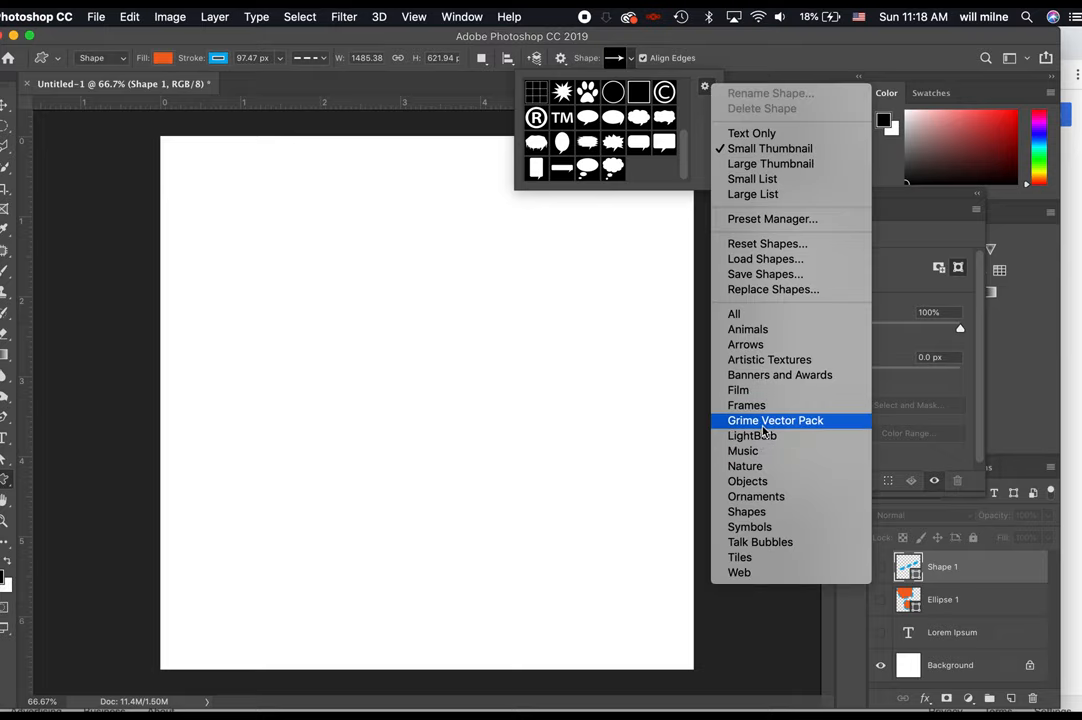
click(746, 404)
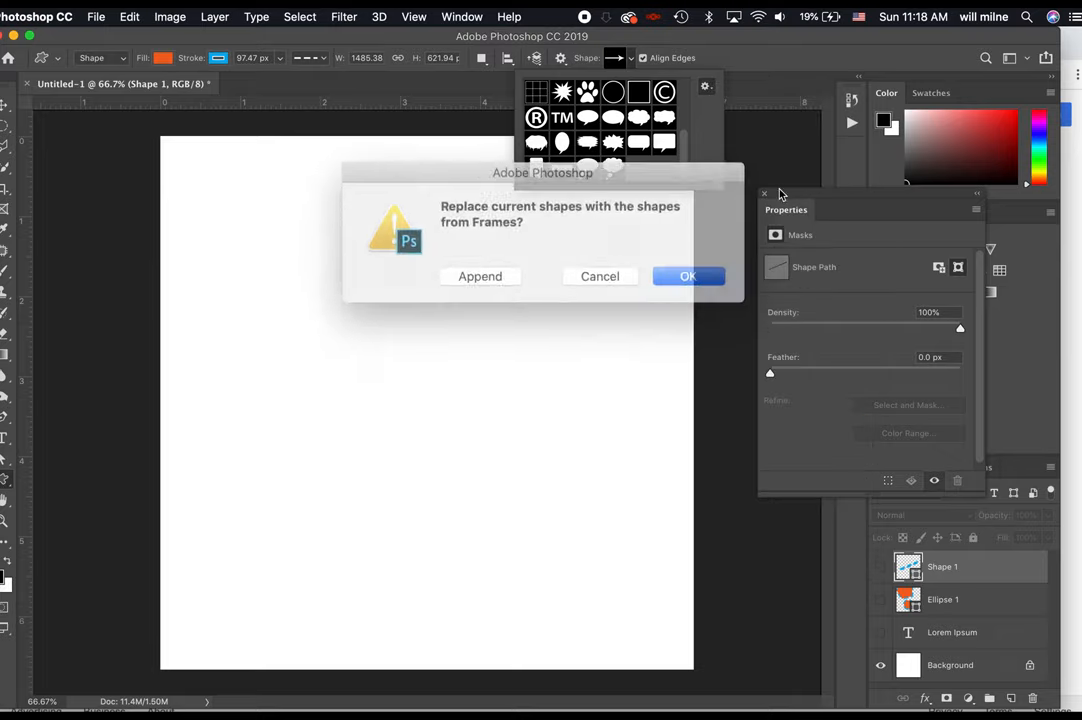
click(688, 276)
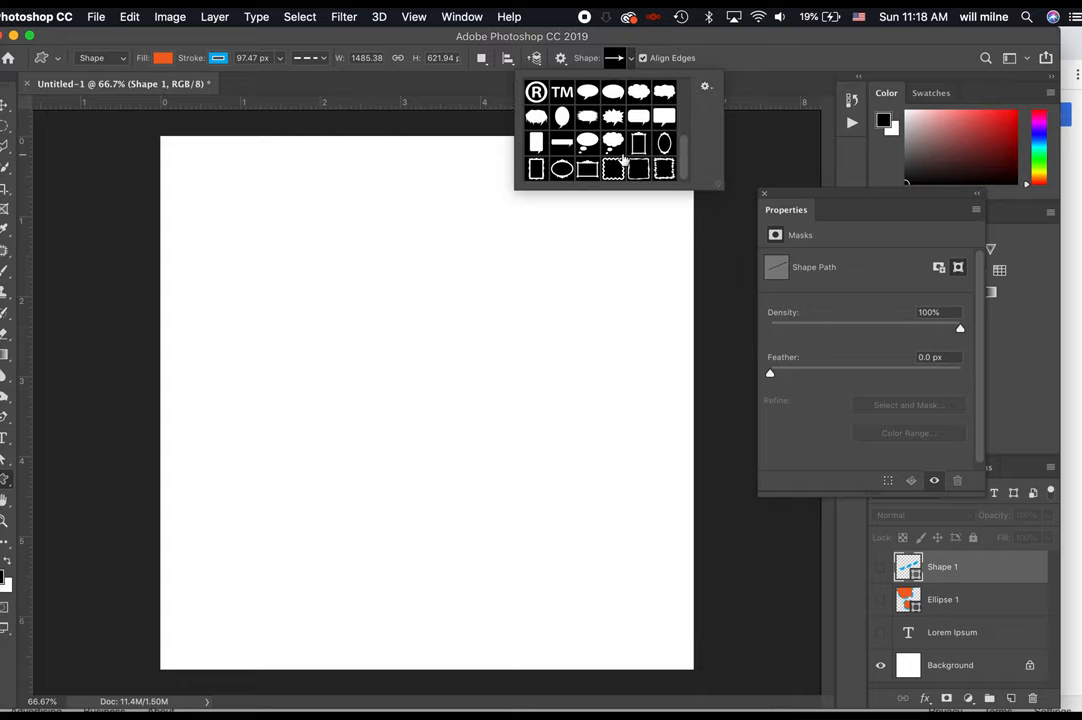
Step: Append the Shapes preset set to the custom shape library
click(704, 84)
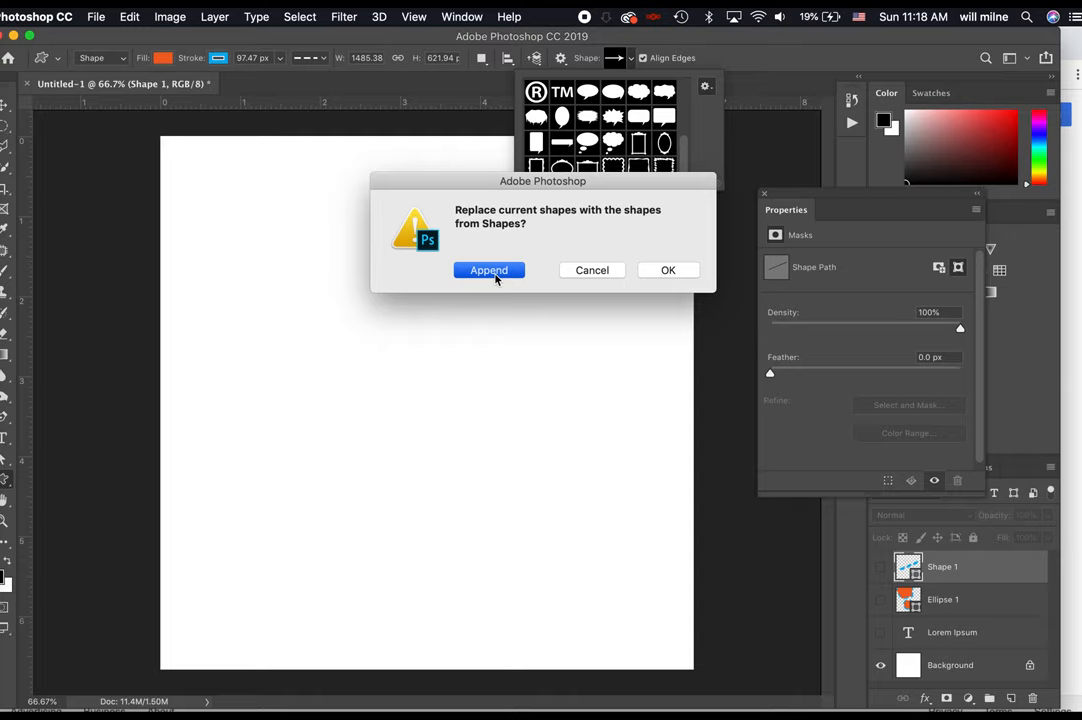
click(488, 270)
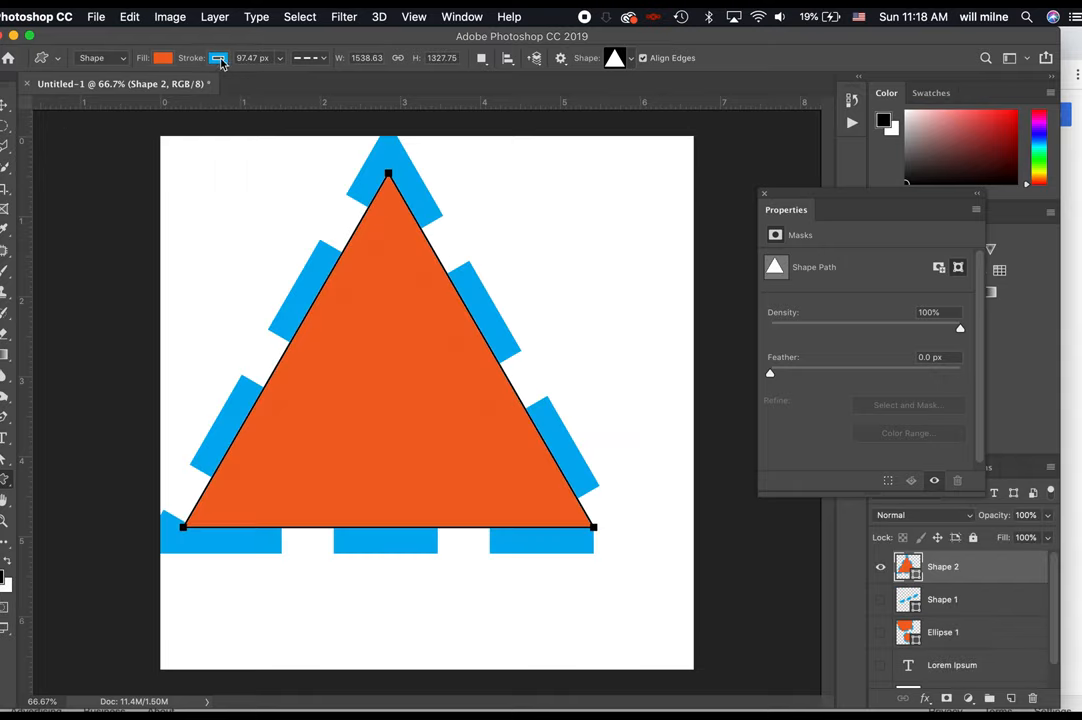
Step: Give the triangle a solid outline, swatch-picked fill and stroke colours, and move it lower on the canvas
click(310, 56)
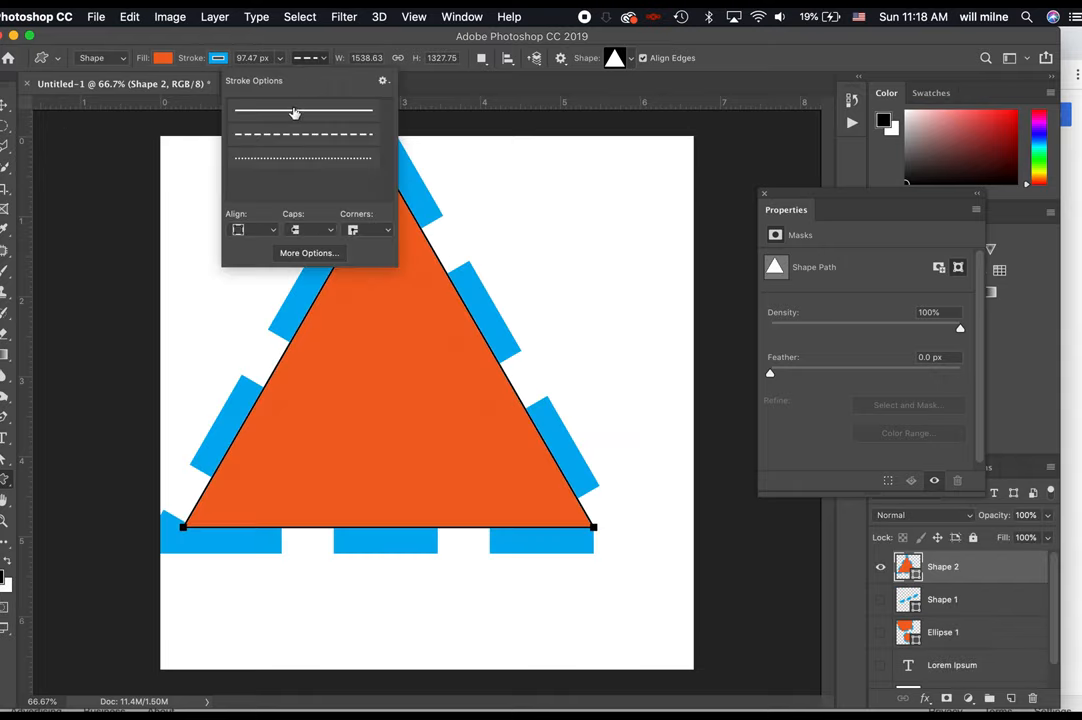
click(304, 110)
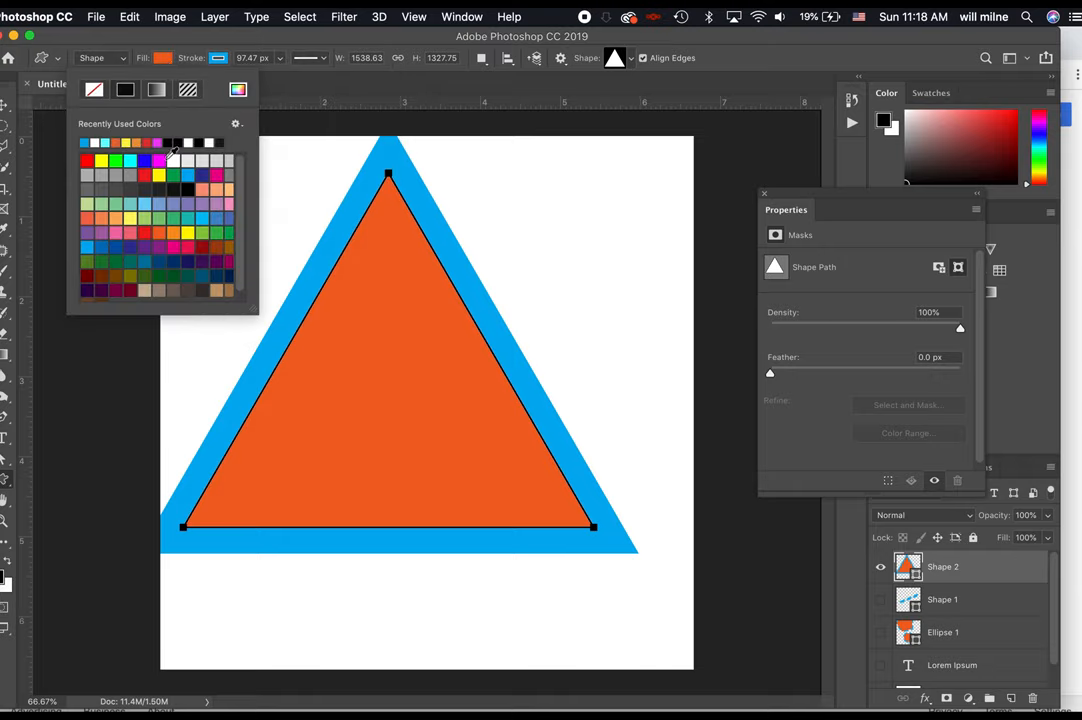
click(130, 160)
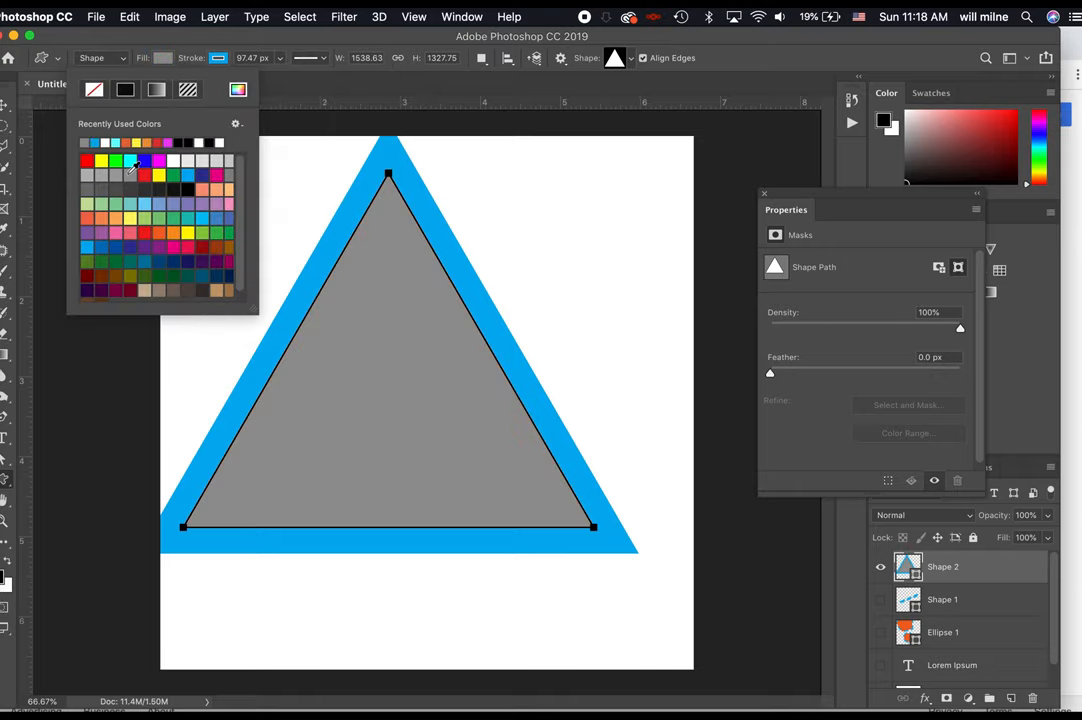
click(218, 56)
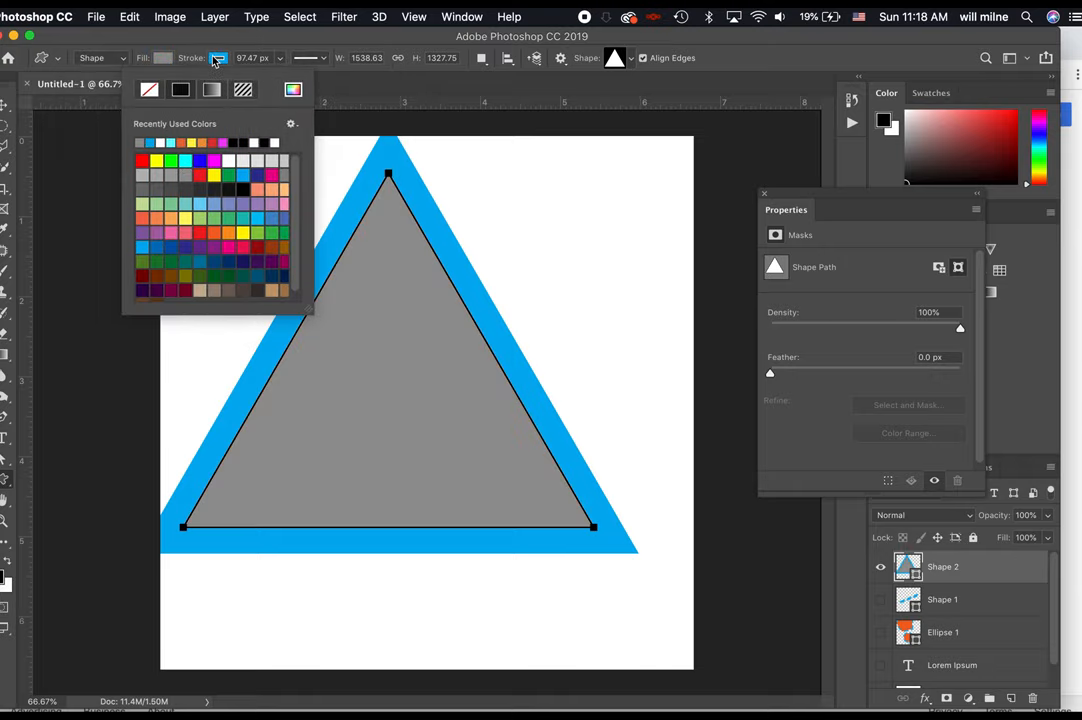
click(244, 142)
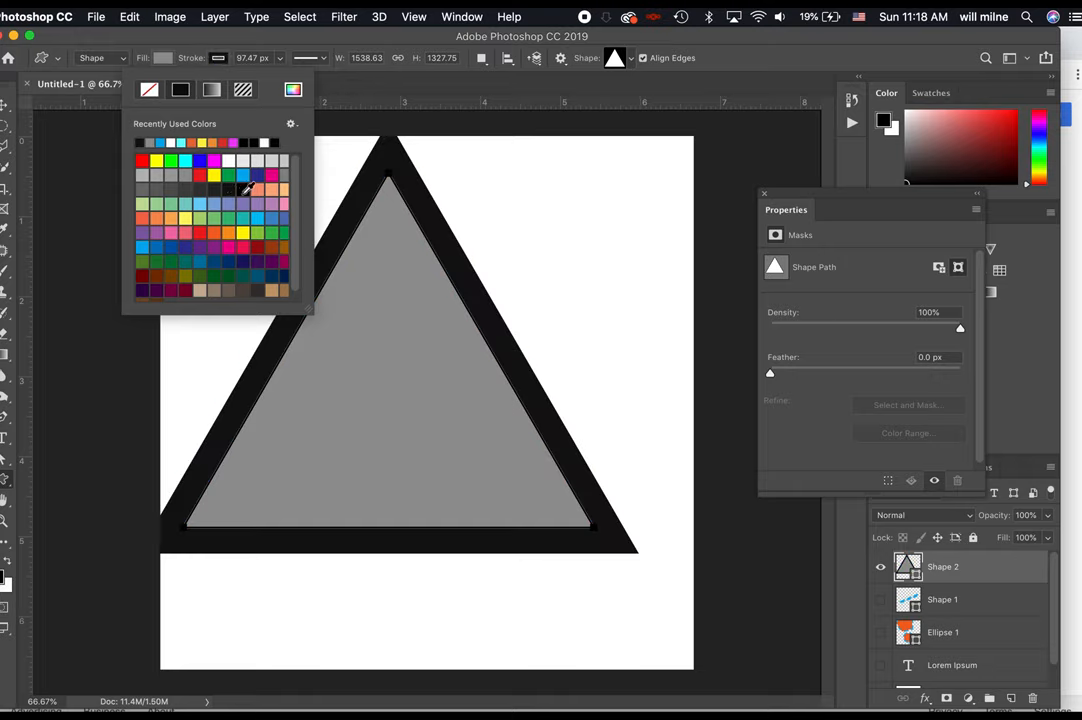
click(204, 174)
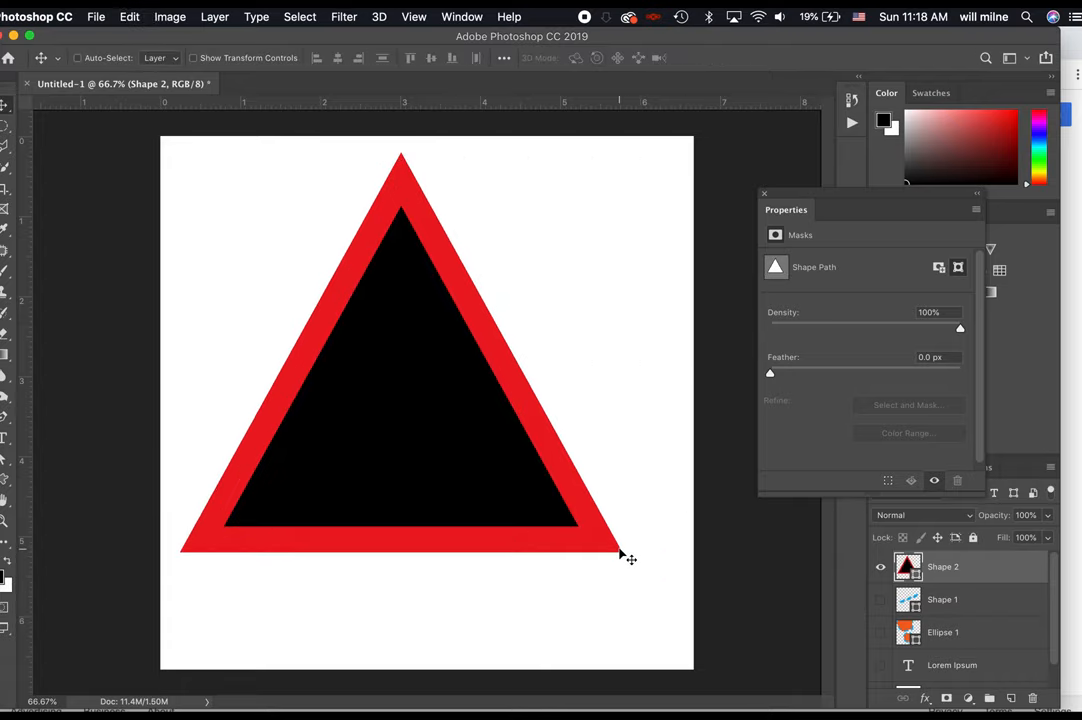
drag(624, 556, 520, 504)
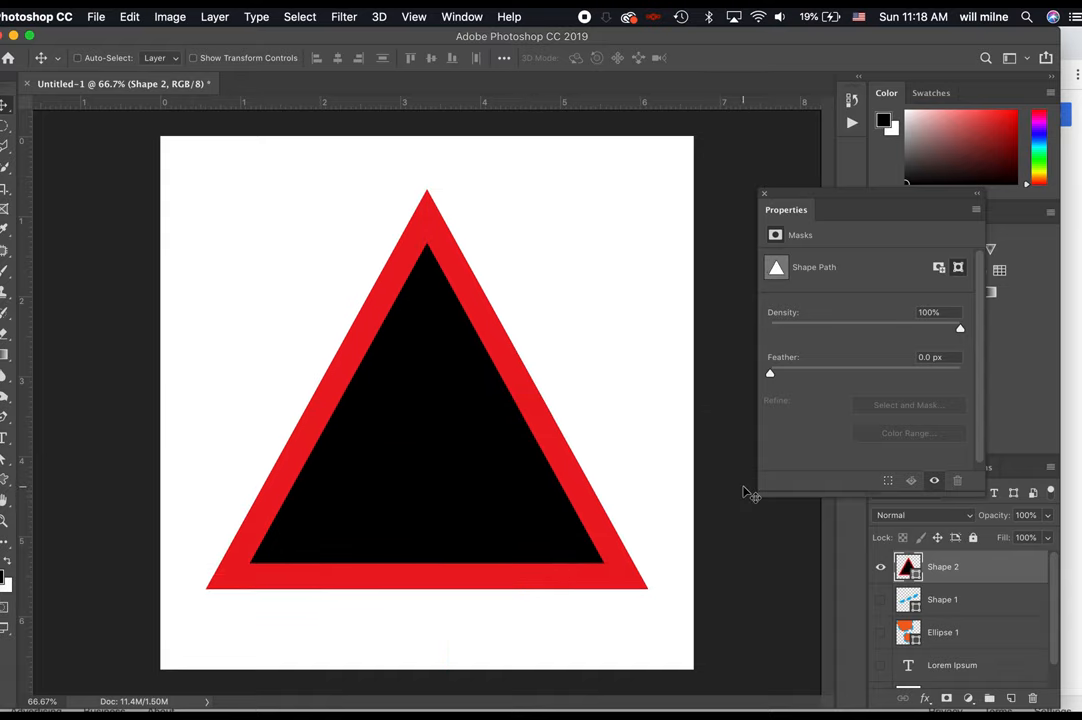
mouse_move(72, 444)
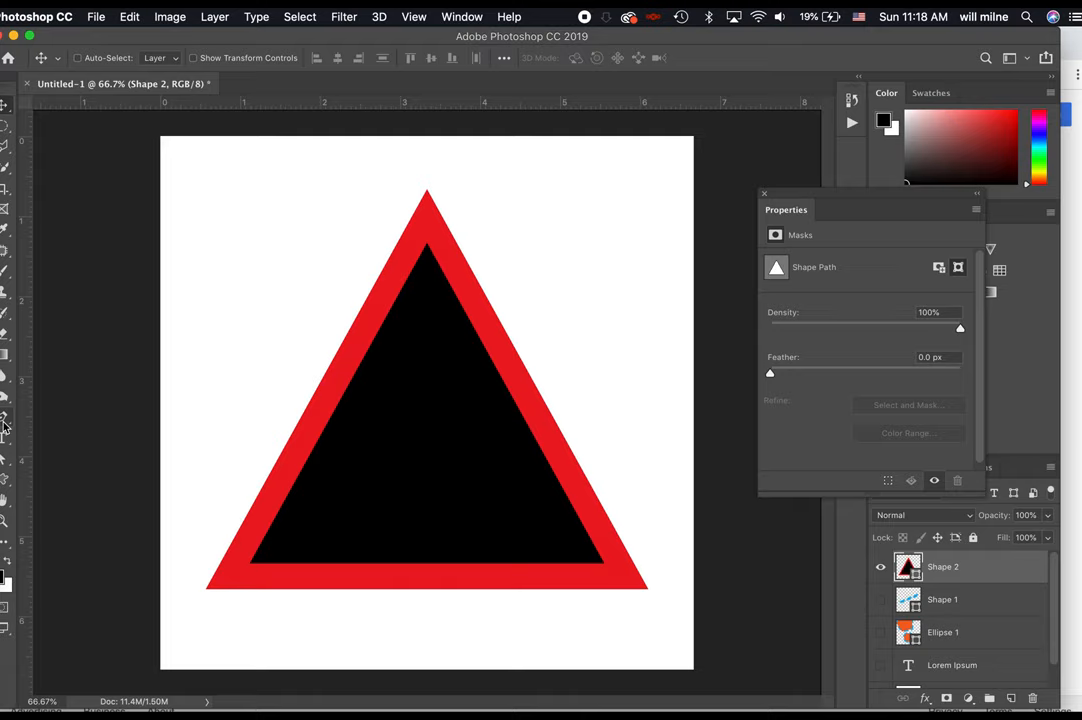
Step: With the Pen tool on a new empty layer and the triangle hidden, start a curved path segment
click(6, 414)
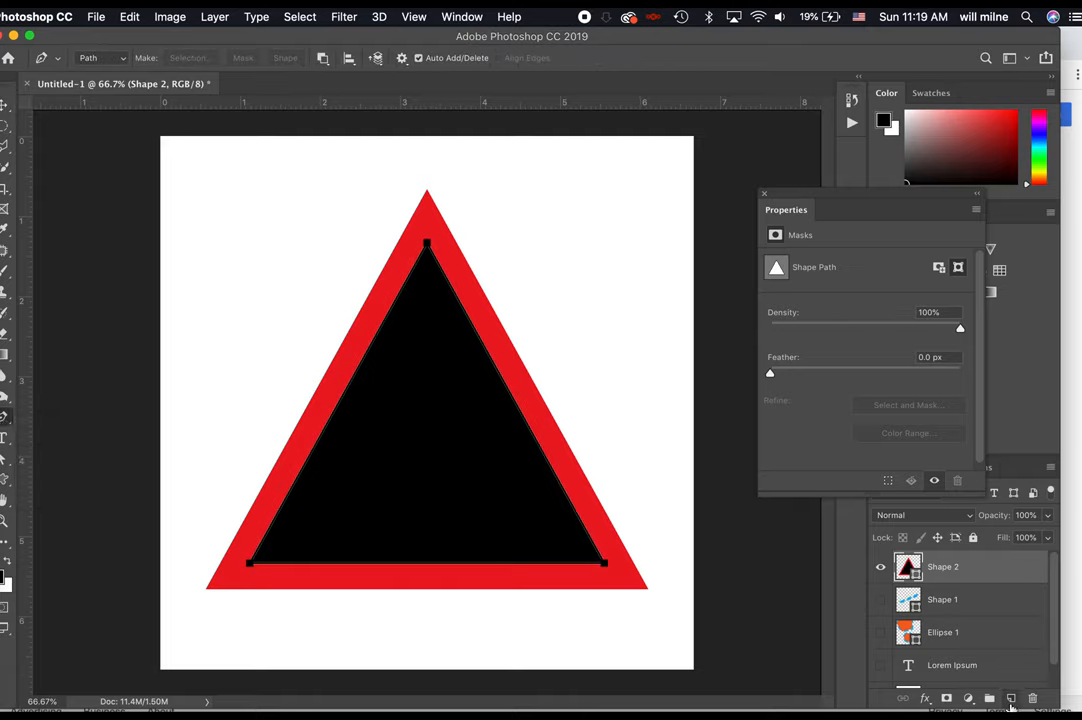
click(1010, 698)
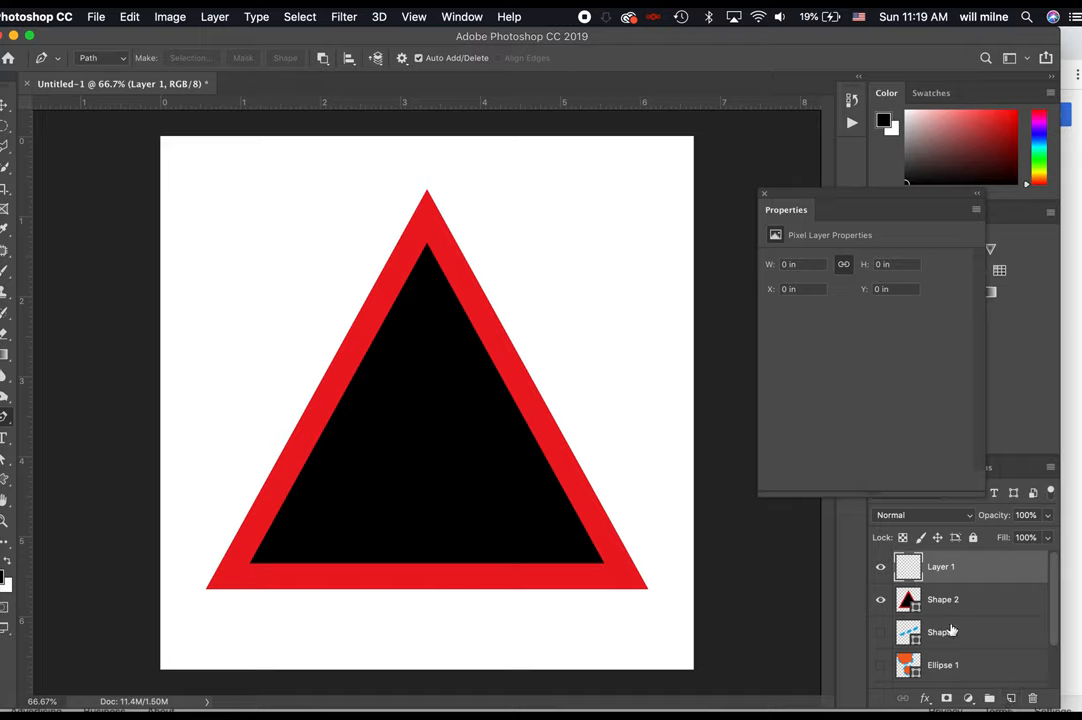
click(880, 600)
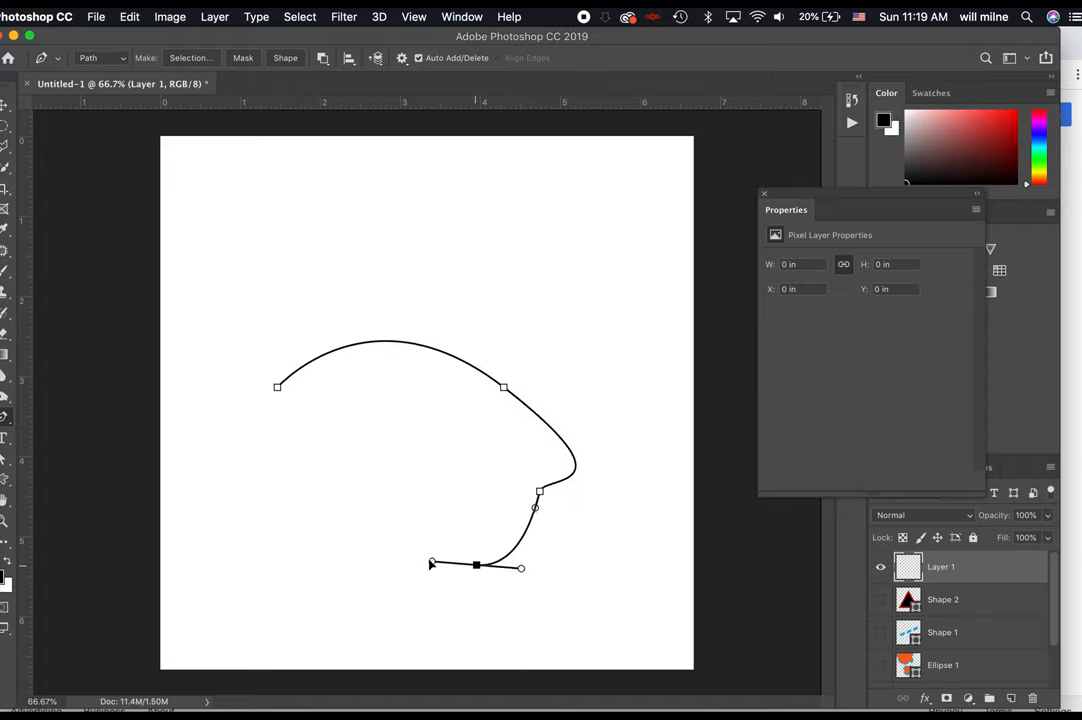
drag(476, 564, 268, 468)
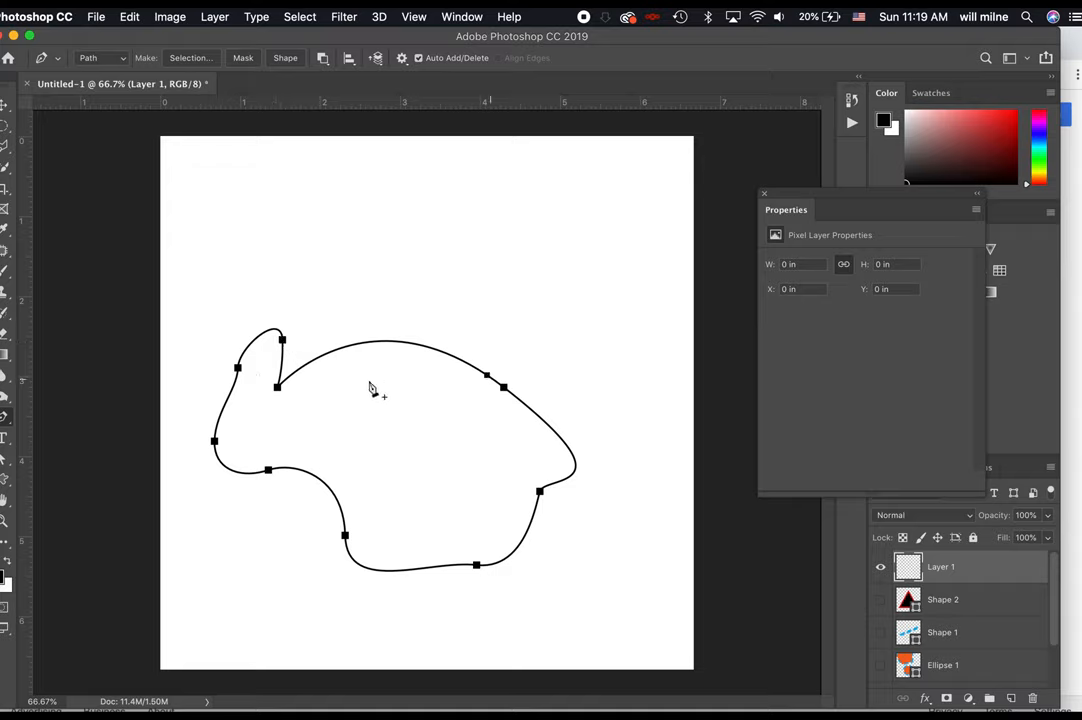
mouse_move(304, 336)
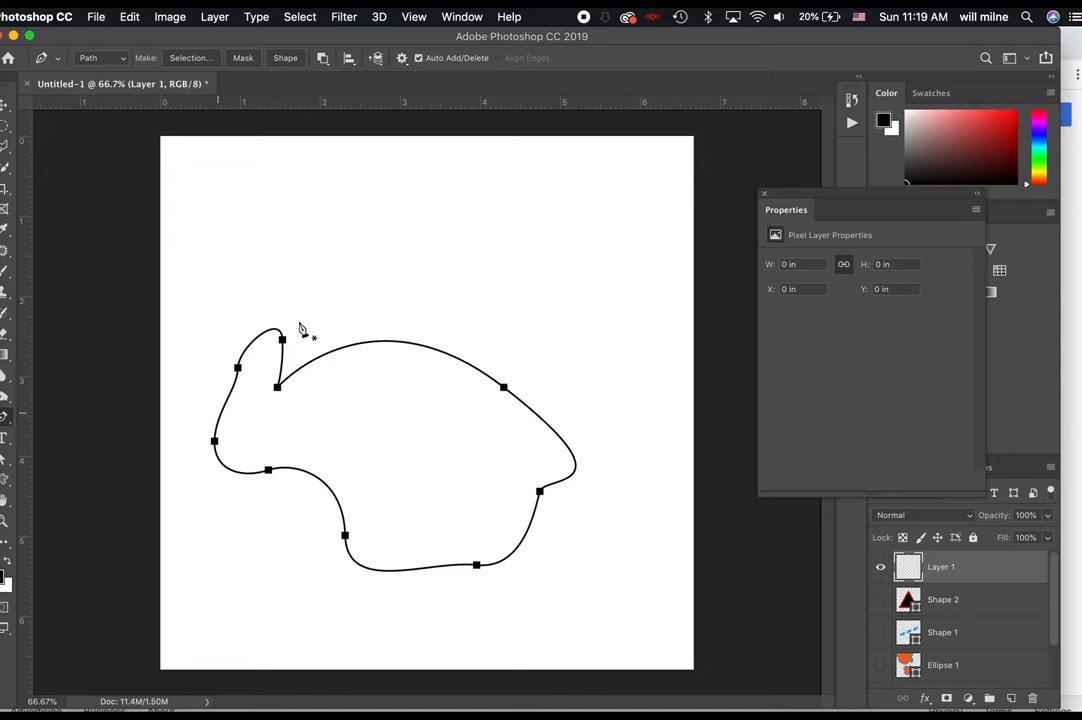
mouse_move(284, 400)
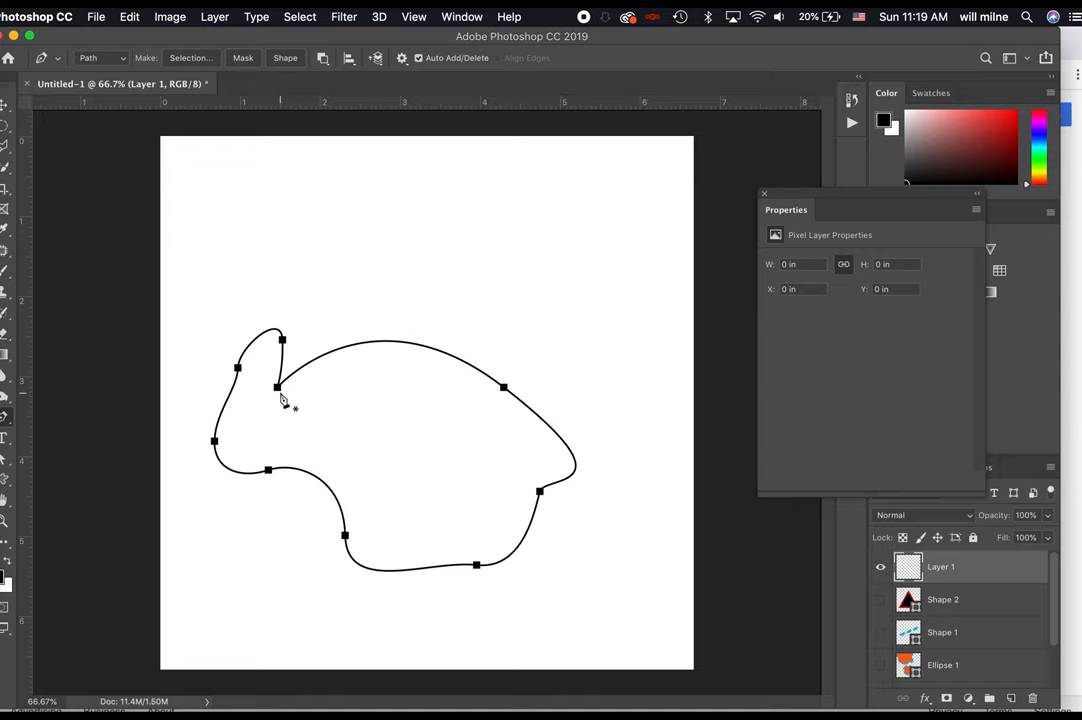
mouse_move(438, 370)
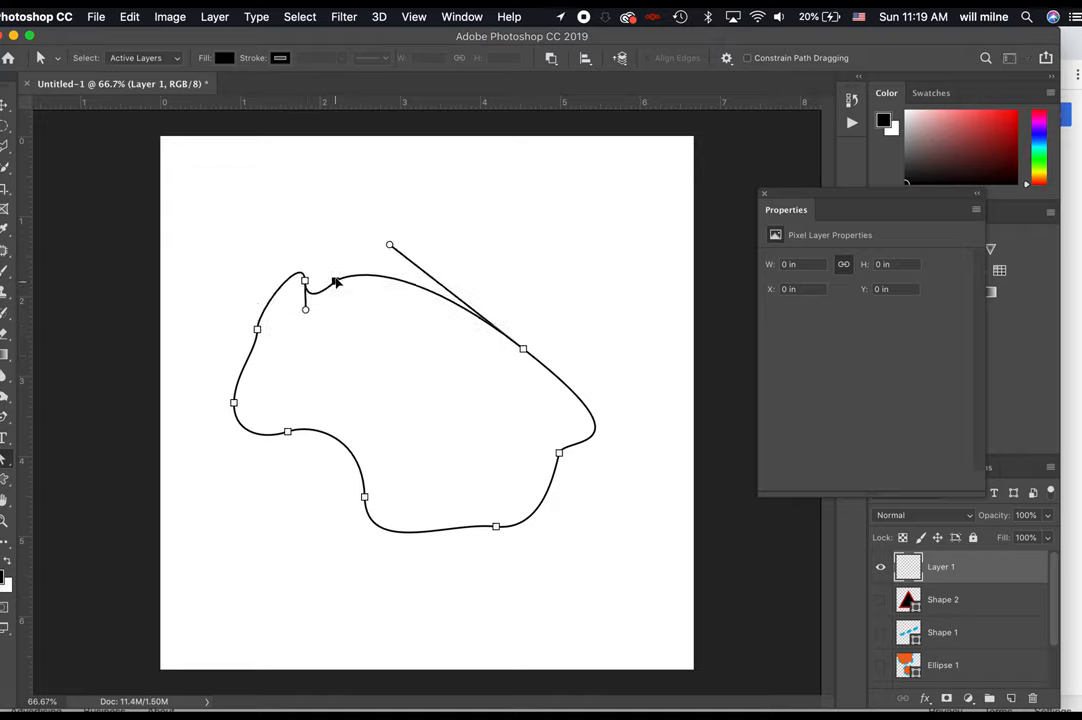
Step: Smooth the blob path's top curves, delete its top anchor point, and switch to the Delete Anchor Point tool
drag(304, 284, 336, 264)
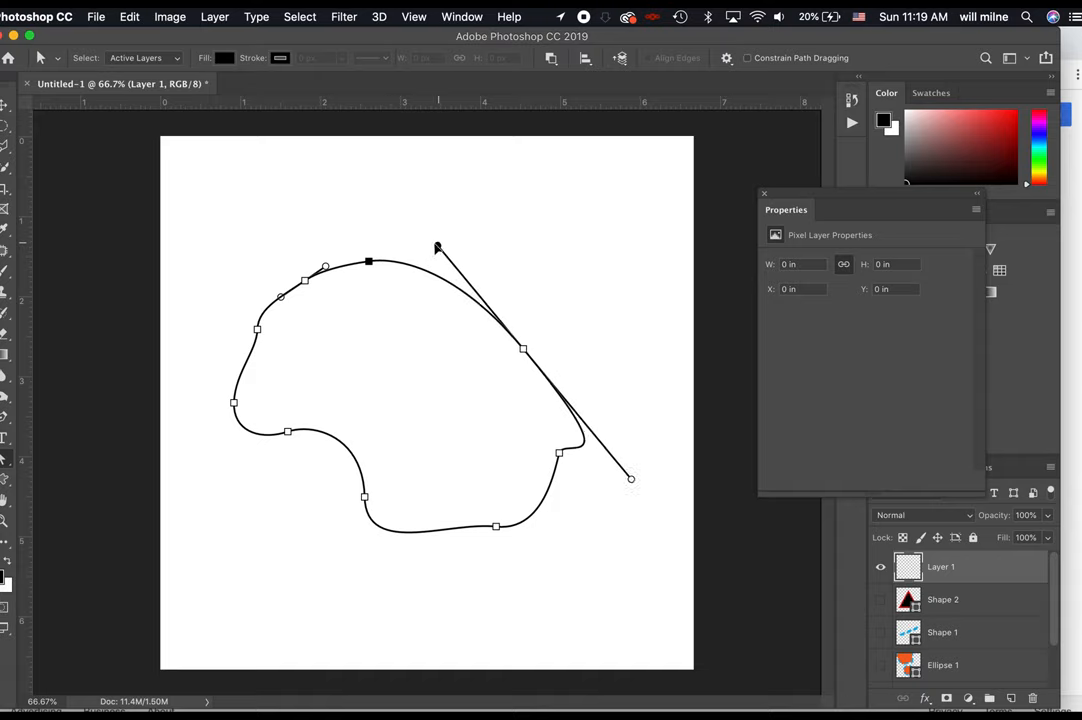
drag(630, 478, 572, 424)
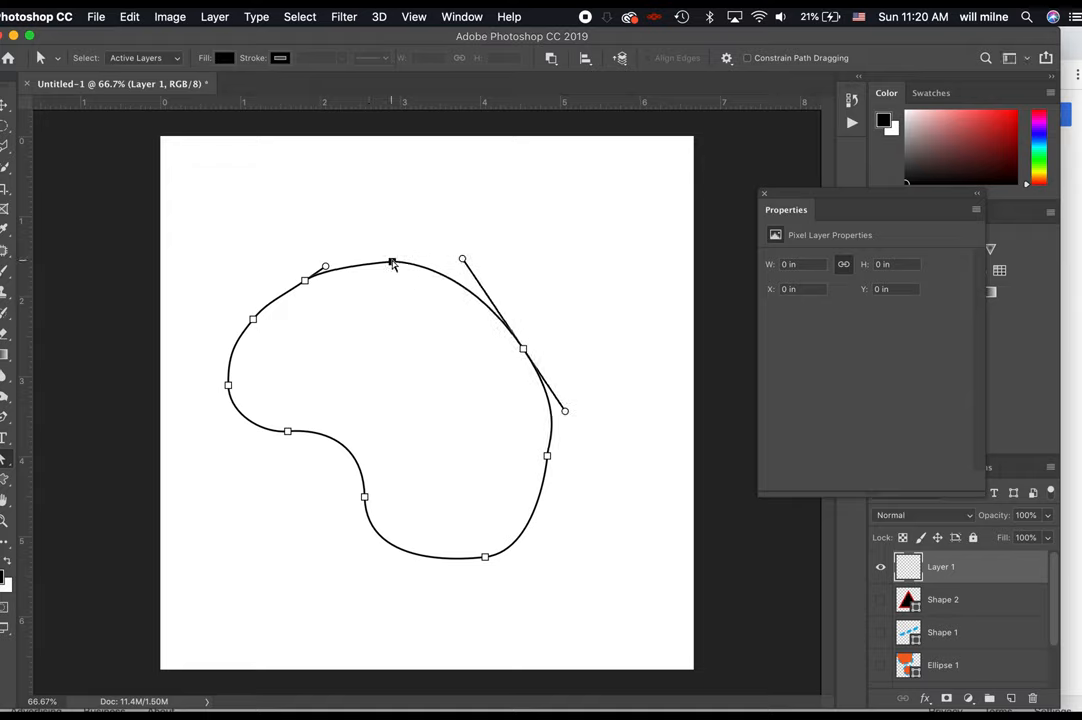
right_click(392, 262)
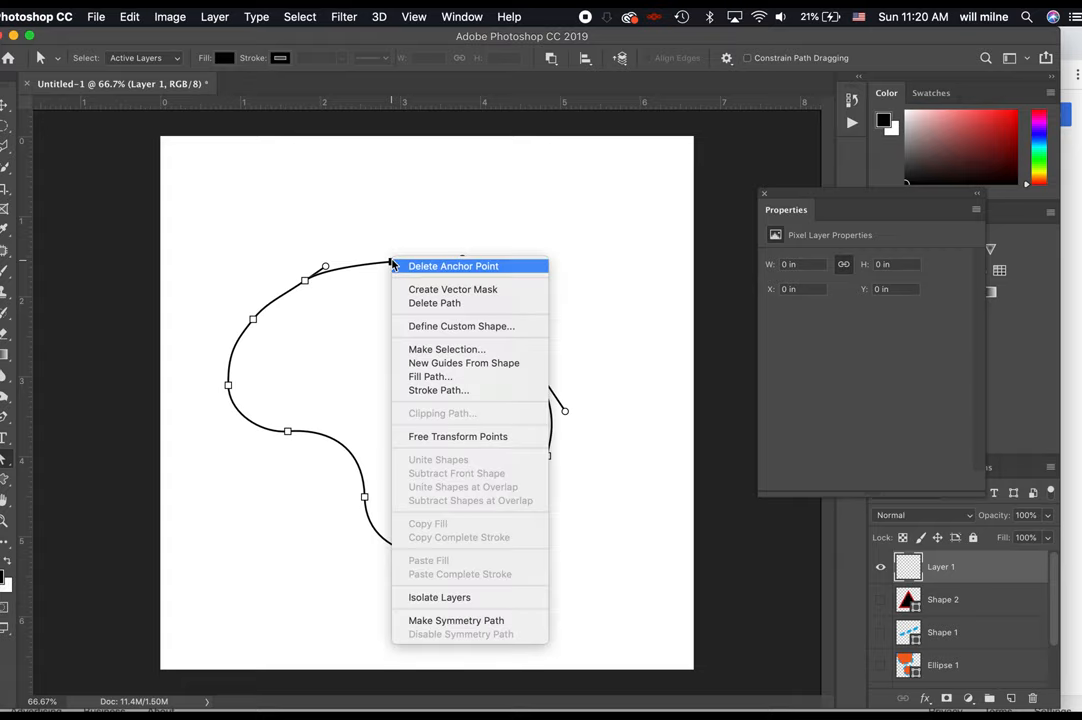
click(452, 266)
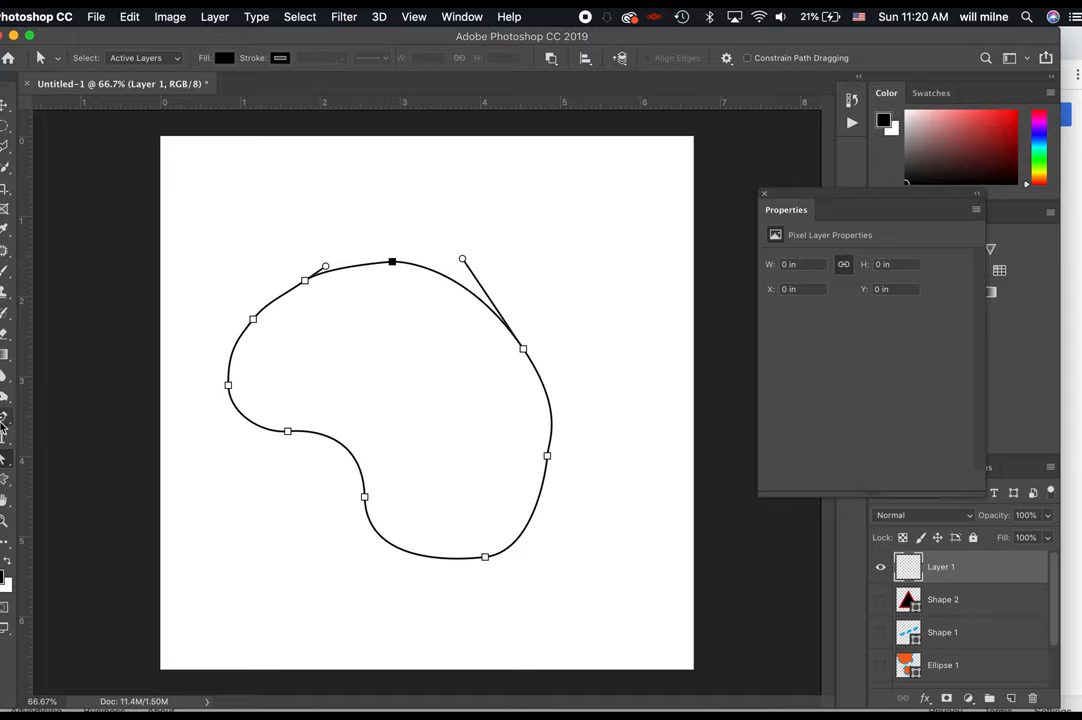
click(8, 414)
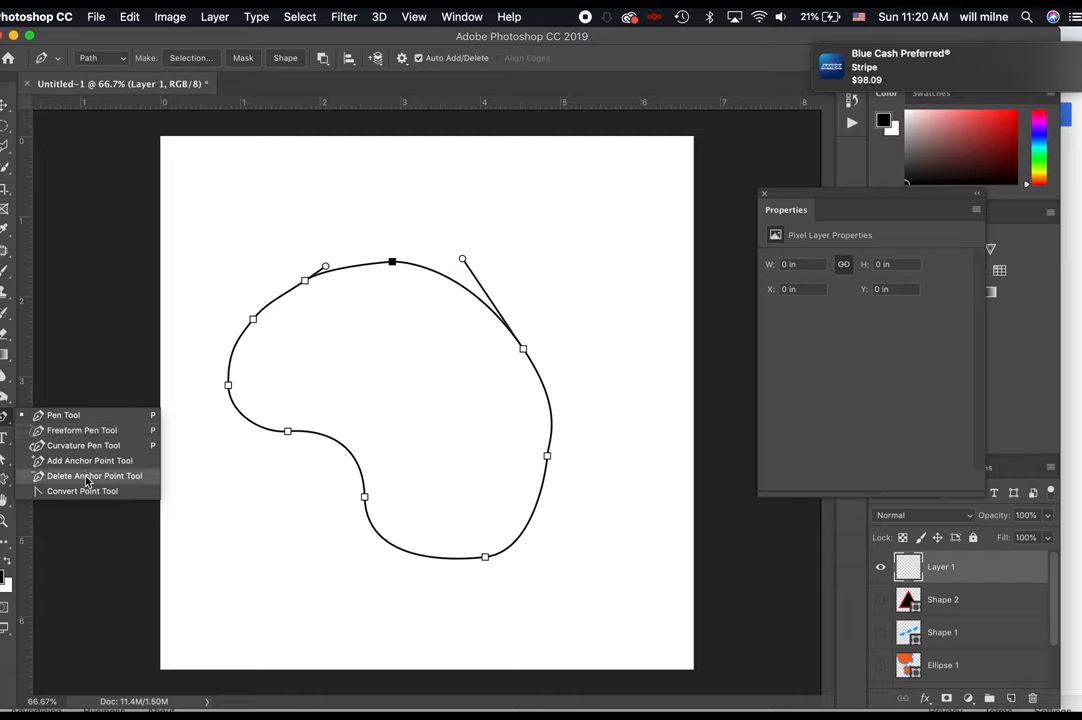
click(82, 490)
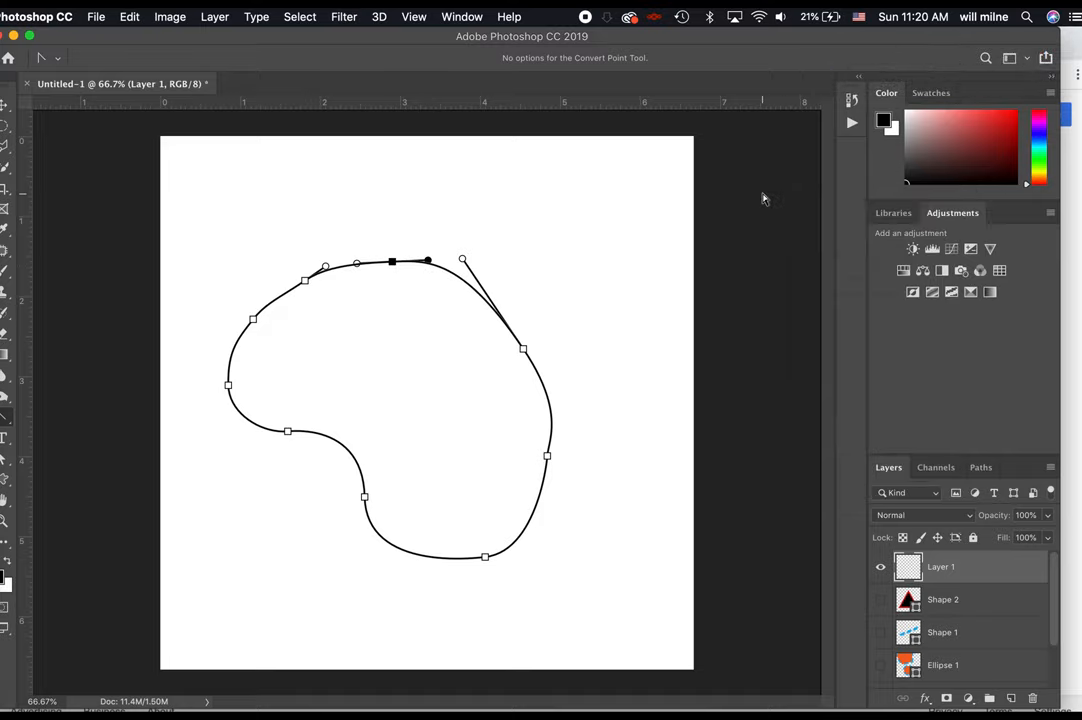
mouse_move(448, 248)
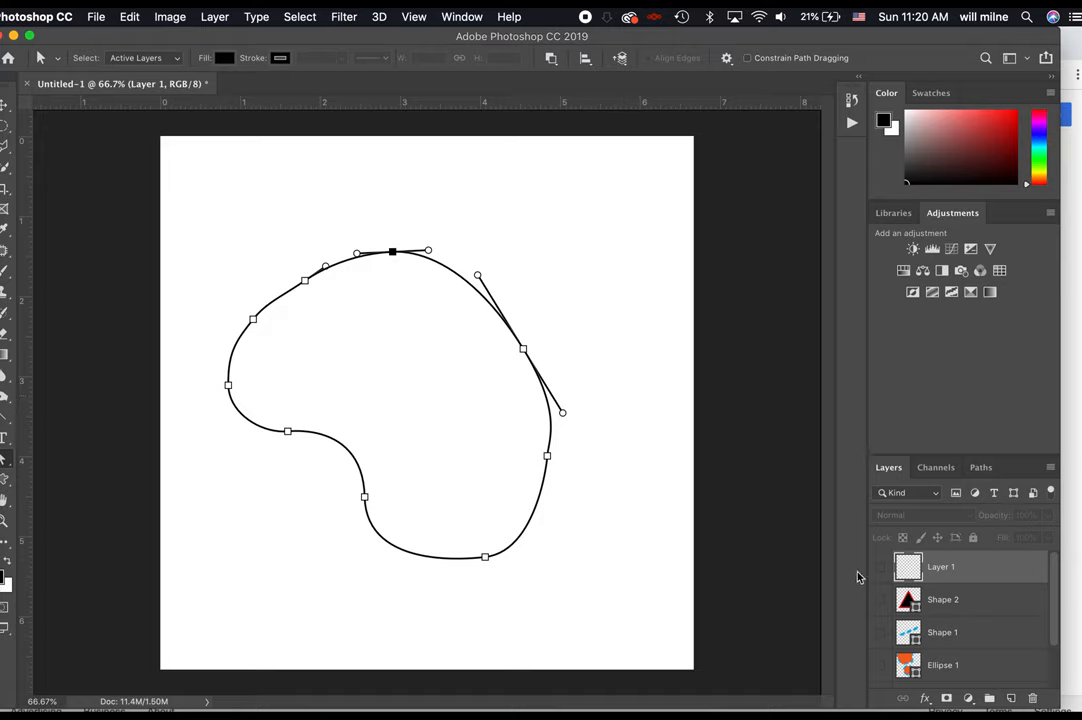
mouse_move(896, 490)
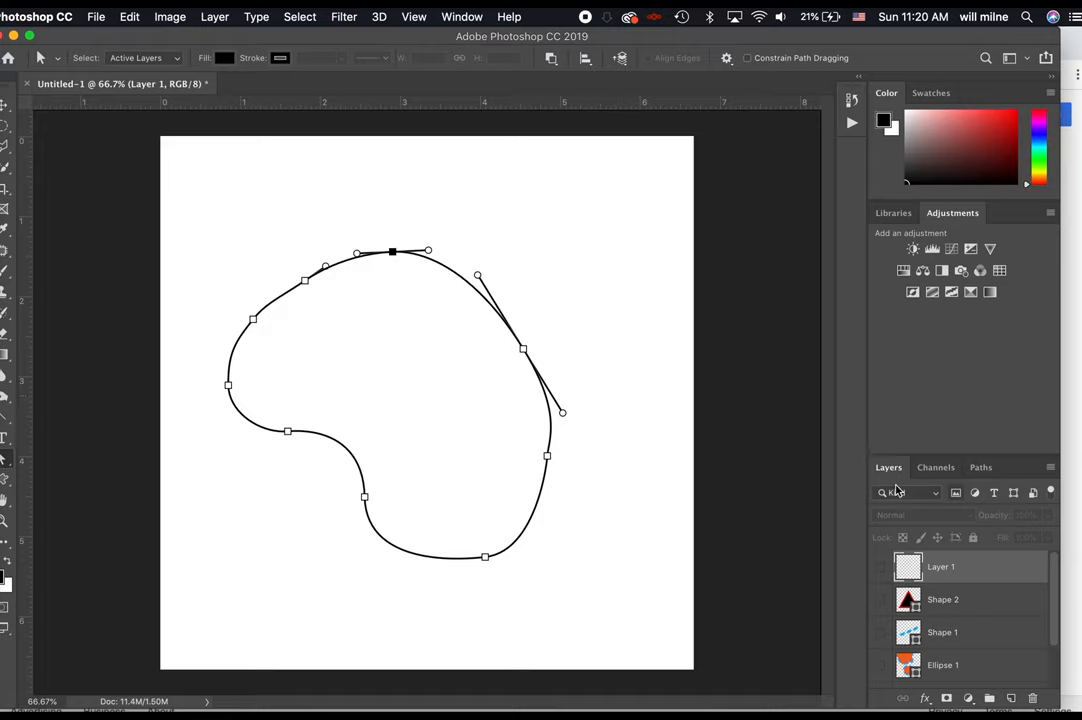
click(980, 468)
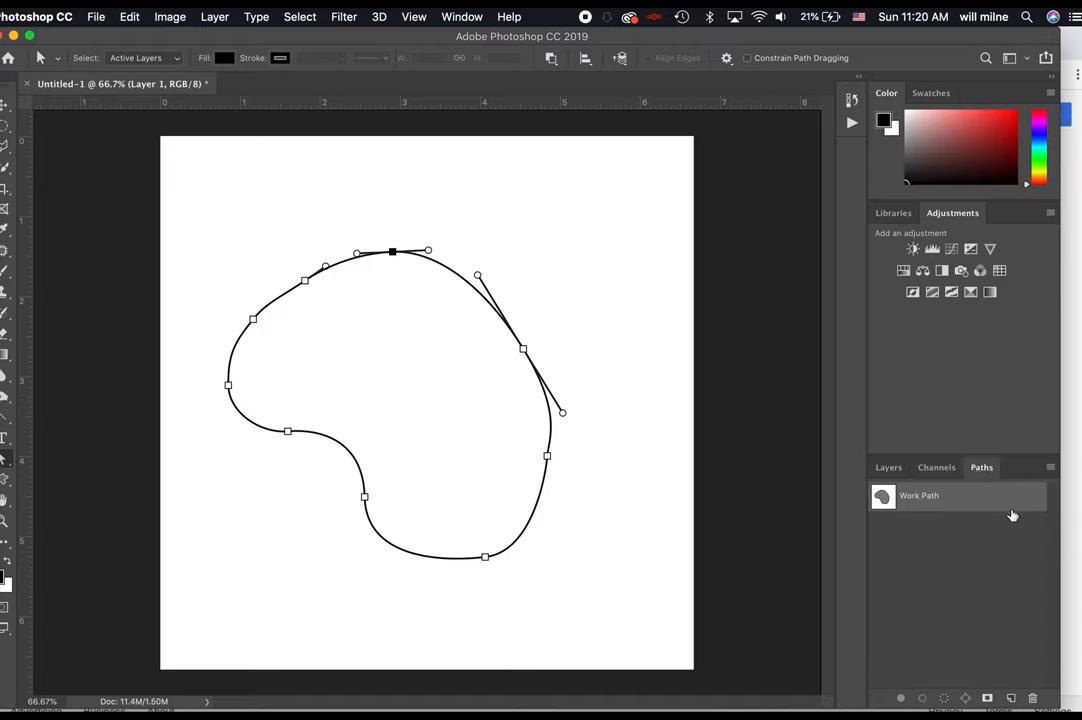
click(888, 468)
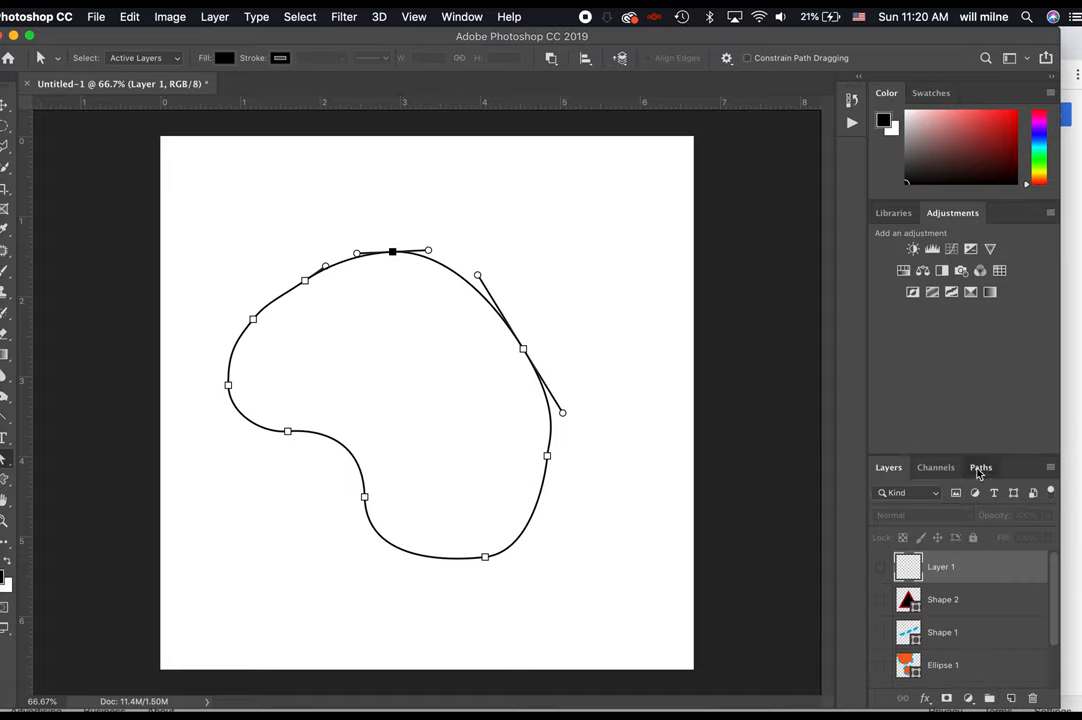
click(980, 468)
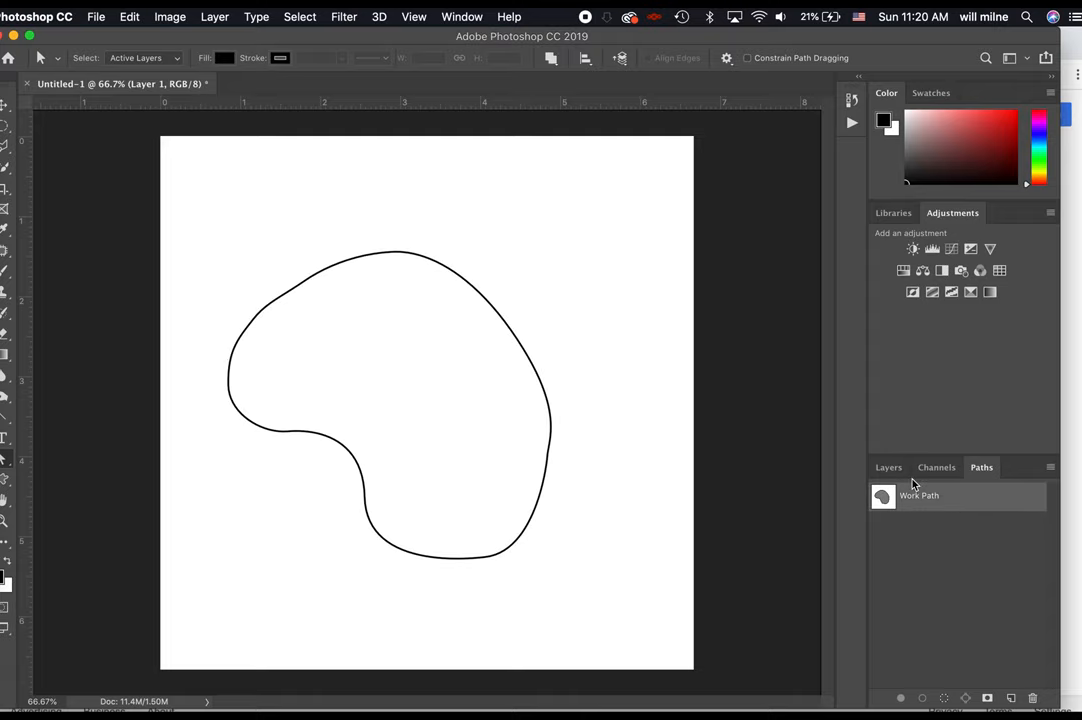
click(888, 468)
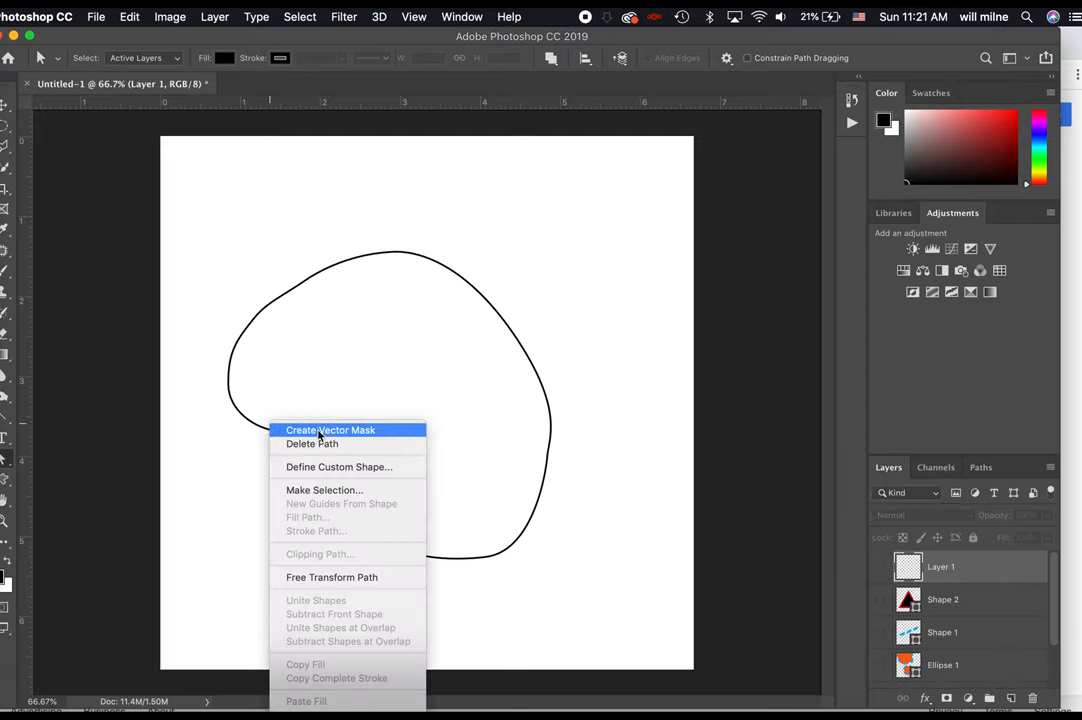
mouse_move(350, 380)
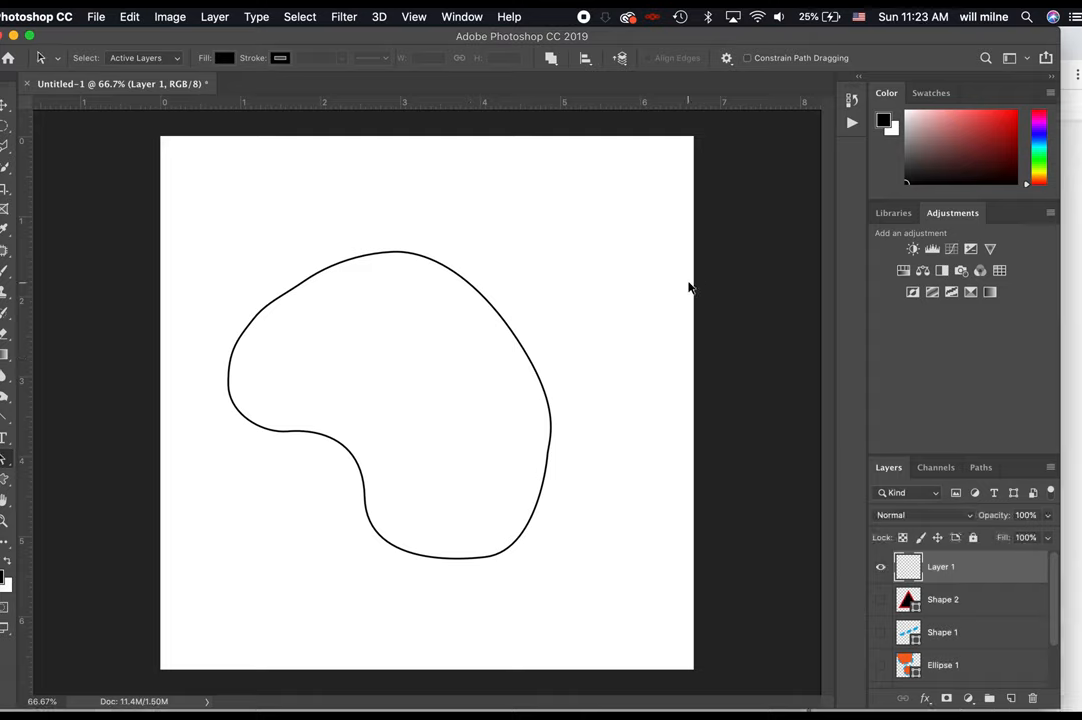
mouse_move(400, 354)
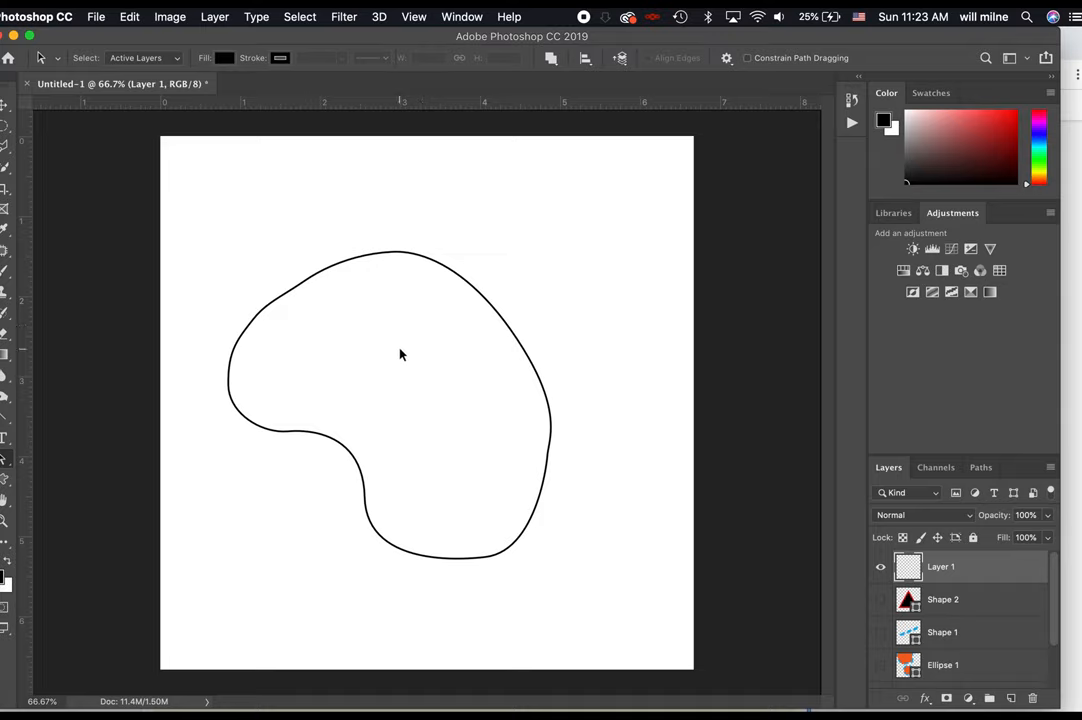
Step: Fill the blob path with a custom mint-green colour via Fill Path
right_click(400, 356)
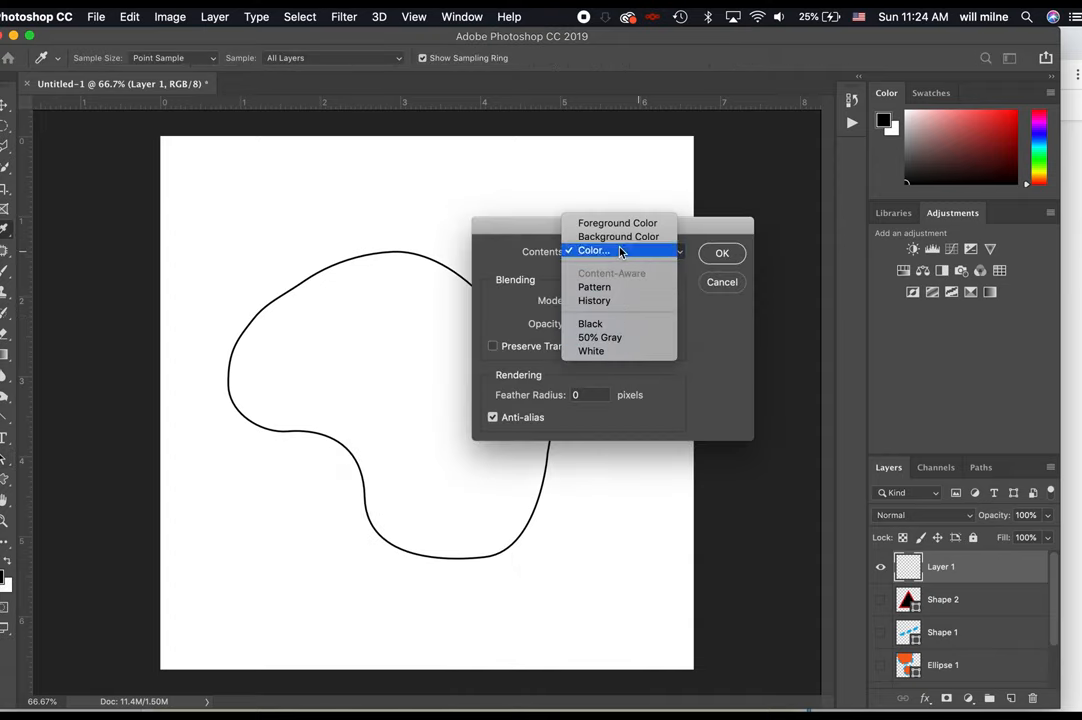
click(594, 250)
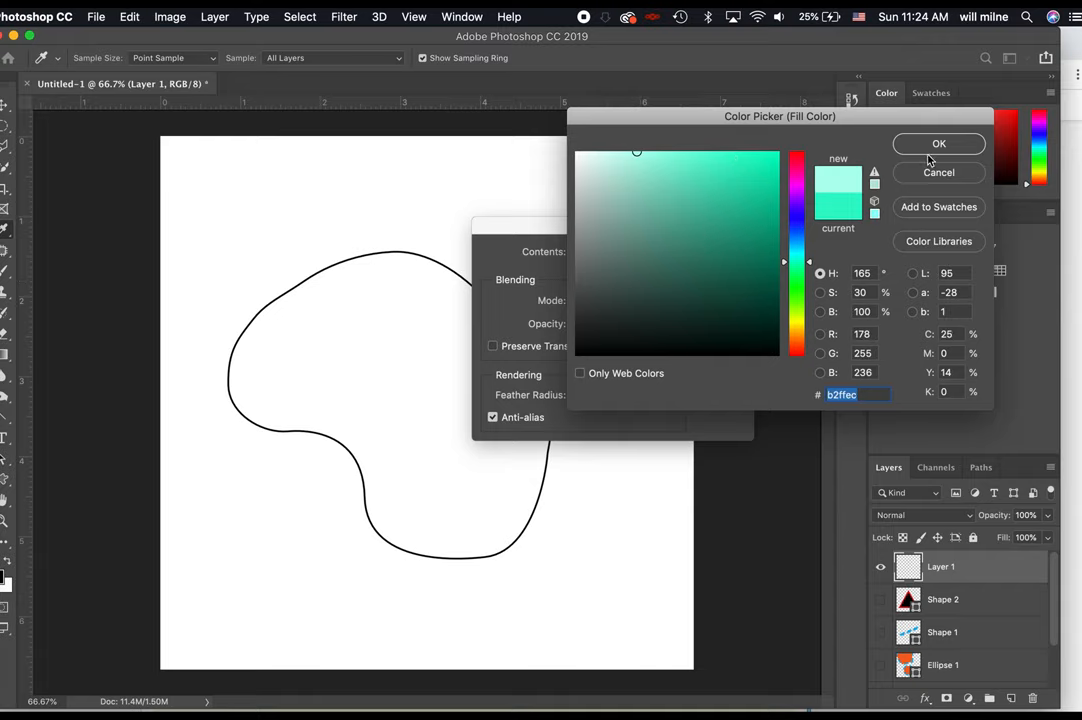
click(938, 144)
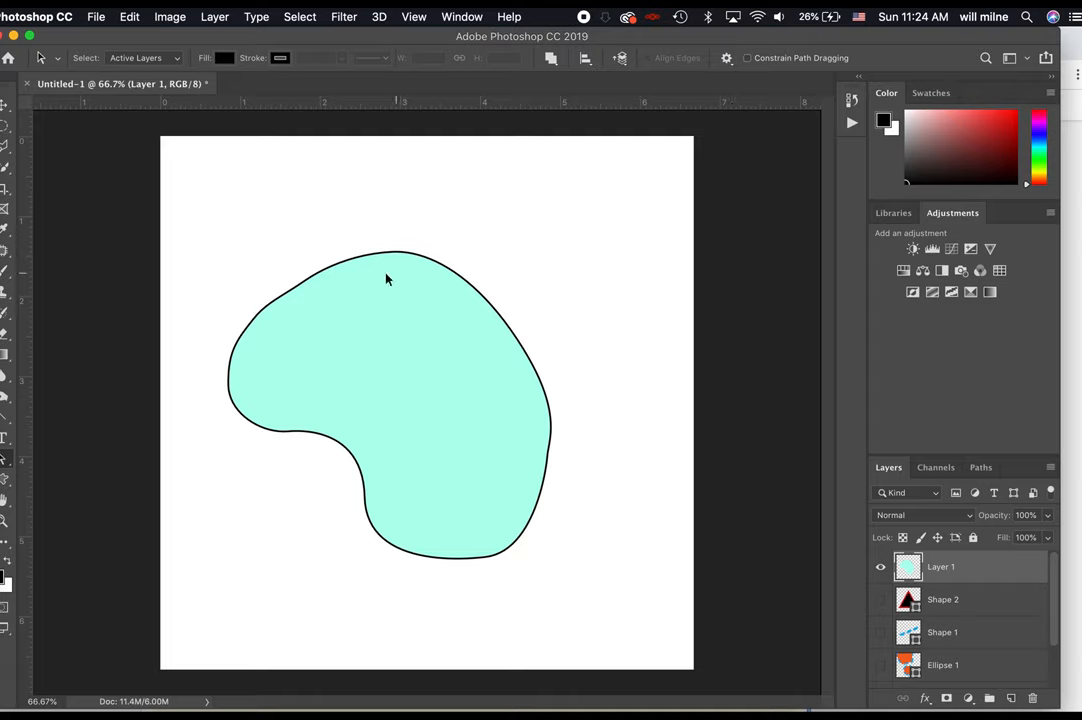
Step: Back out of Stroke Path and choose the thin fan bristle brush preset first
right_click(388, 278)
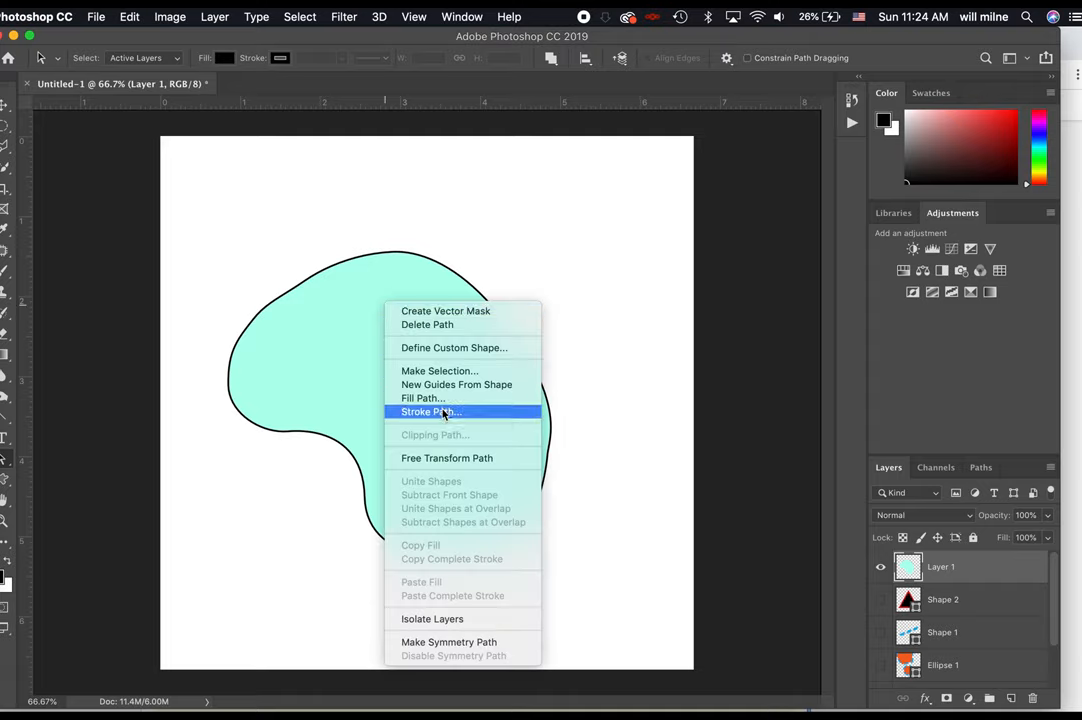
click(432, 412)
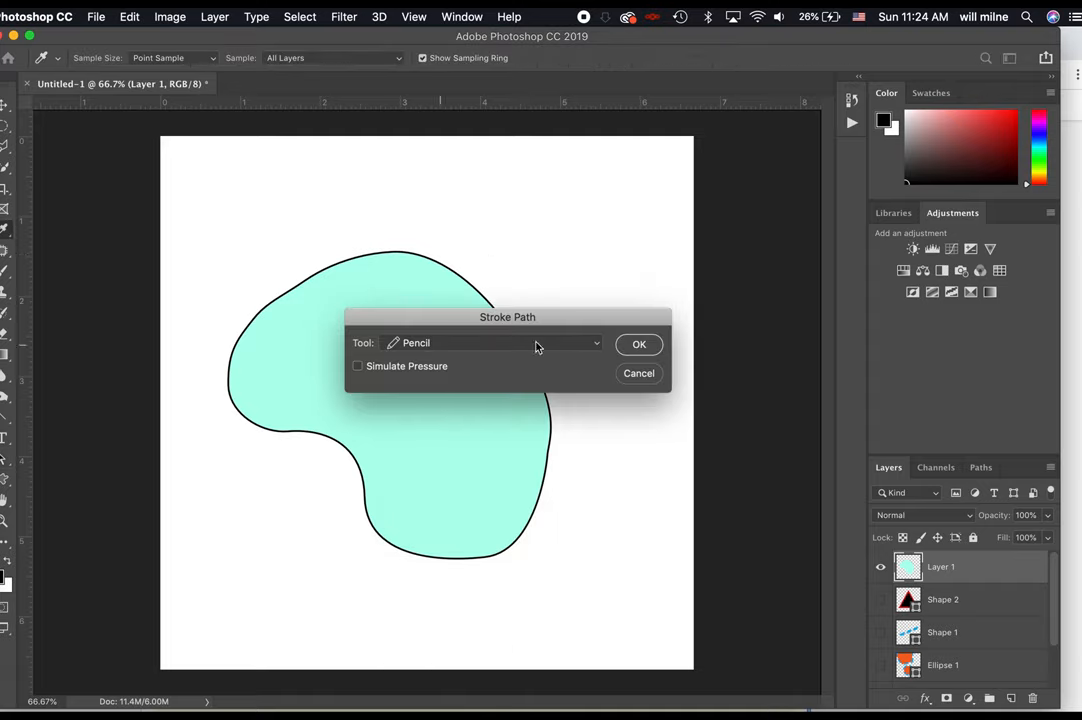
click(640, 344)
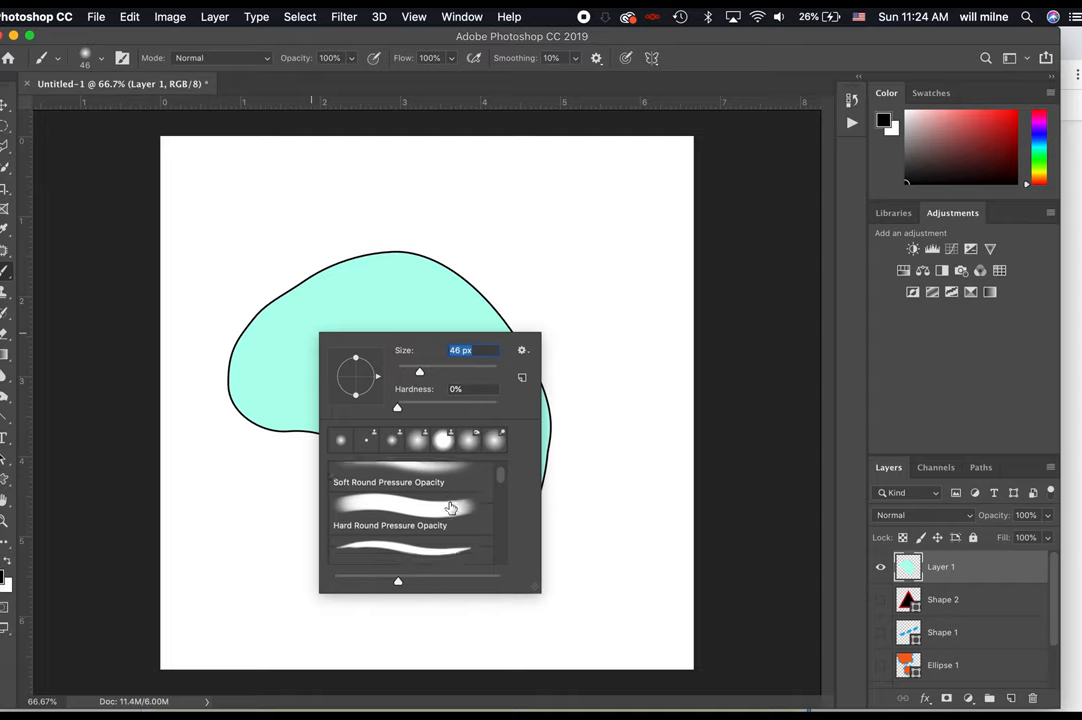
scroll(down, 3)
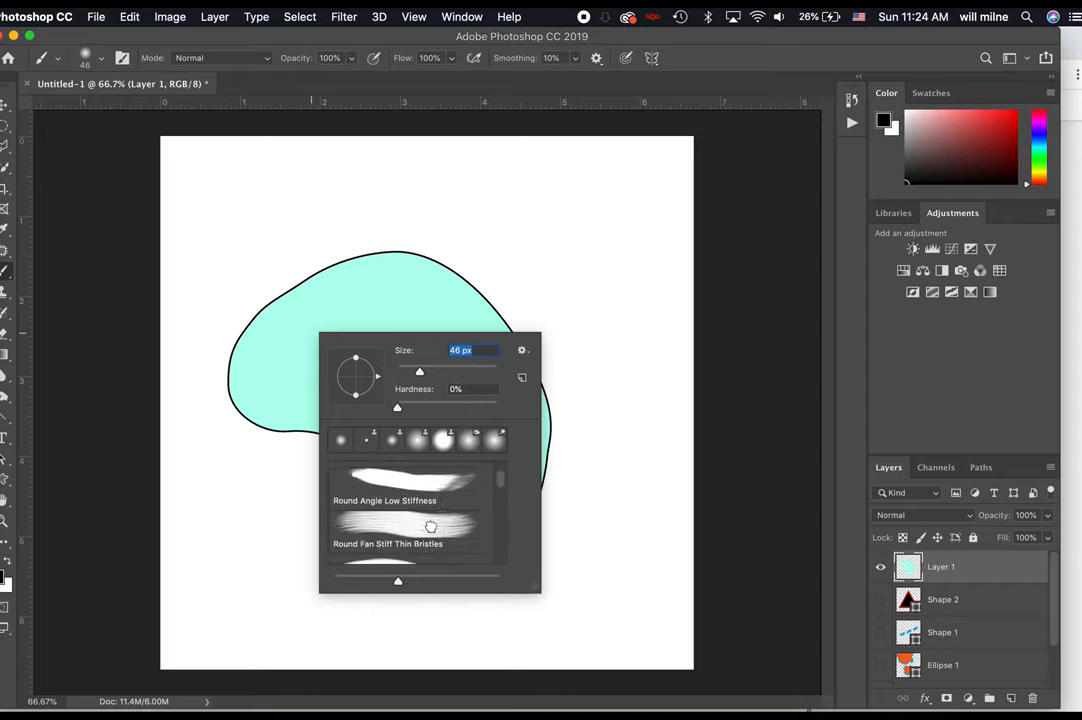
click(388, 544)
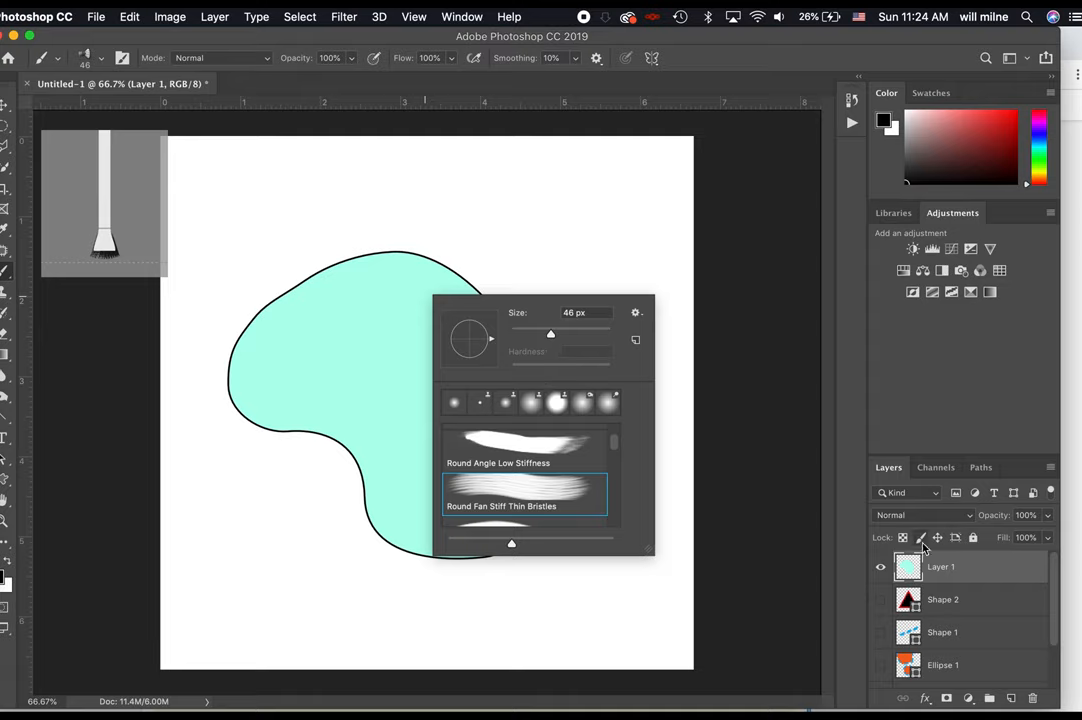
Step: Stroke the blob path with the Brush tool, giving it a thick dark outline
right_click(370, 390)
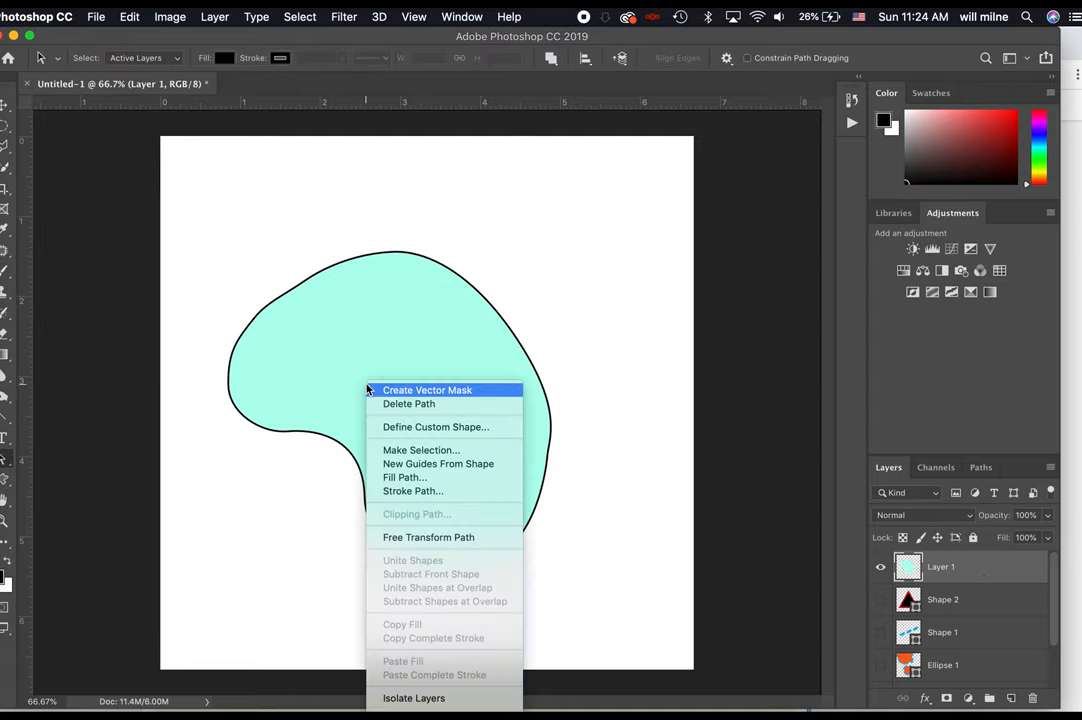
click(400, 356)
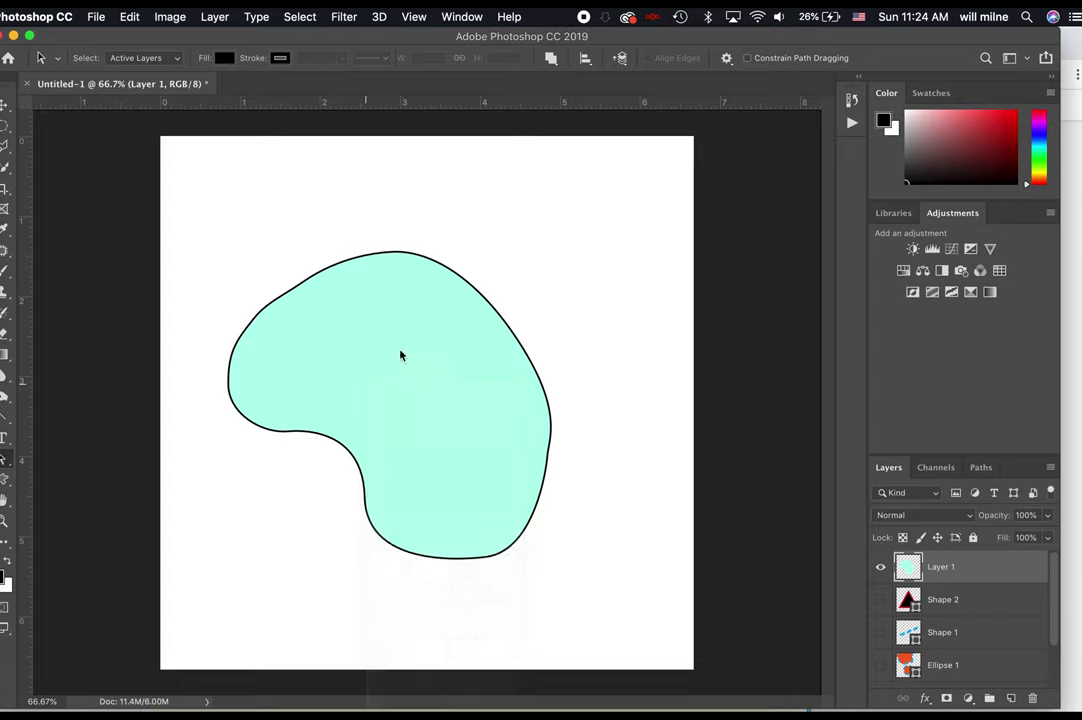
click(490, 342)
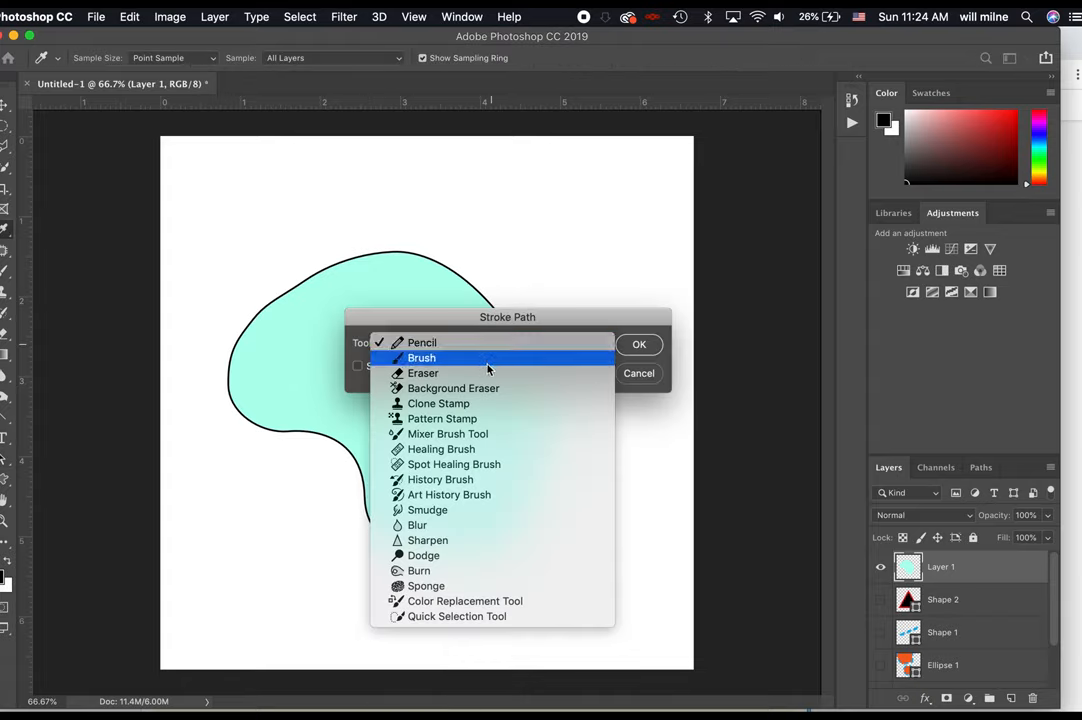
click(420, 358)
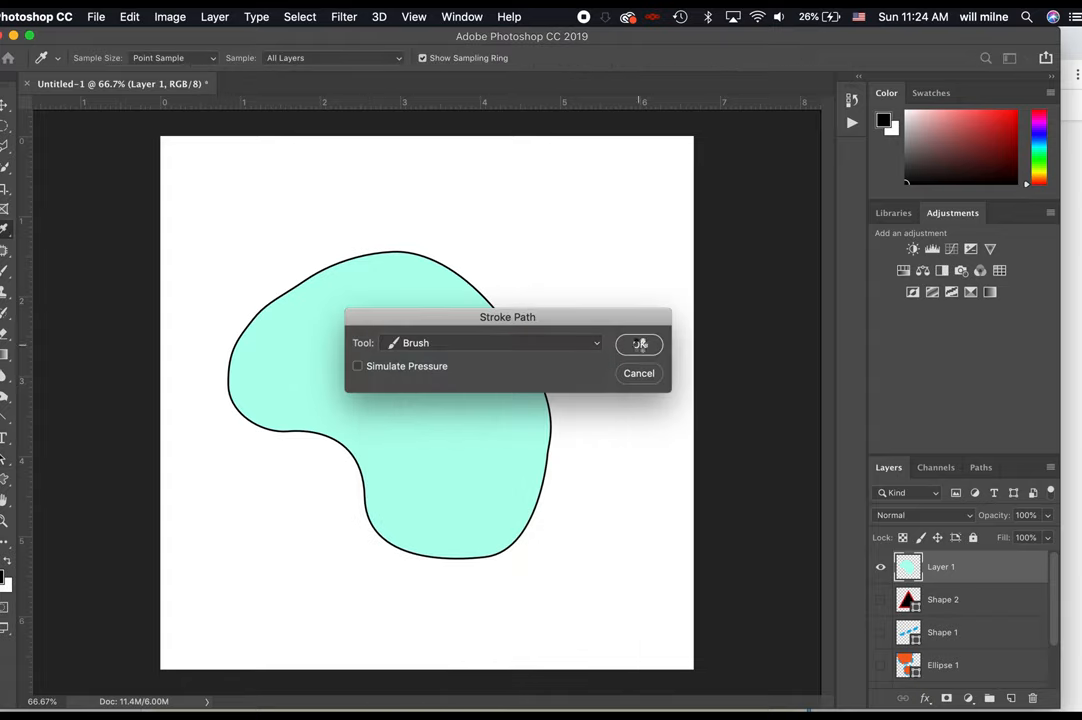
click(640, 344)
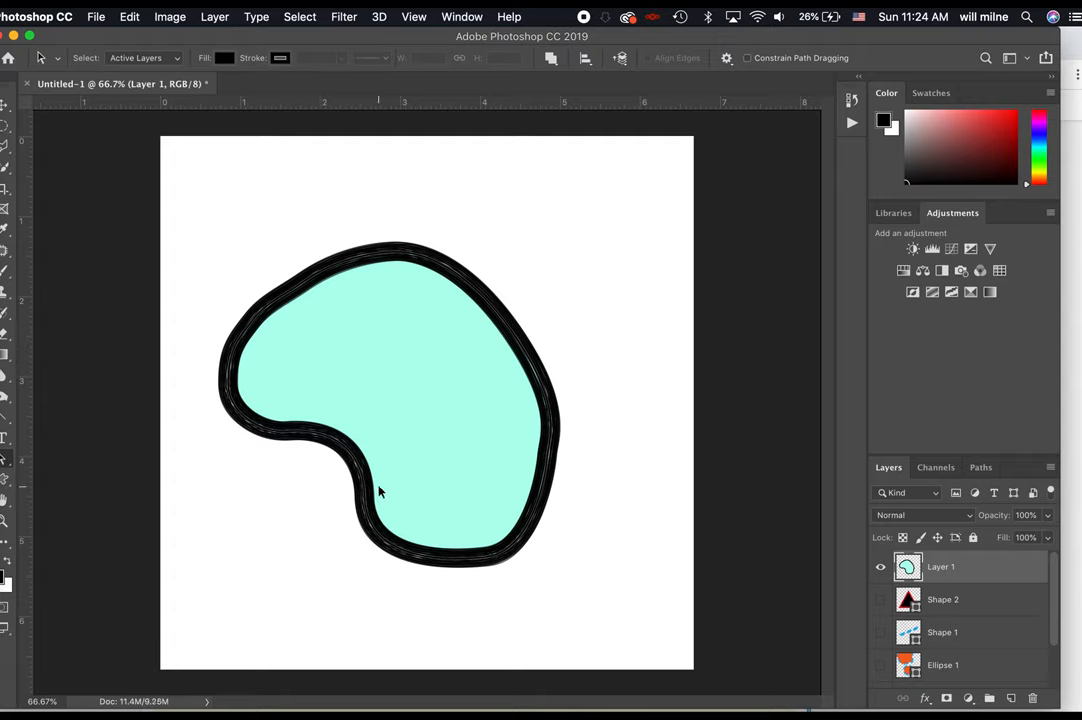
mouse_move(528, 444)
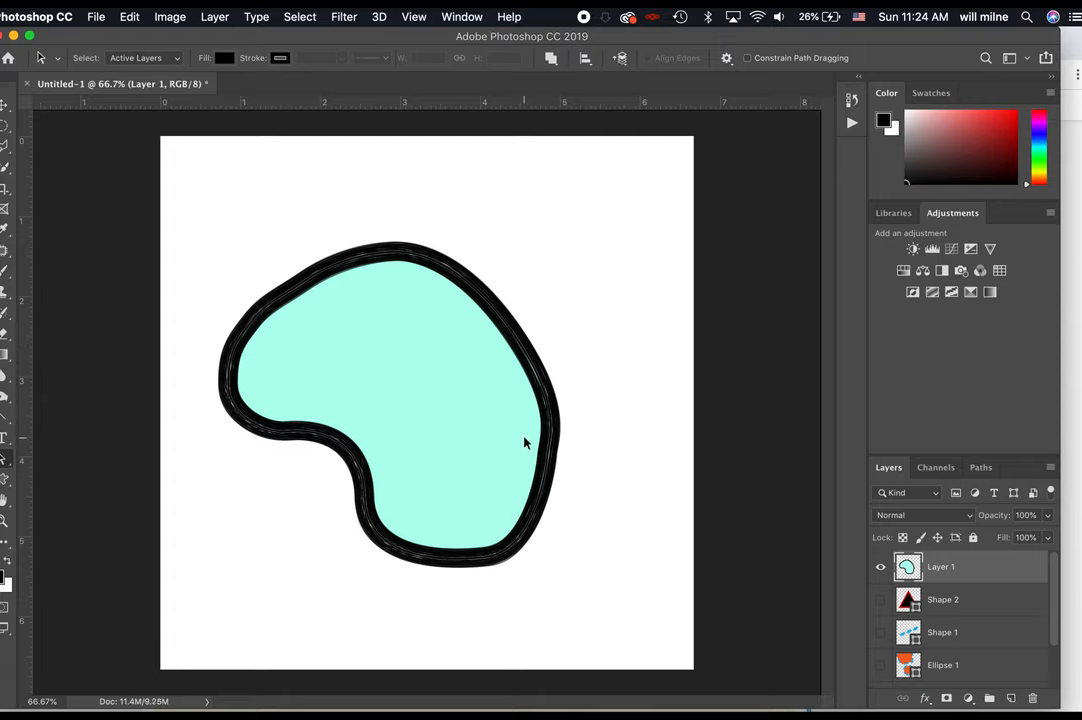
mouse_move(364, 140)
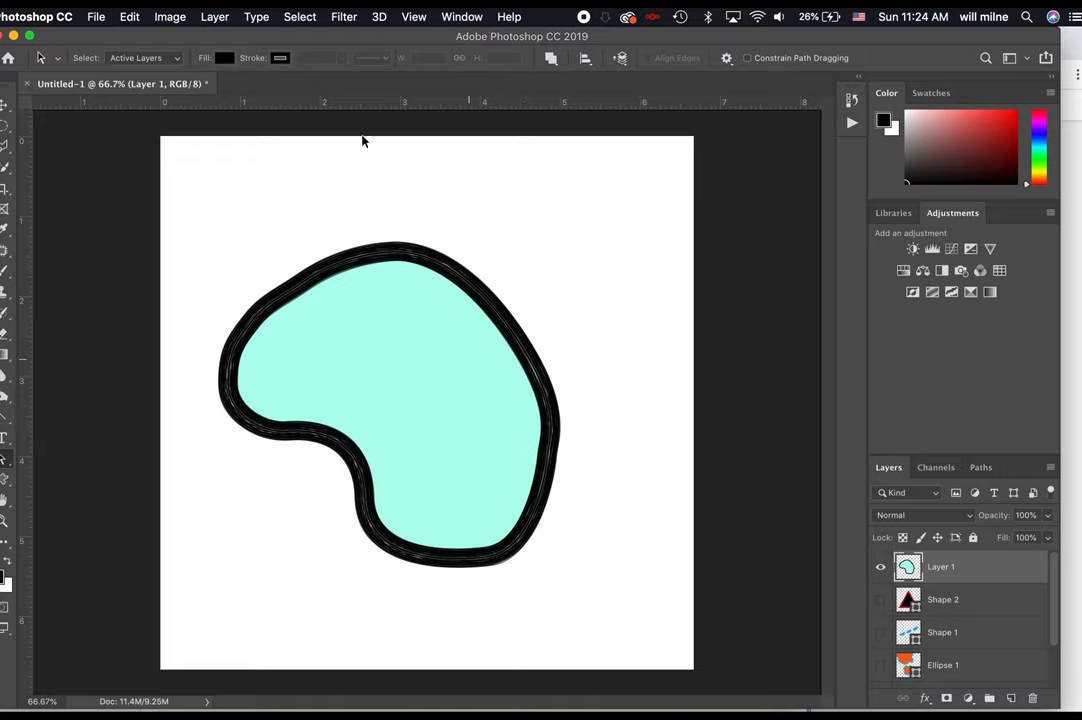
mouse_move(500, 472)
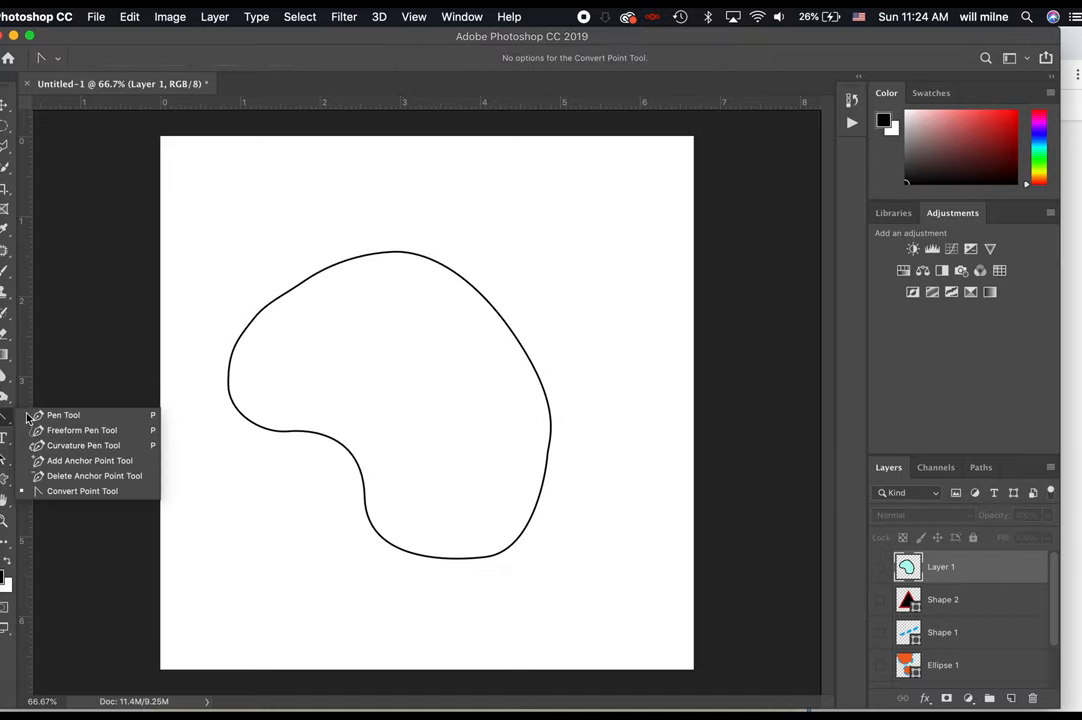
Step: Select the Pen tool and delete the old blob Work Path from the Paths panel
click(64, 414)
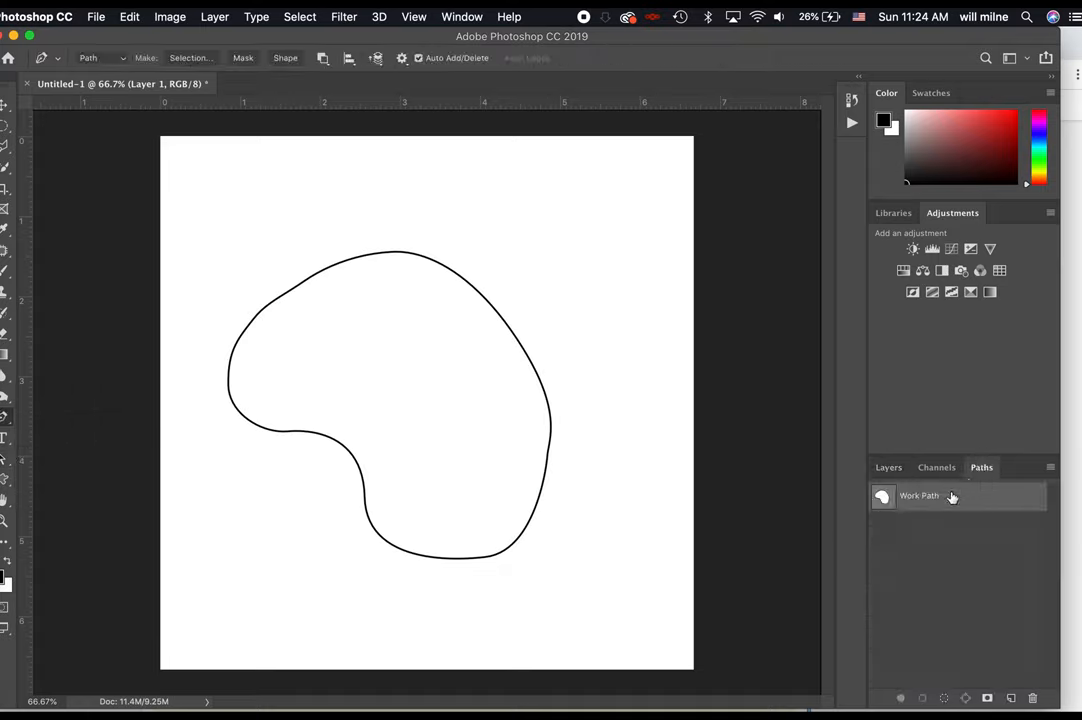
right_click(918, 496)
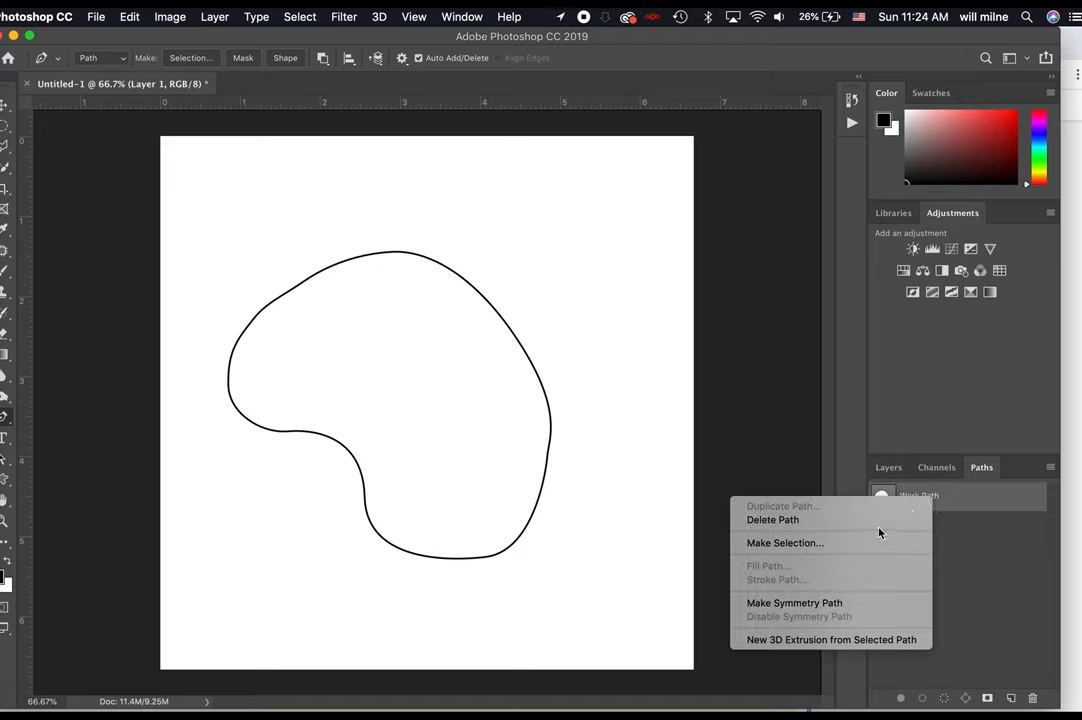
click(772, 520)
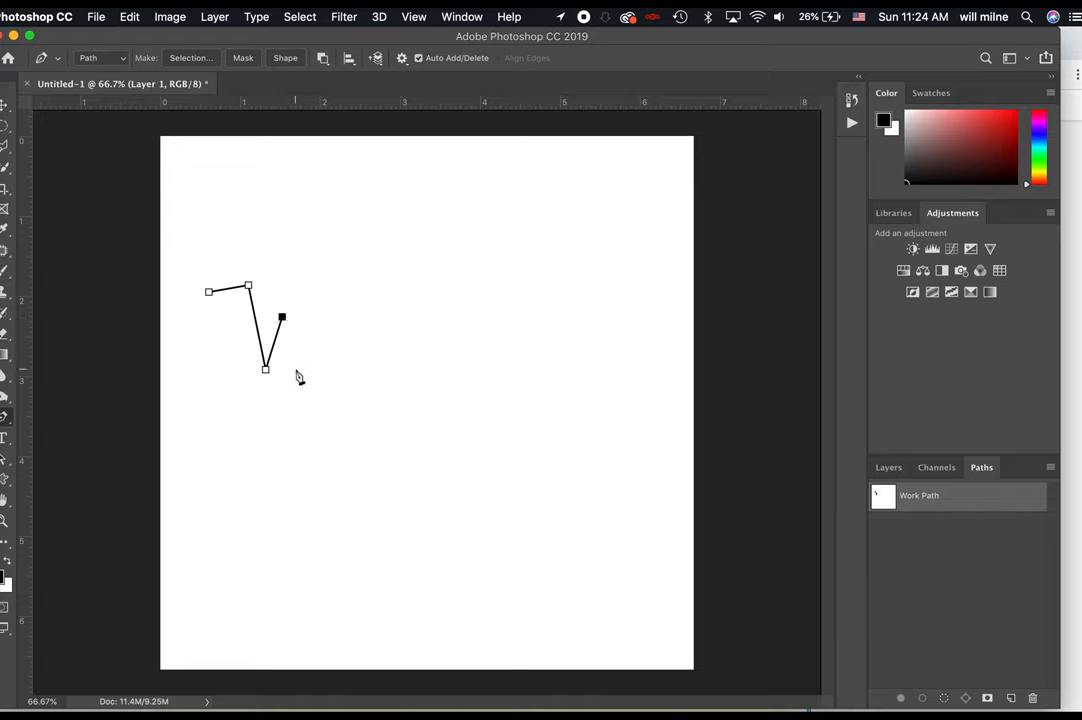
Step: Finish the W corners and draw closed straight-edged outlines for the i and the final l
click(308, 272)
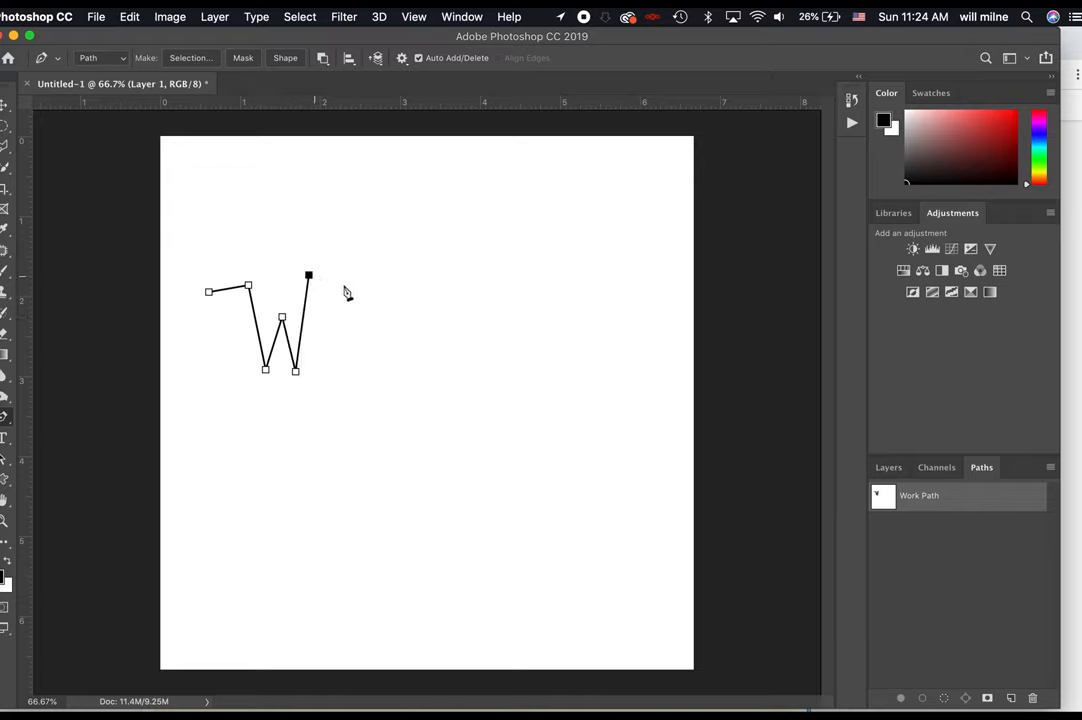
click(316, 420)
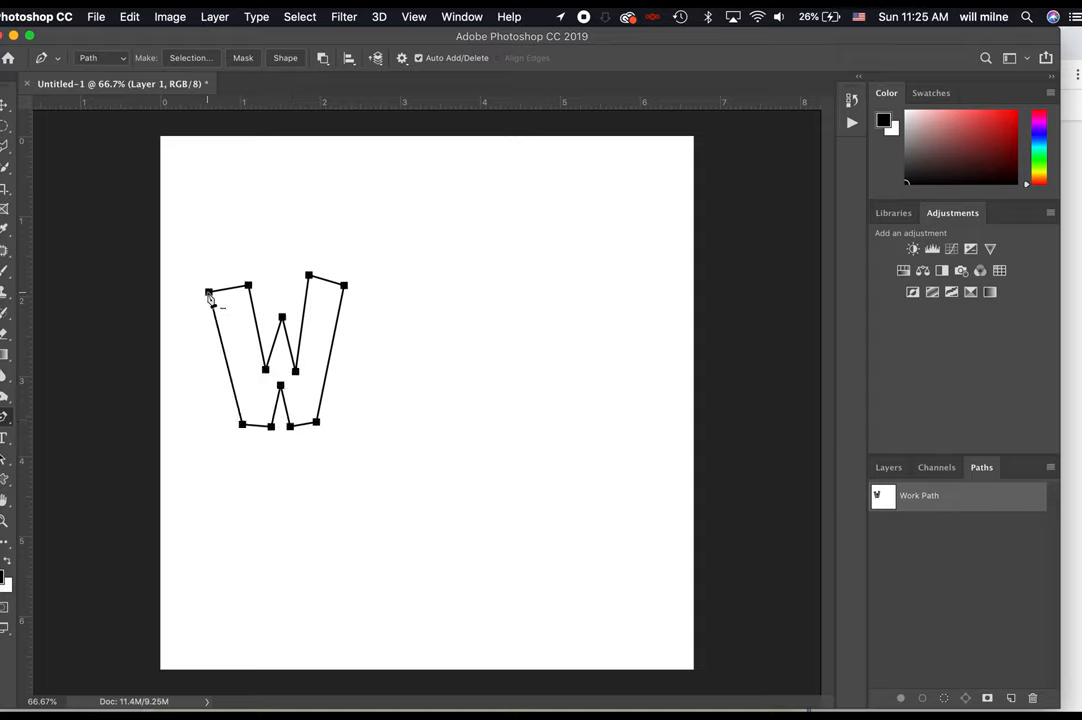
click(372, 436)
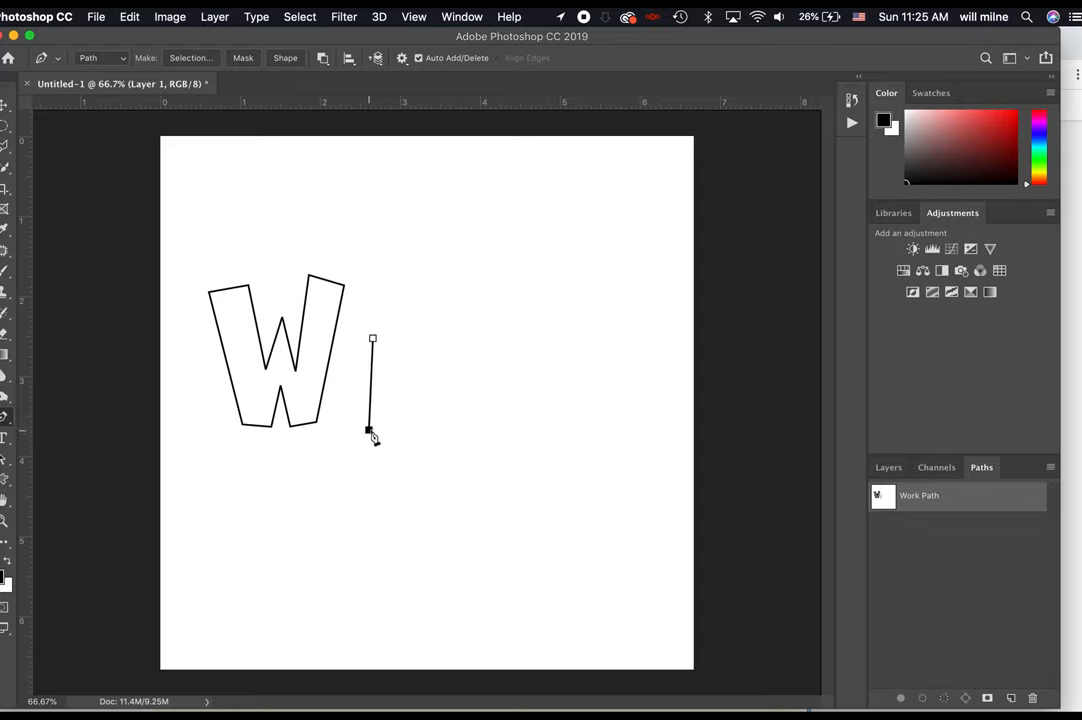
click(396, 344)
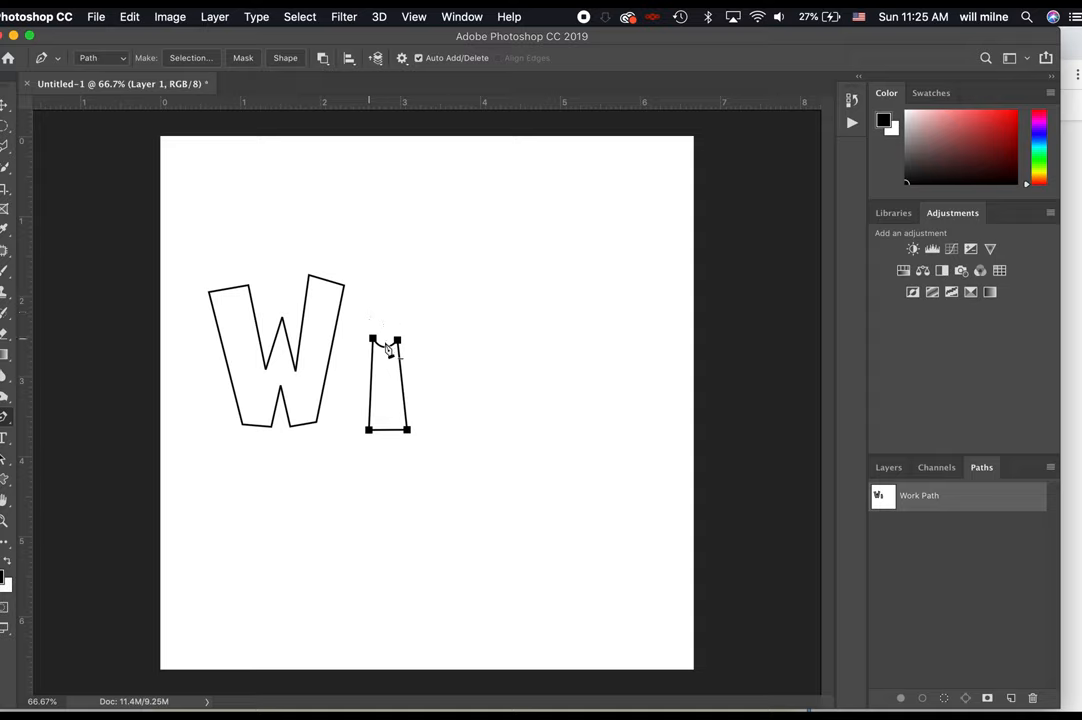
click(356, 302)
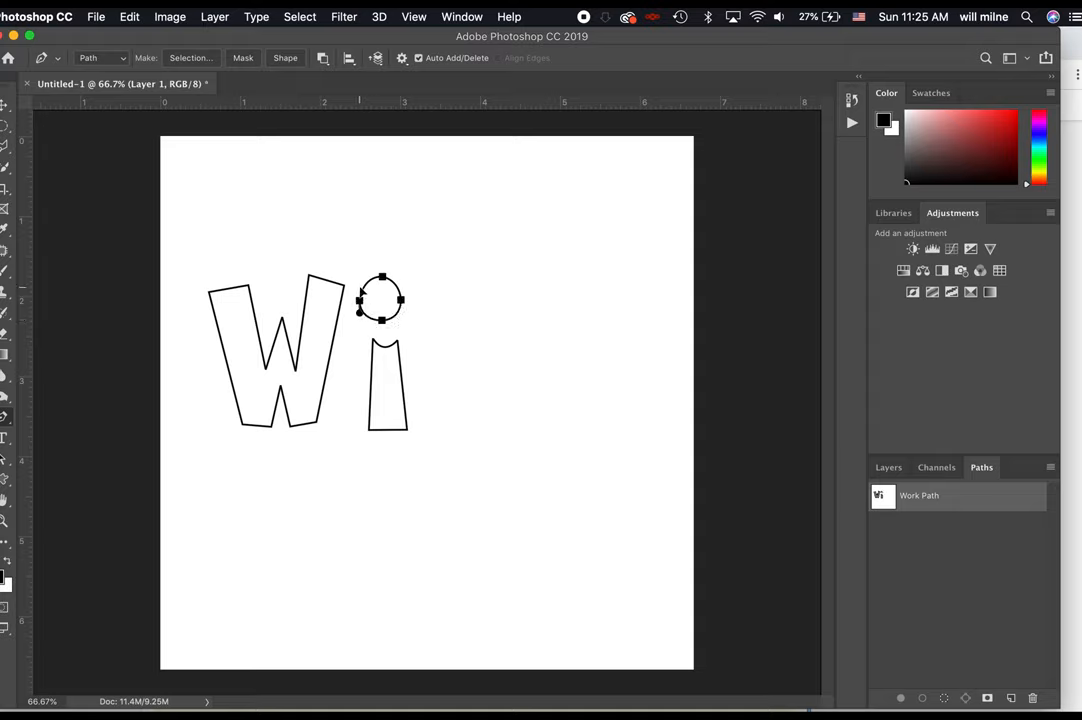
mouse_move(36, 124)
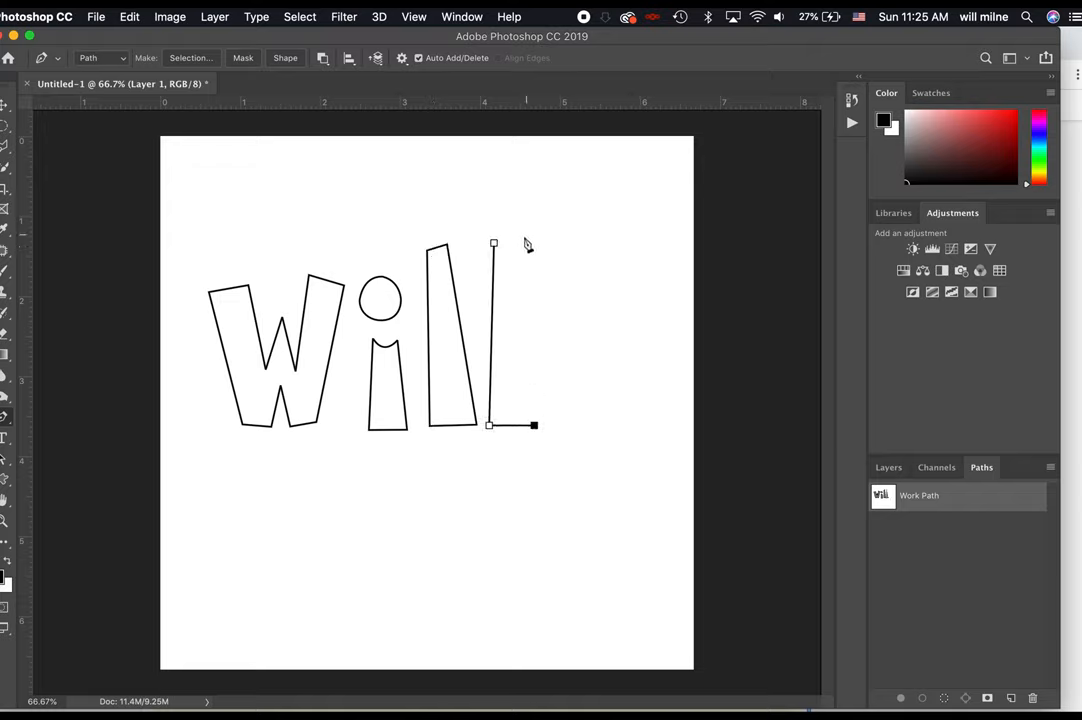
click(522, 240)
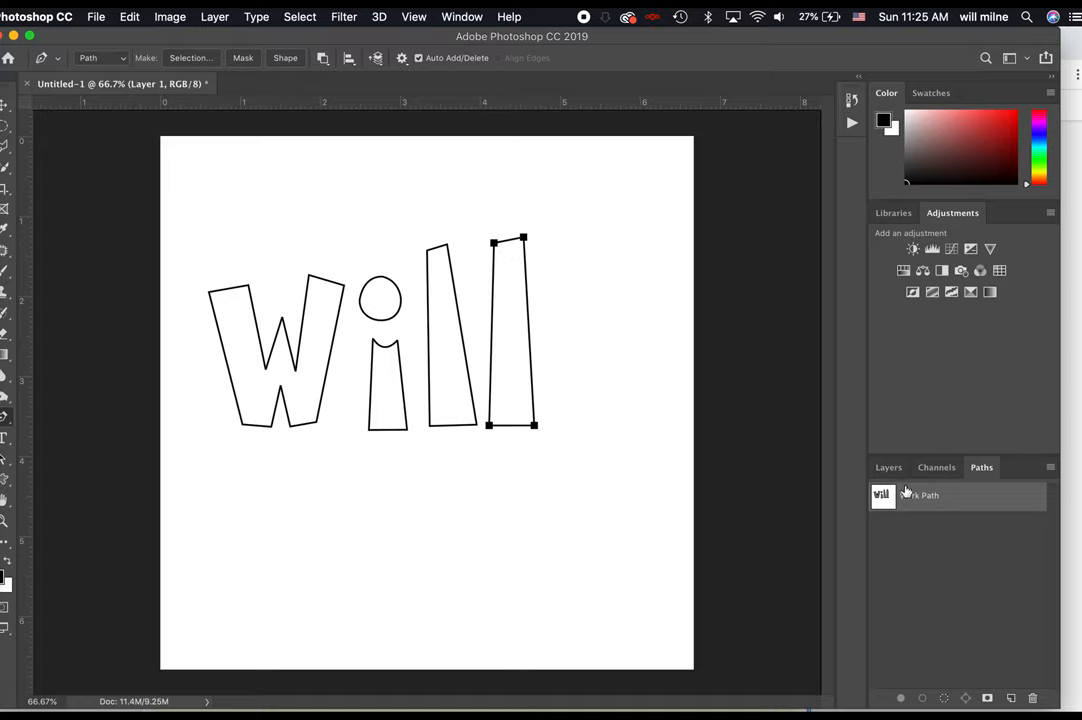
click(10, 100)
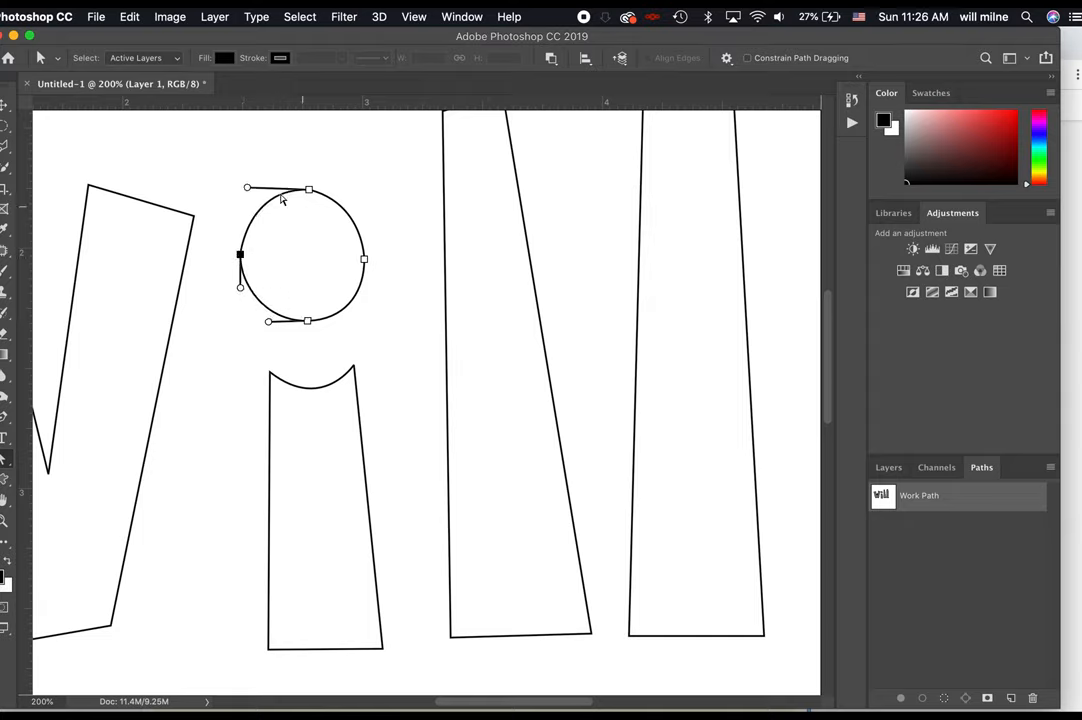
Step: Reshape the i's dot and the W's middle notch, and align the l's bottom corner to the guide
drag(280, 204, 364, 204)
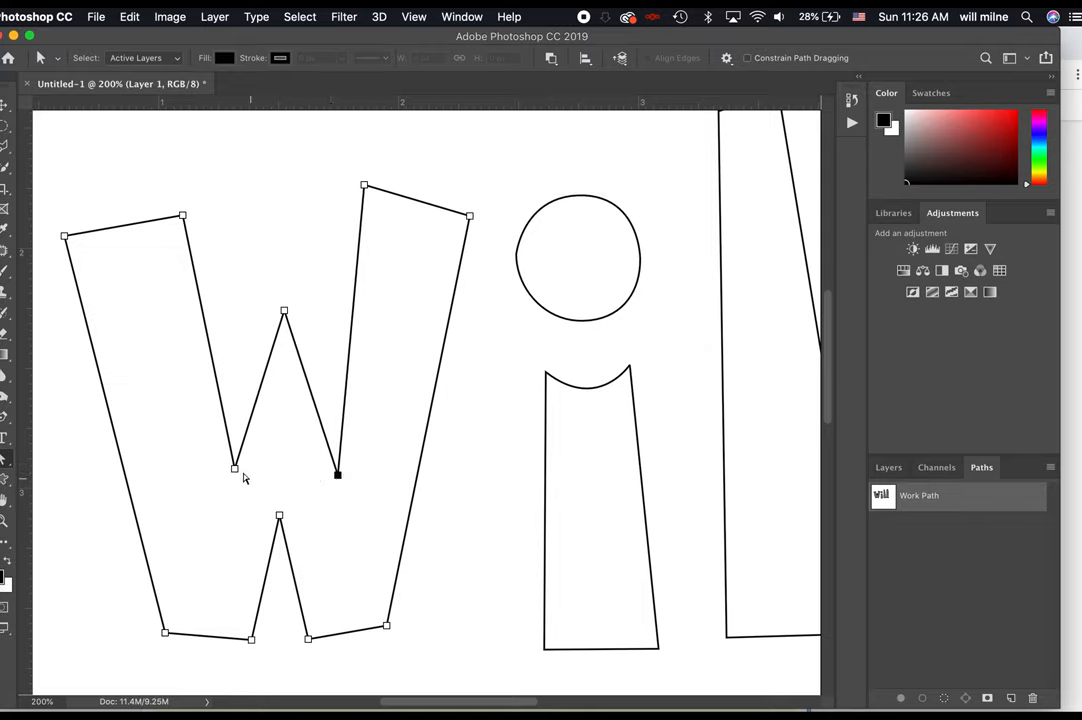
drag(236, 470, 220, 476)
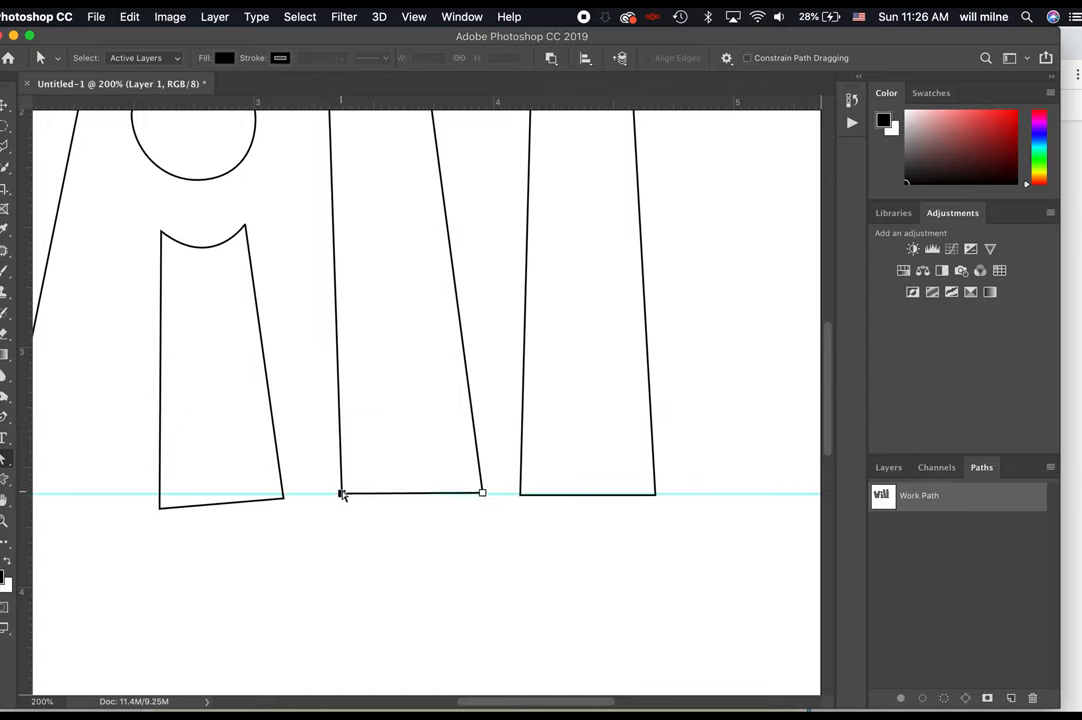
click(412, 16)
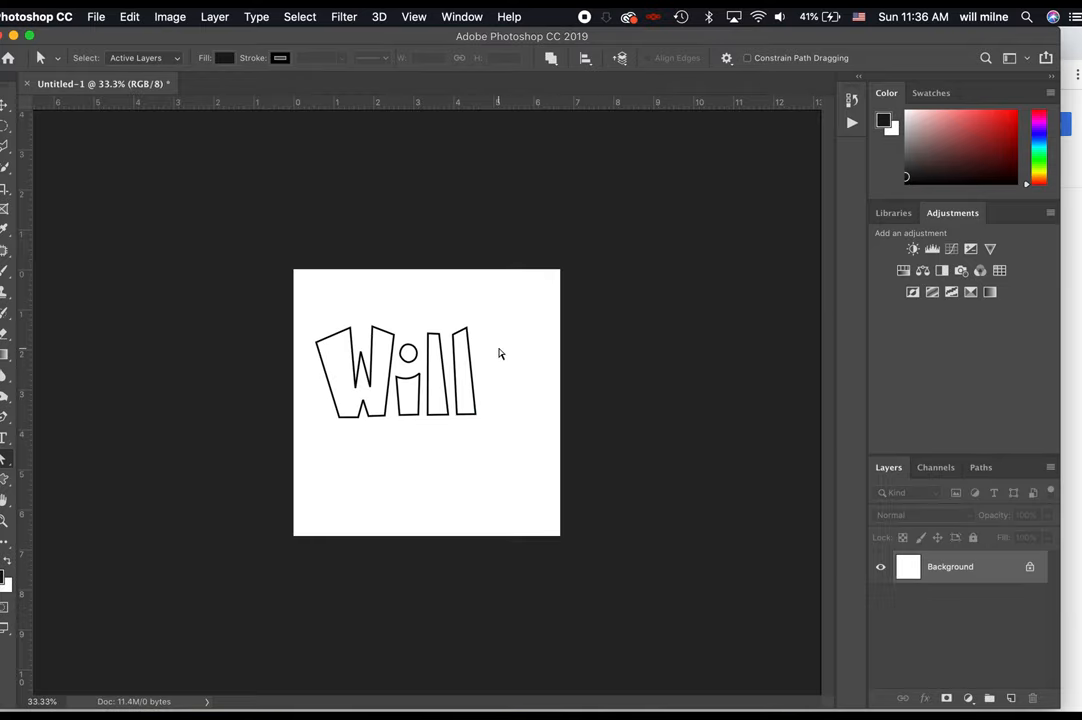
Step: Show the Will work path, select all its letter outlines and check how the shapes combine
click(980, 468)
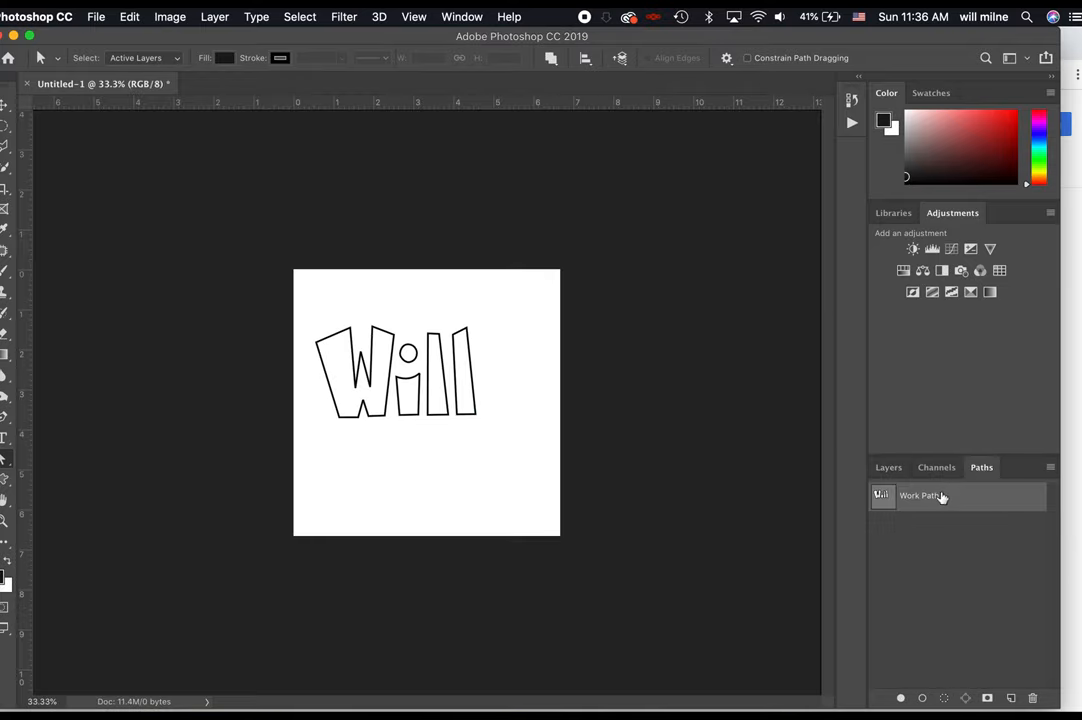
click(918, 496)
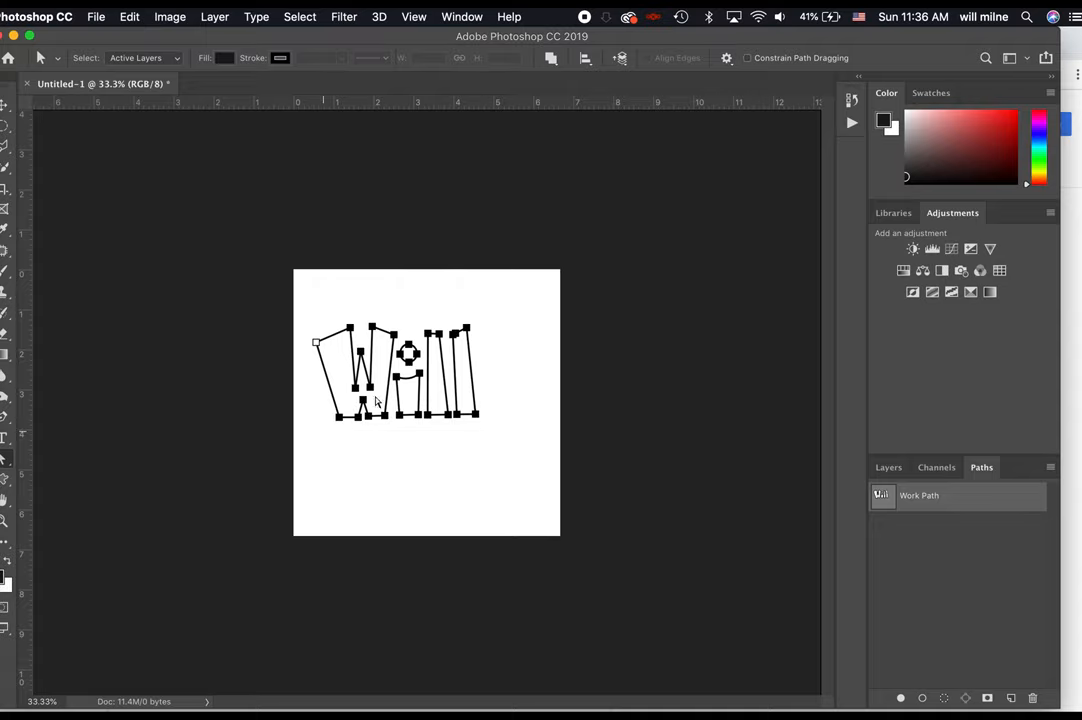
mouse_move(32, 84)
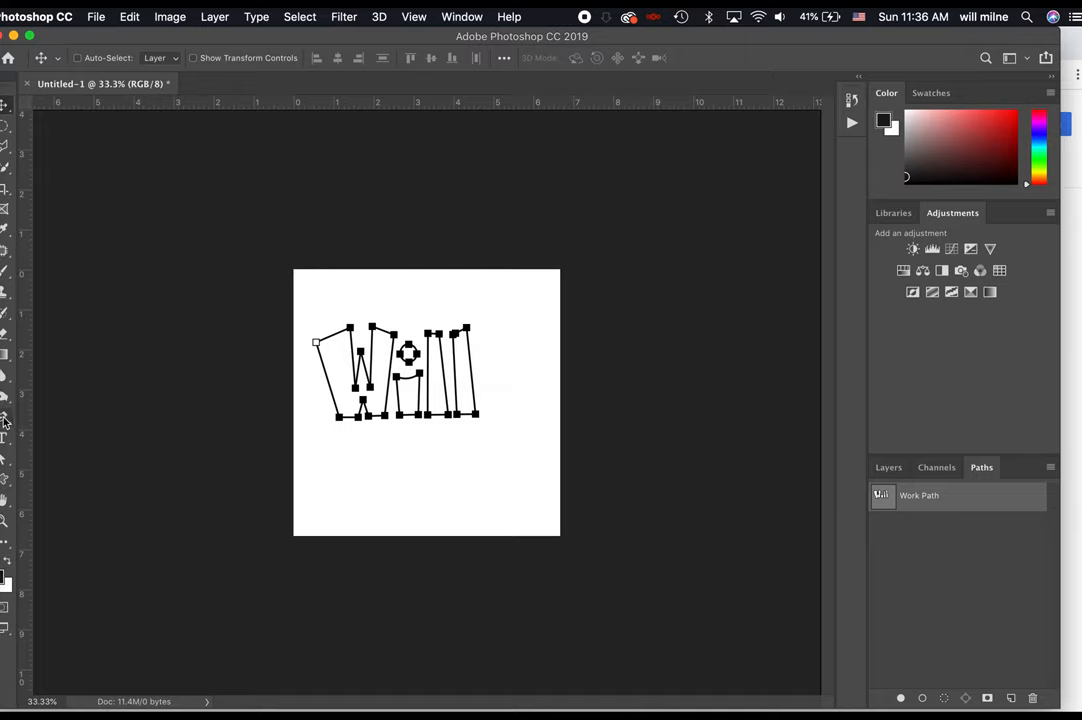
click(8, 420)
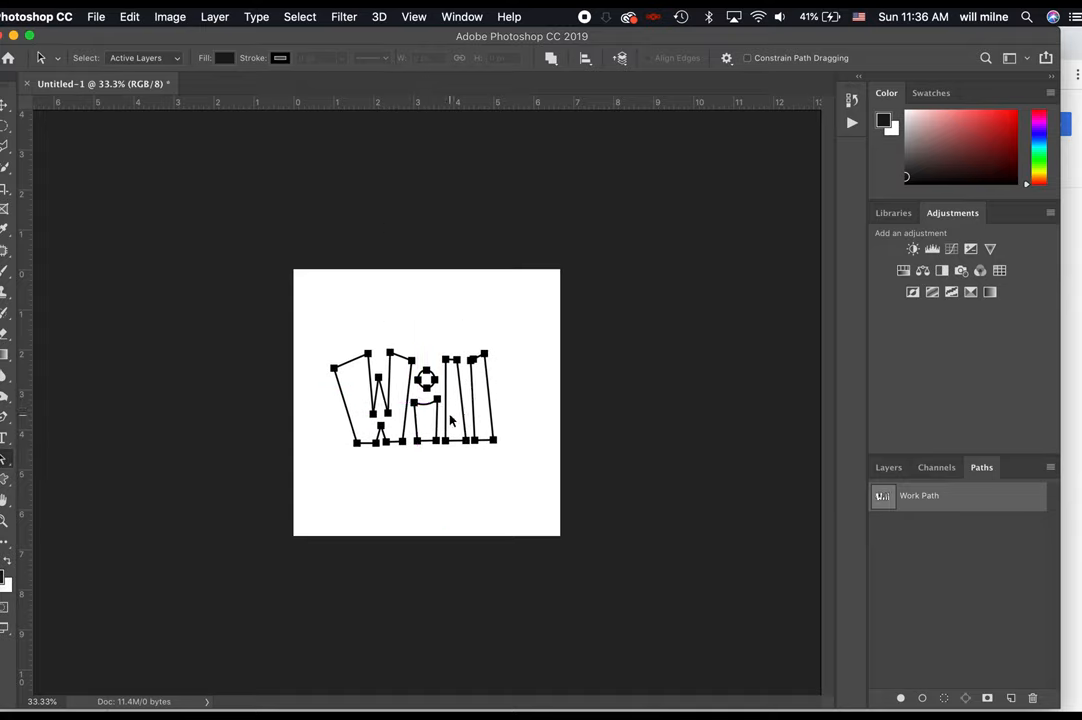
click(552, 56)
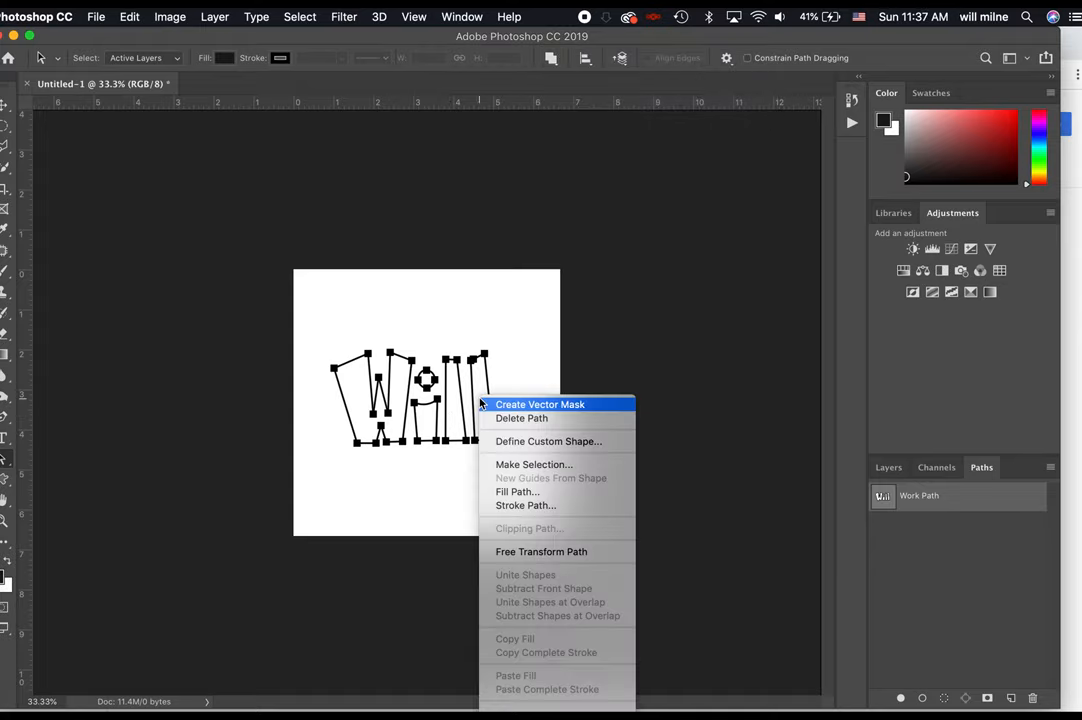
click(516, 492)
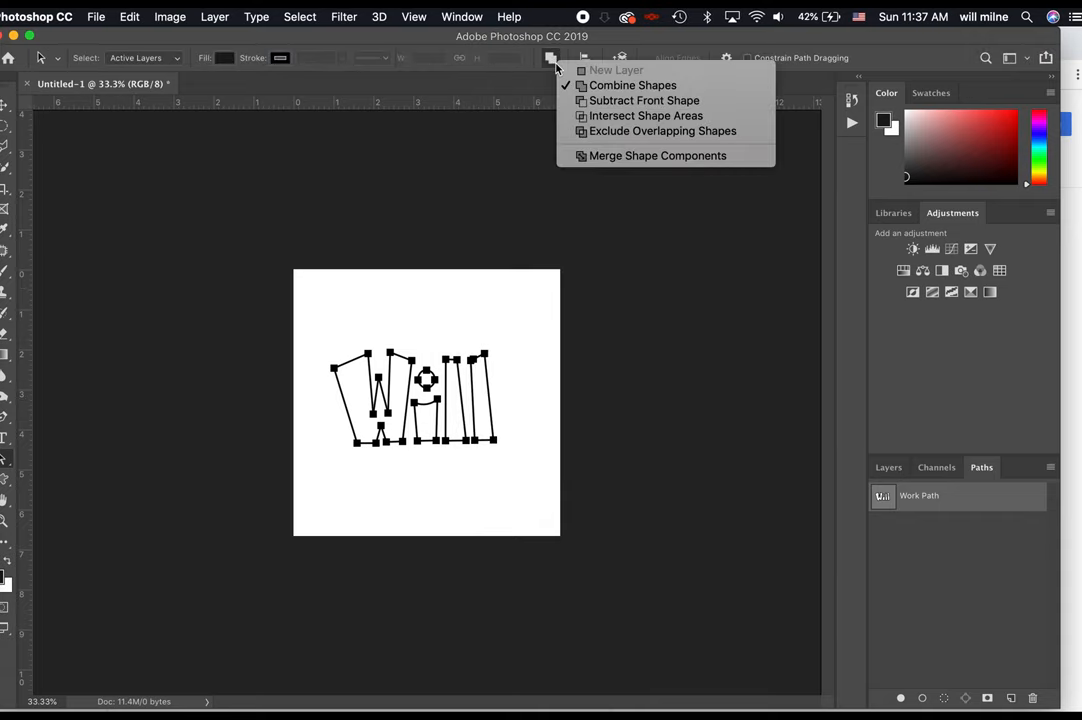
mouse_move(632, 84)
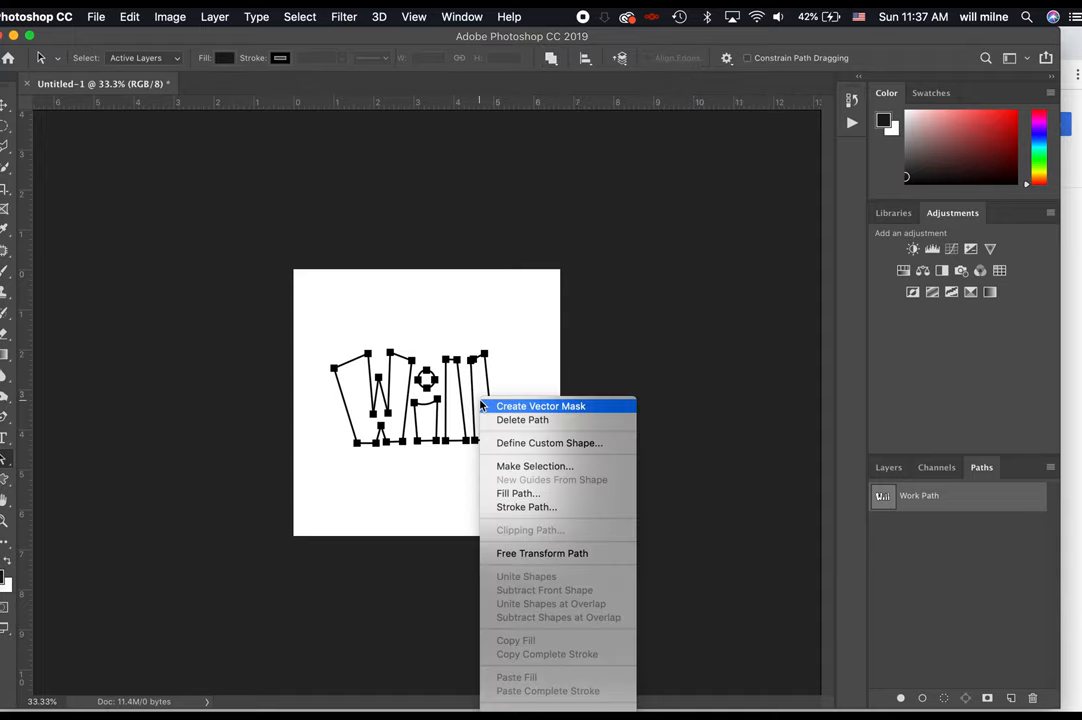
Step: Fill the Will path with a custom pale yellow and stroke it with a thin black Pencil outline
click(518, 492)
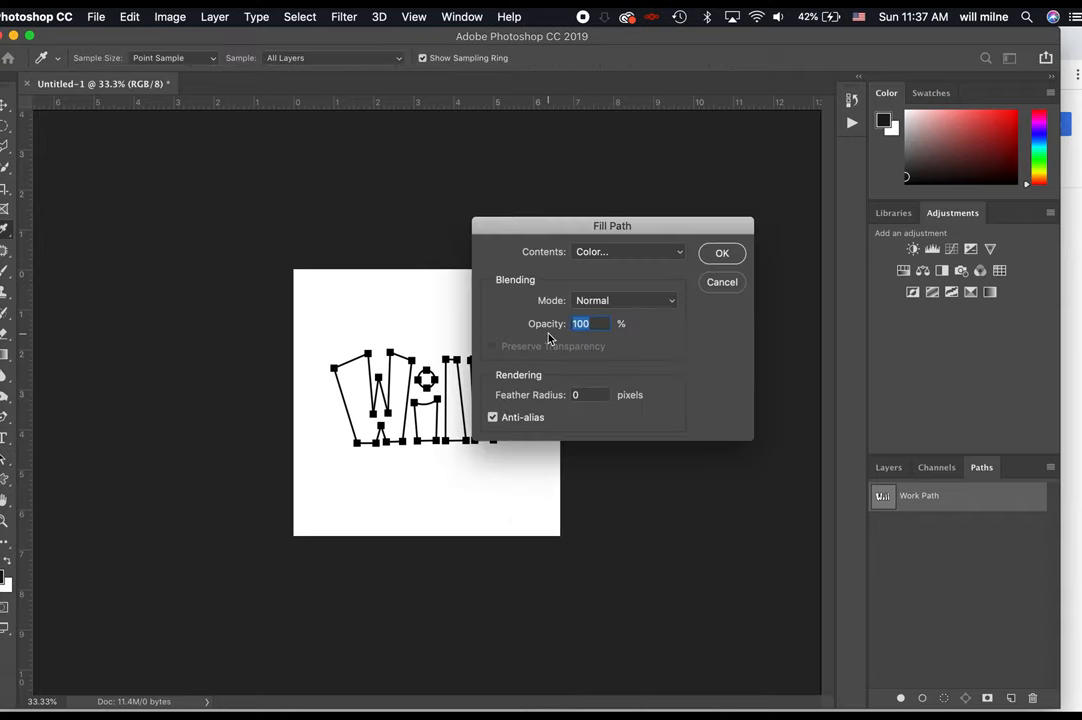
click(624, 252)
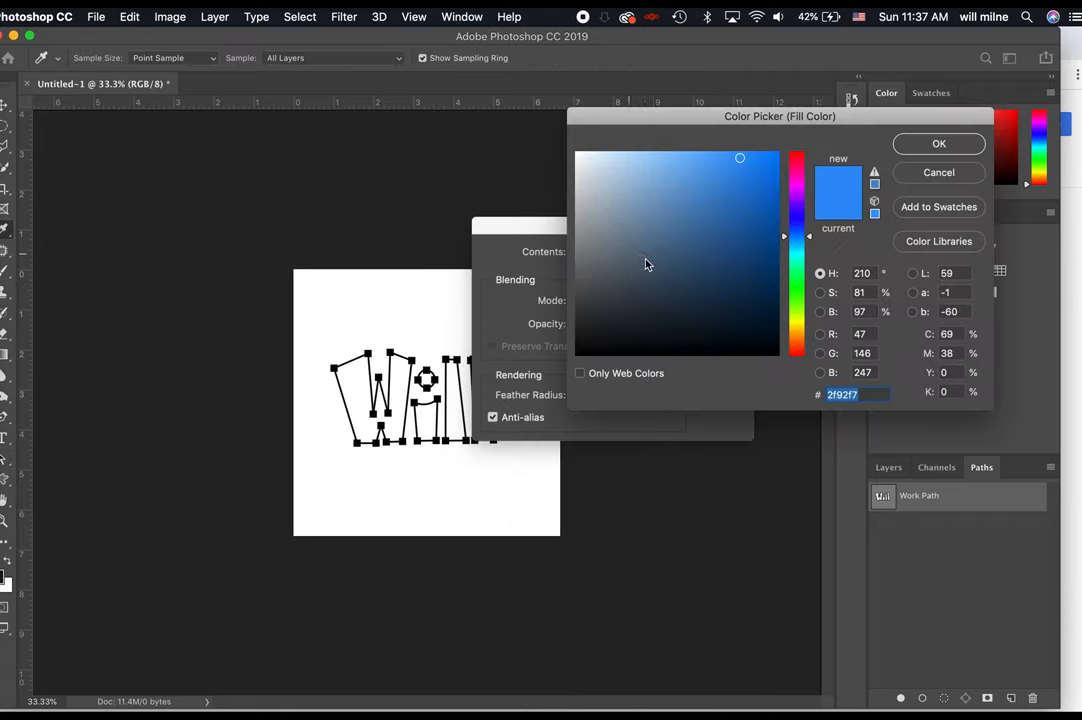
click(624, 196)
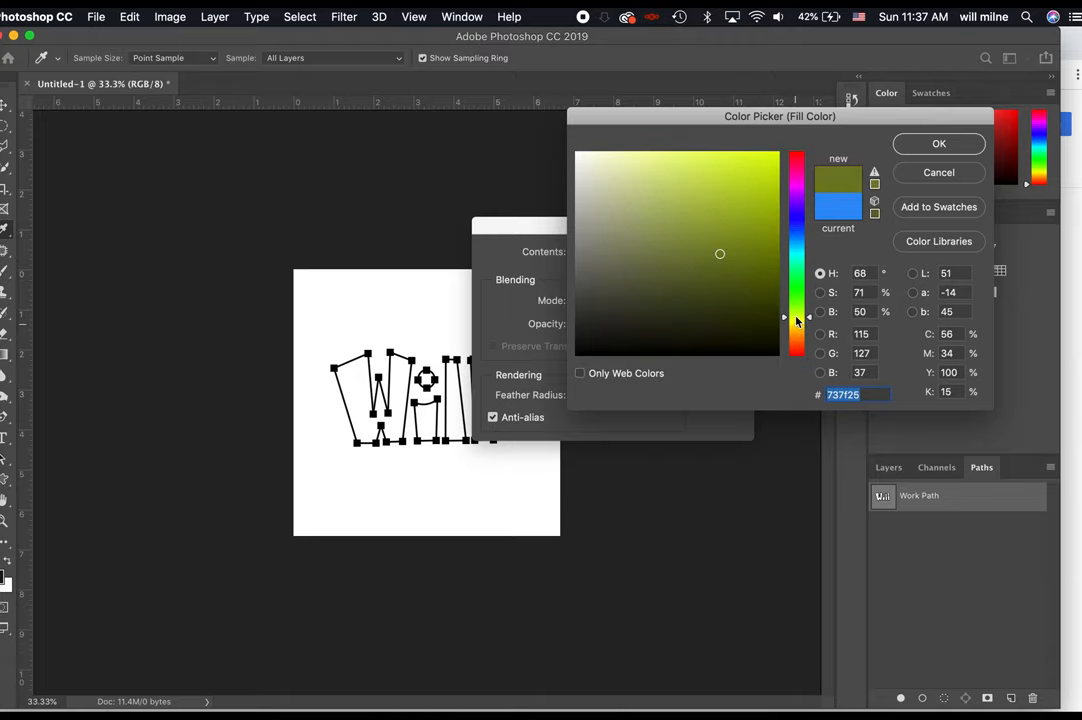
click(796, 324)
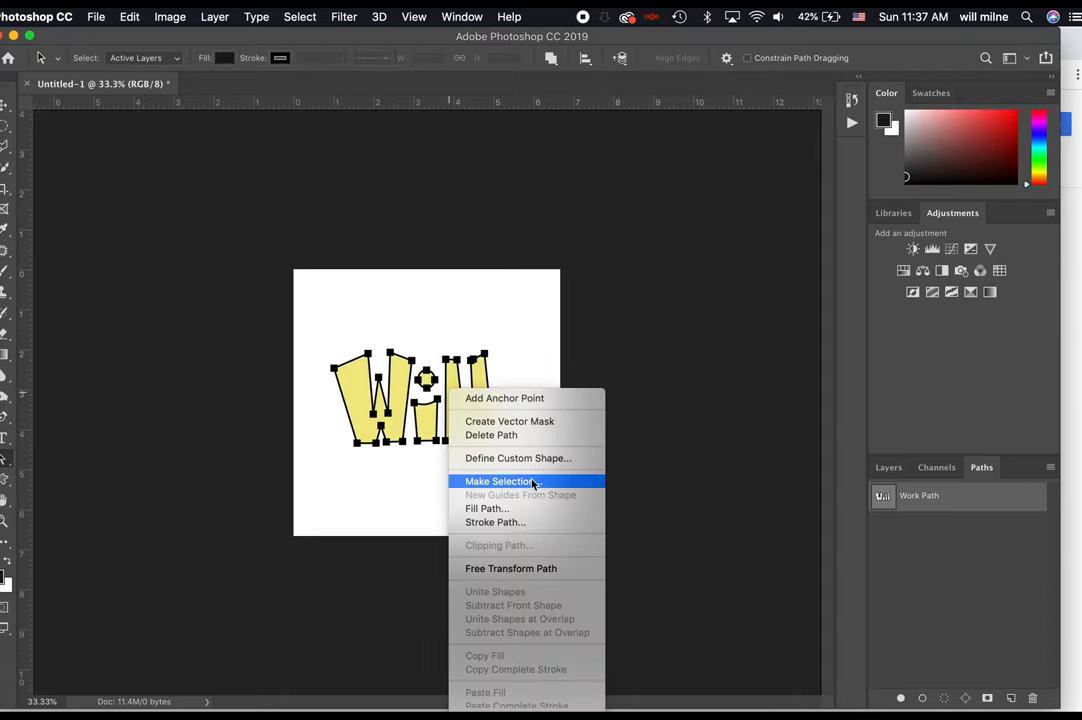
mouse_move(508, 530)
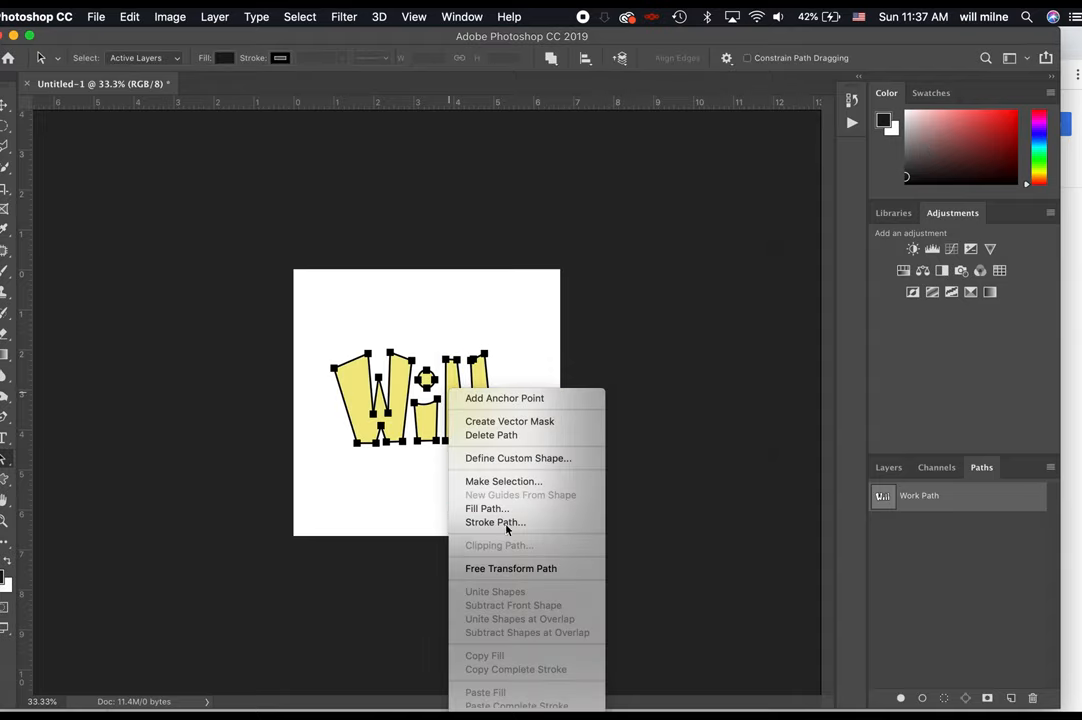
click(496, 522)
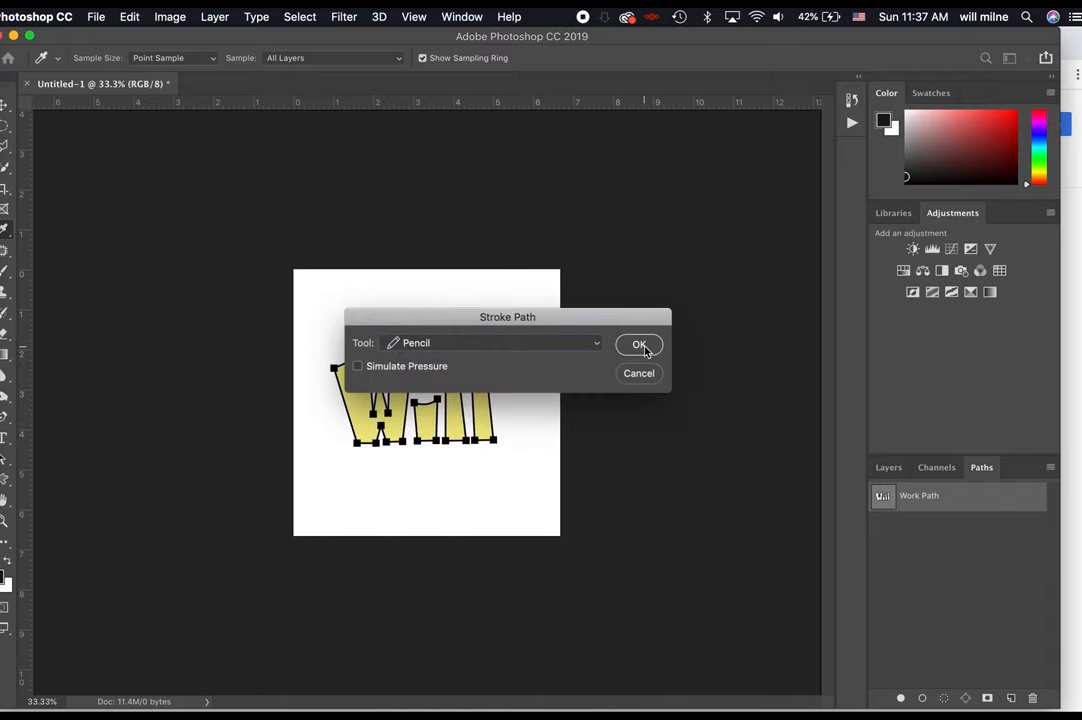
click(640, 344)
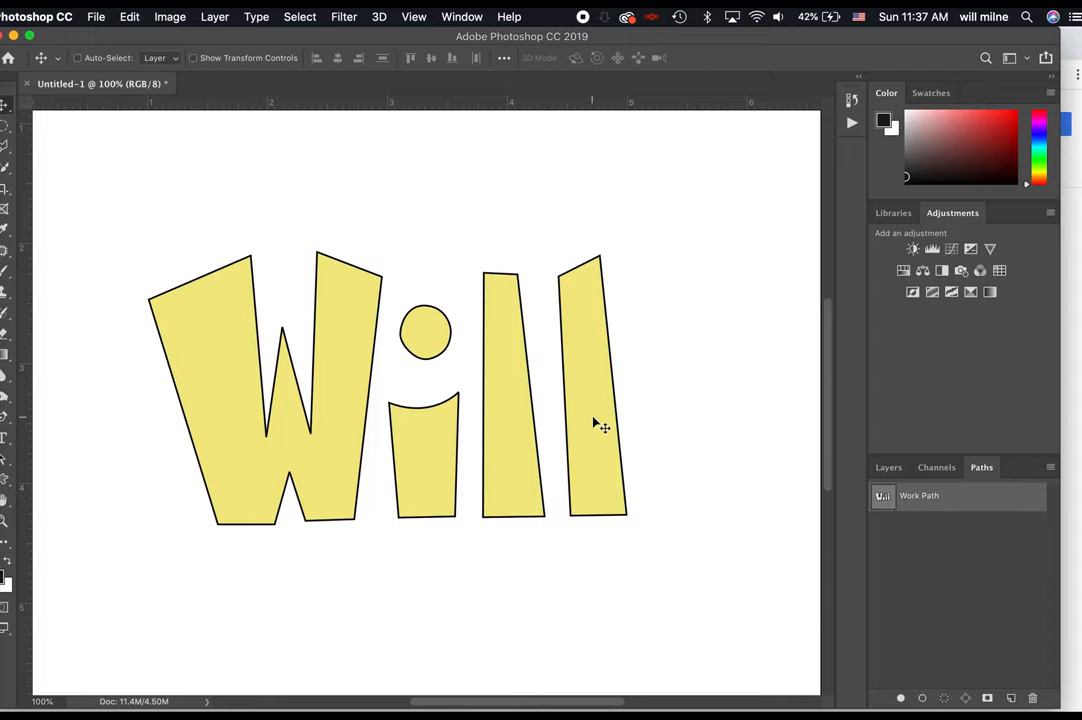
mouse_move(660, 428)
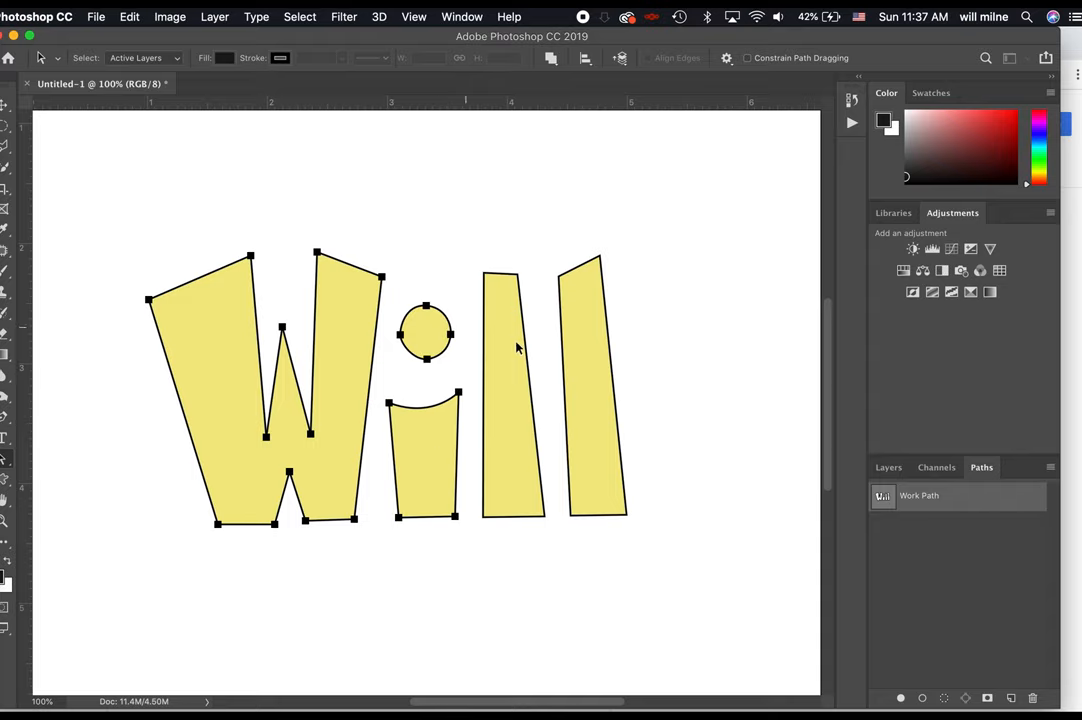
Step: Stroke the Will path again, this time with the Brush, for a thicker black outline
right_click(516, 348)
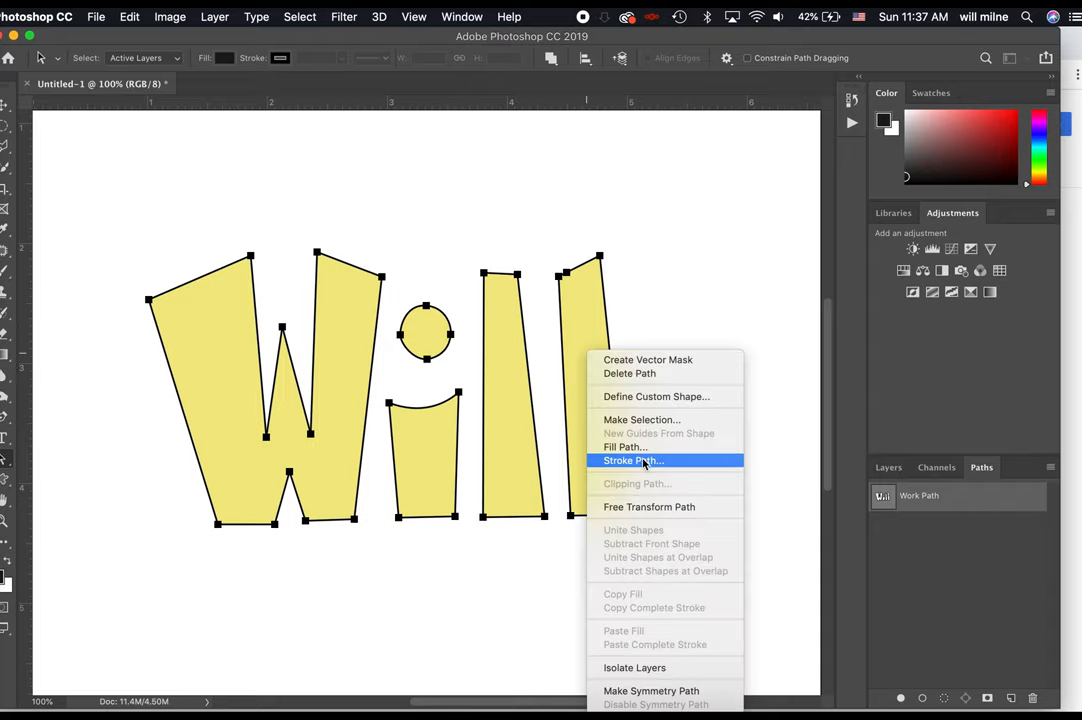
click(632, 460)
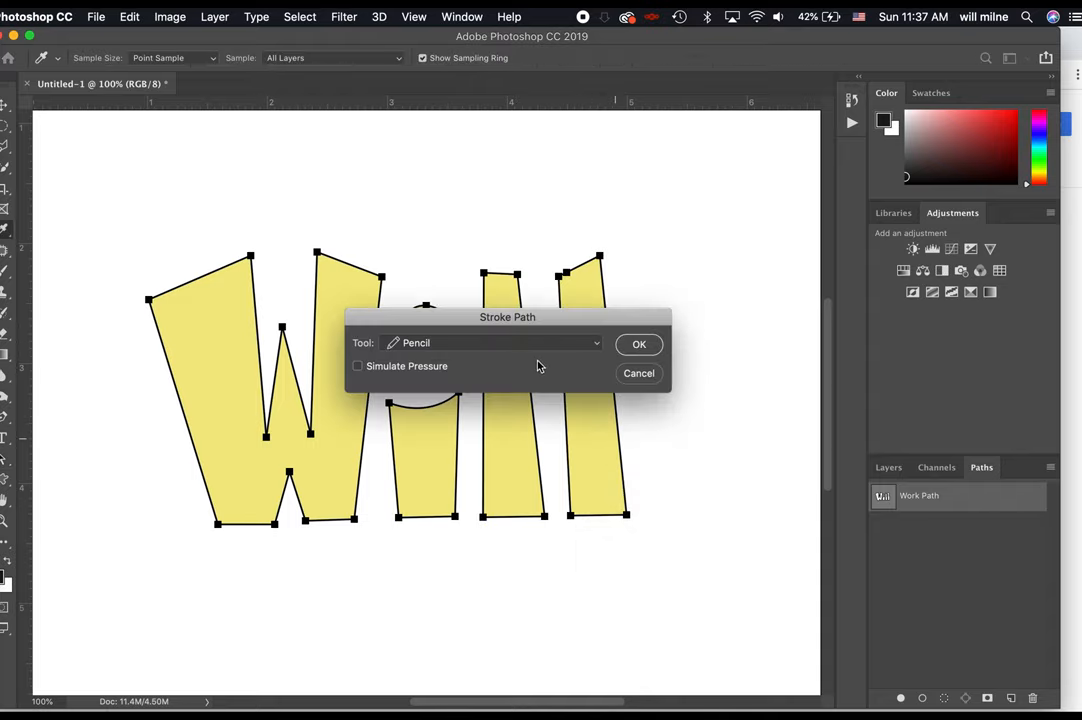
click(640, 344)
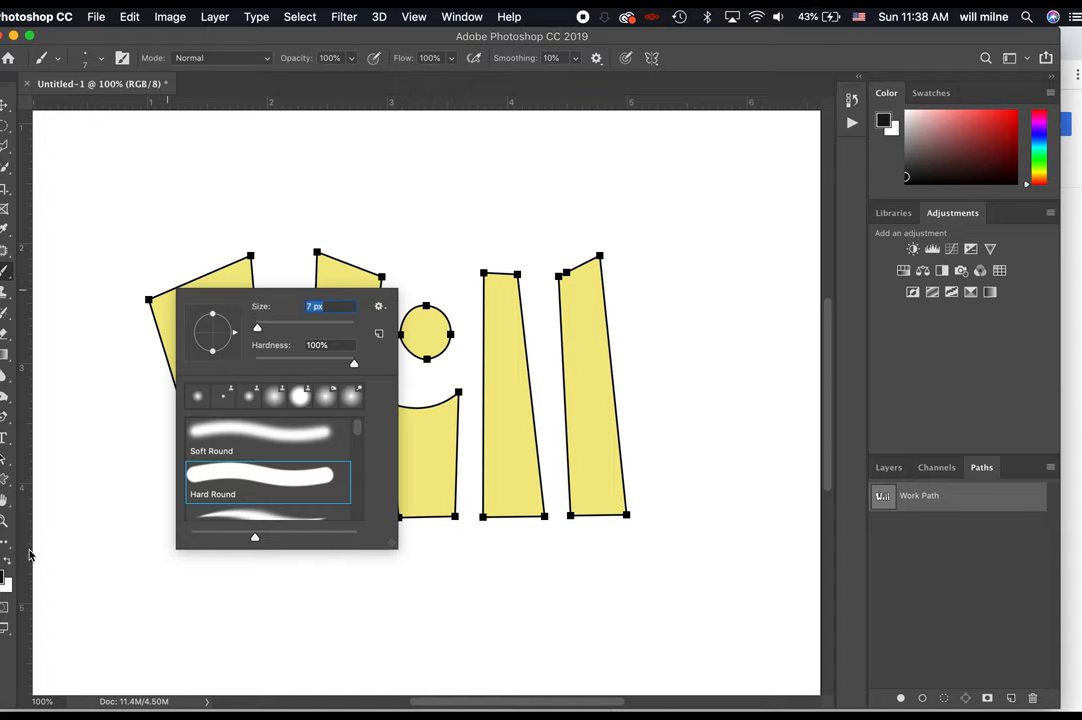
mouse_move(24, 582)
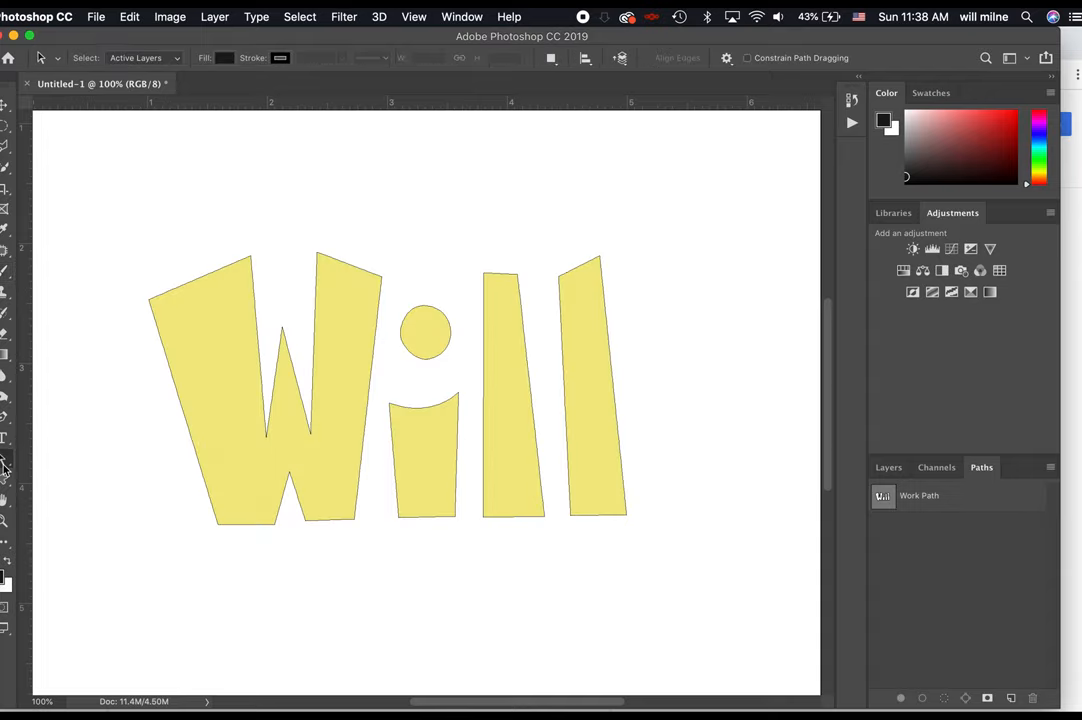
mouse_move(958, 538)
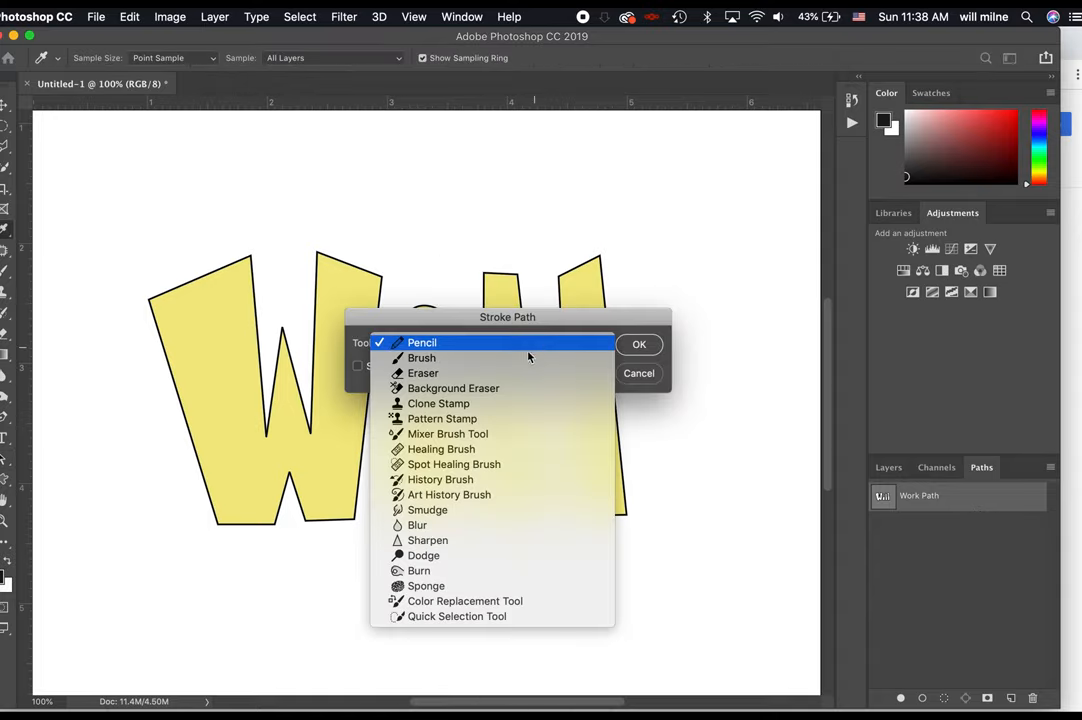
click(420, 356)
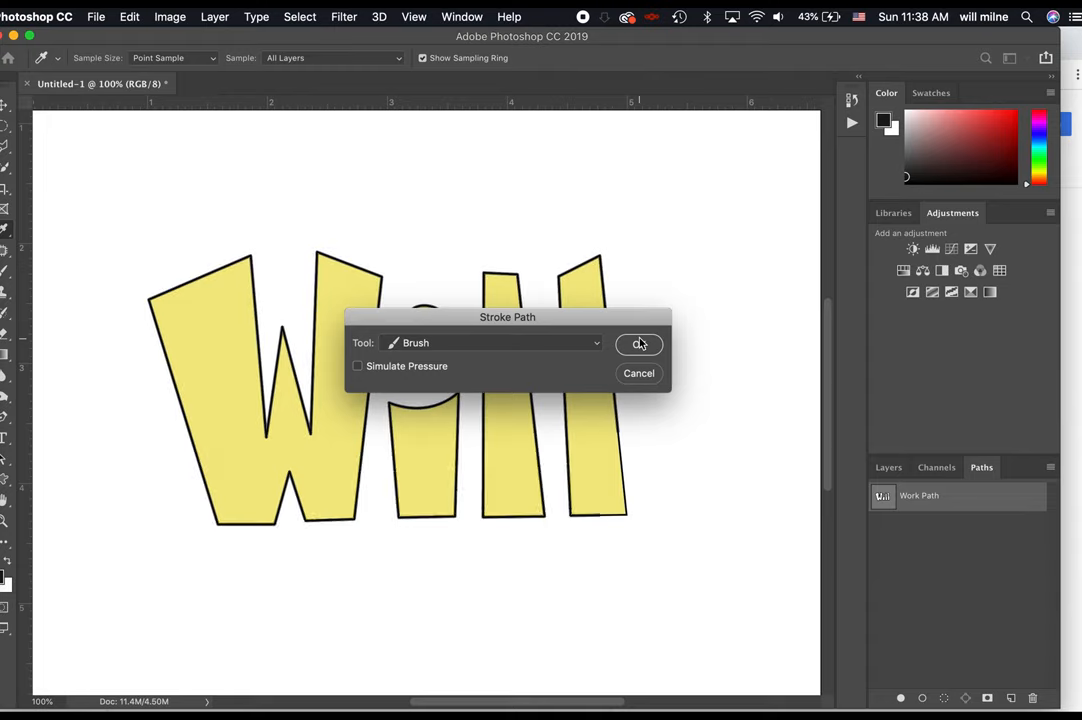
click(638, 344)
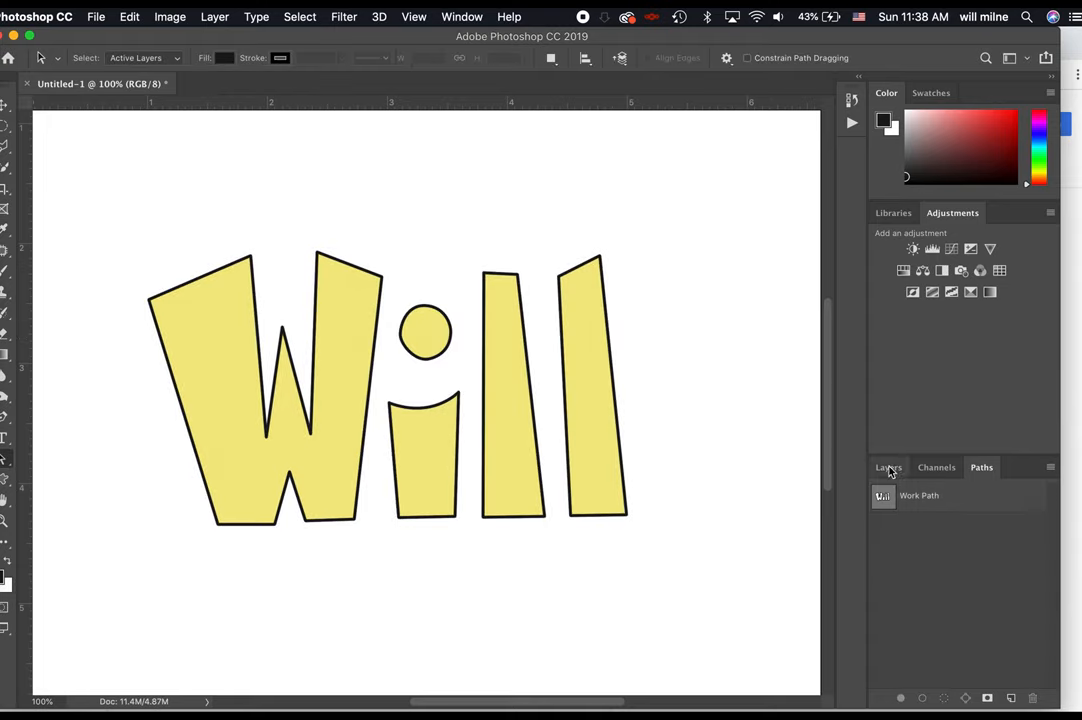
Step: Start and cancel a Gradient Fill layer, then cancel filling the background selection with black
click(888, 468)
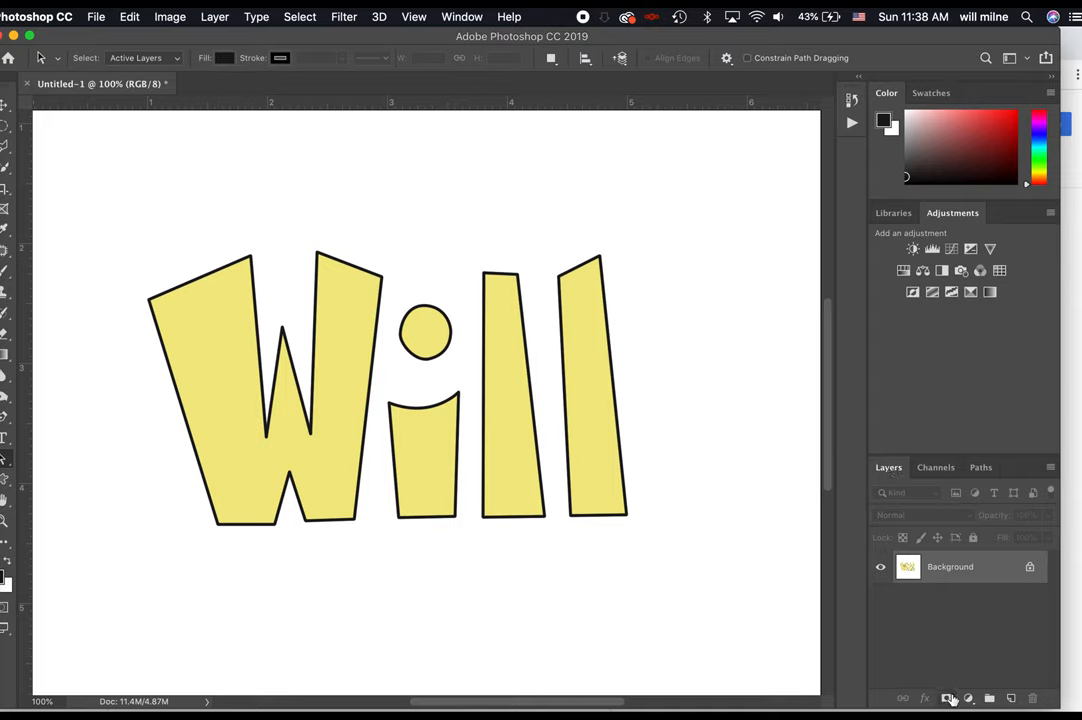
click(948, 698)
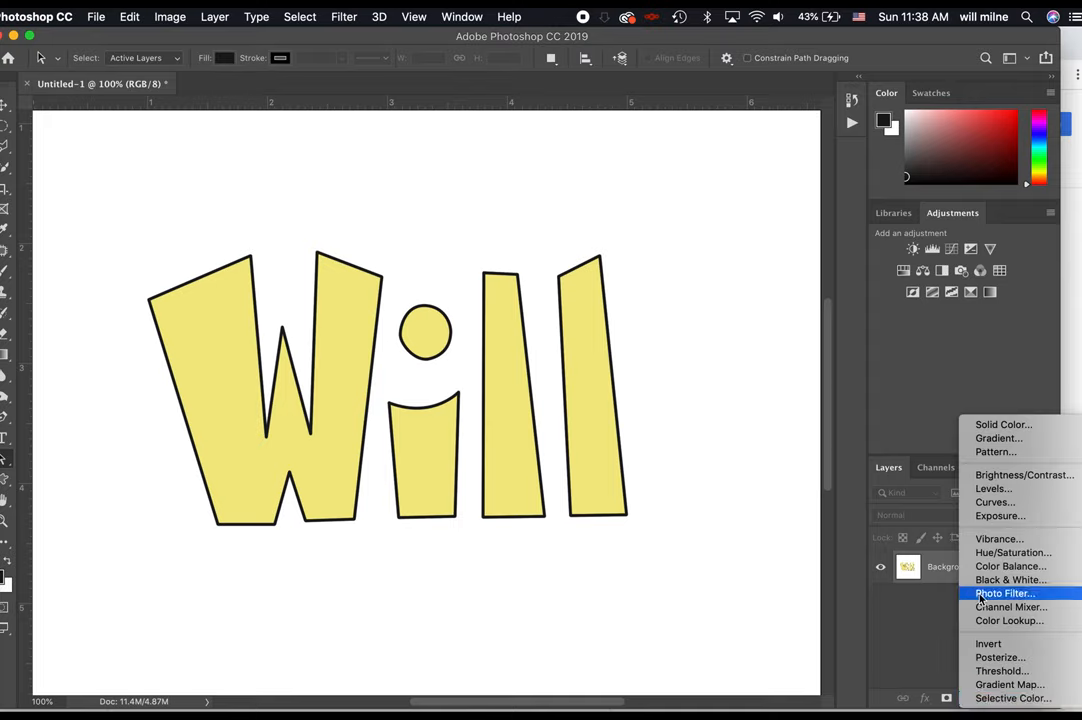
mouse_move(998, 438)
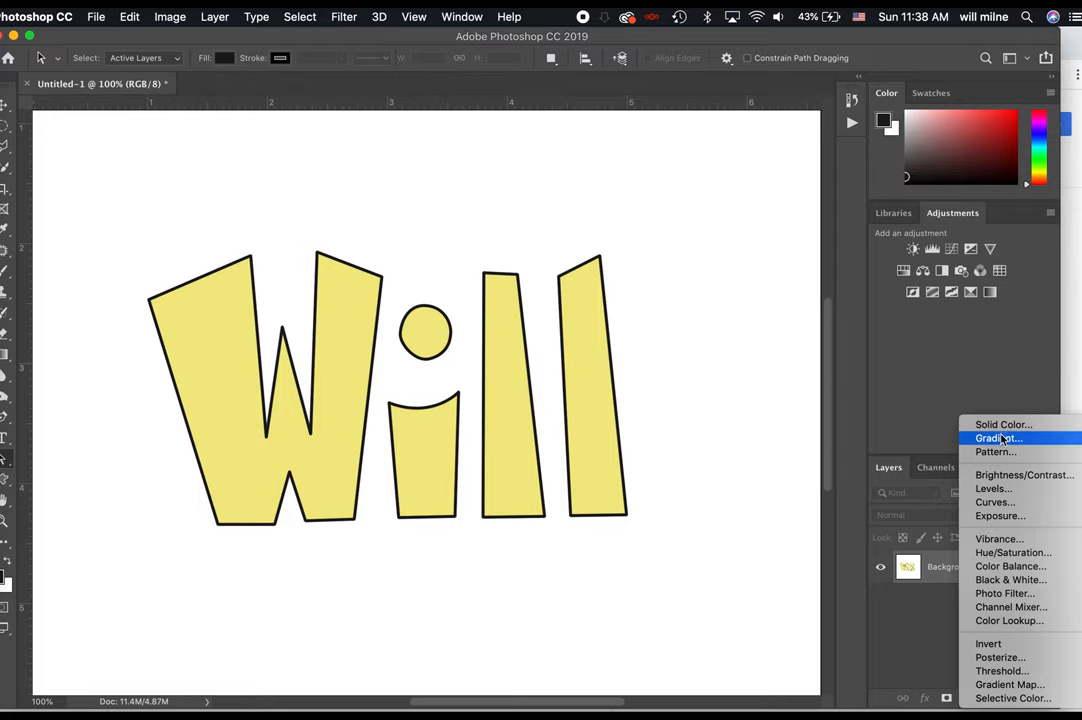
click(996, 438)
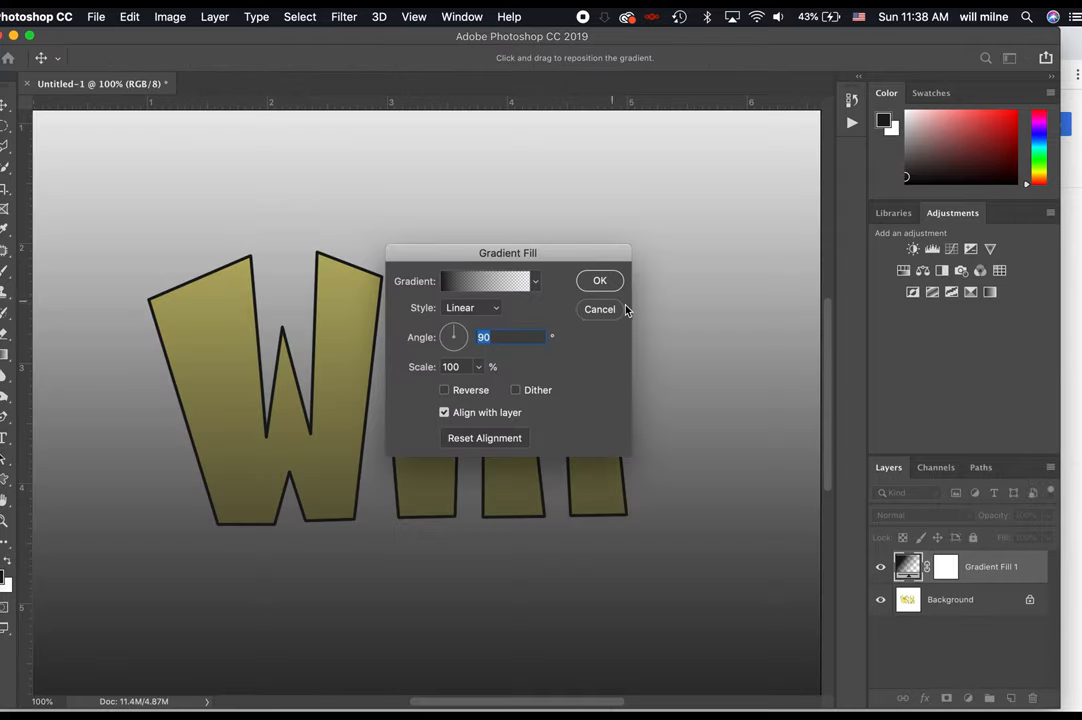
click(600, 308)
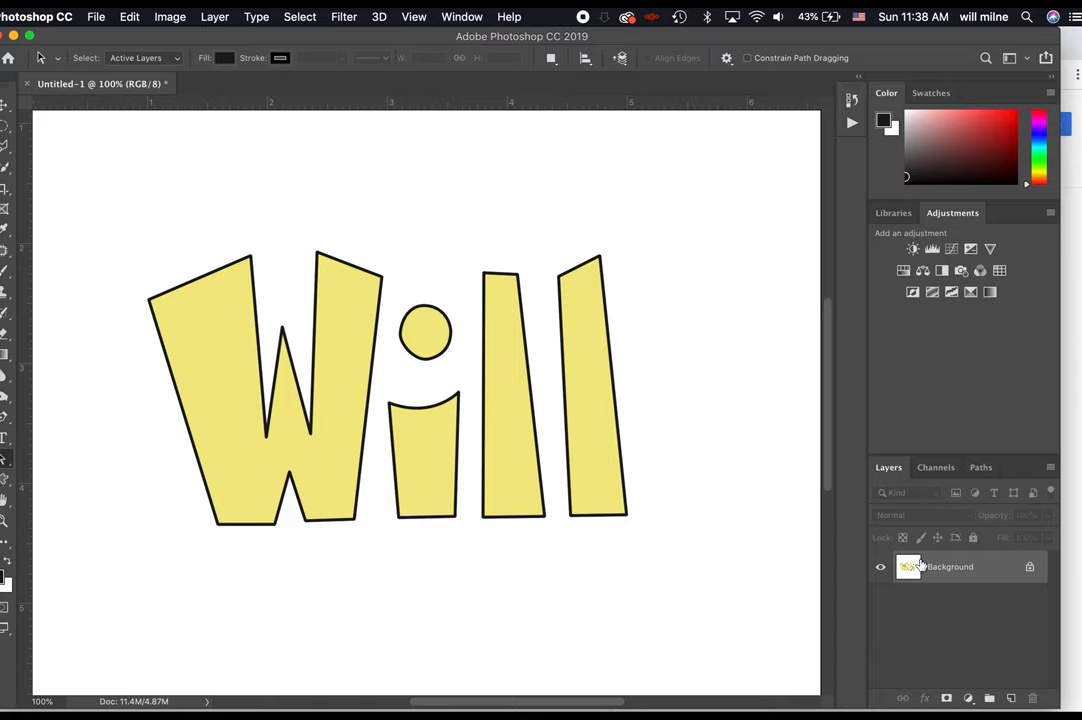
mouse_move(100, 214)
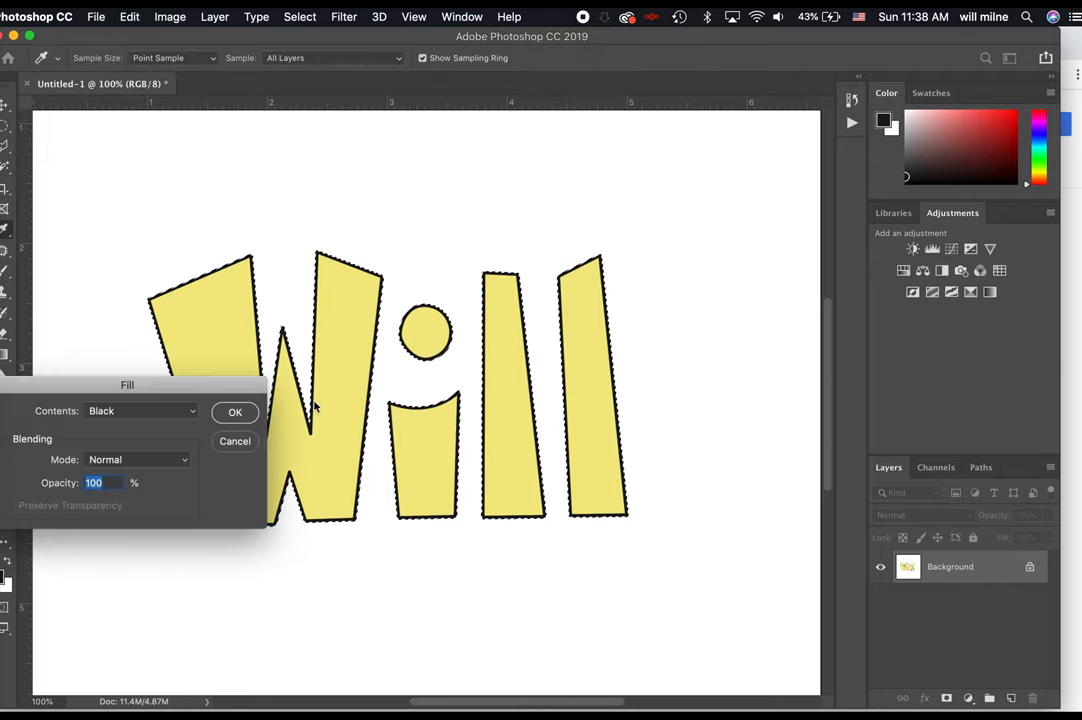
click(236, 412)
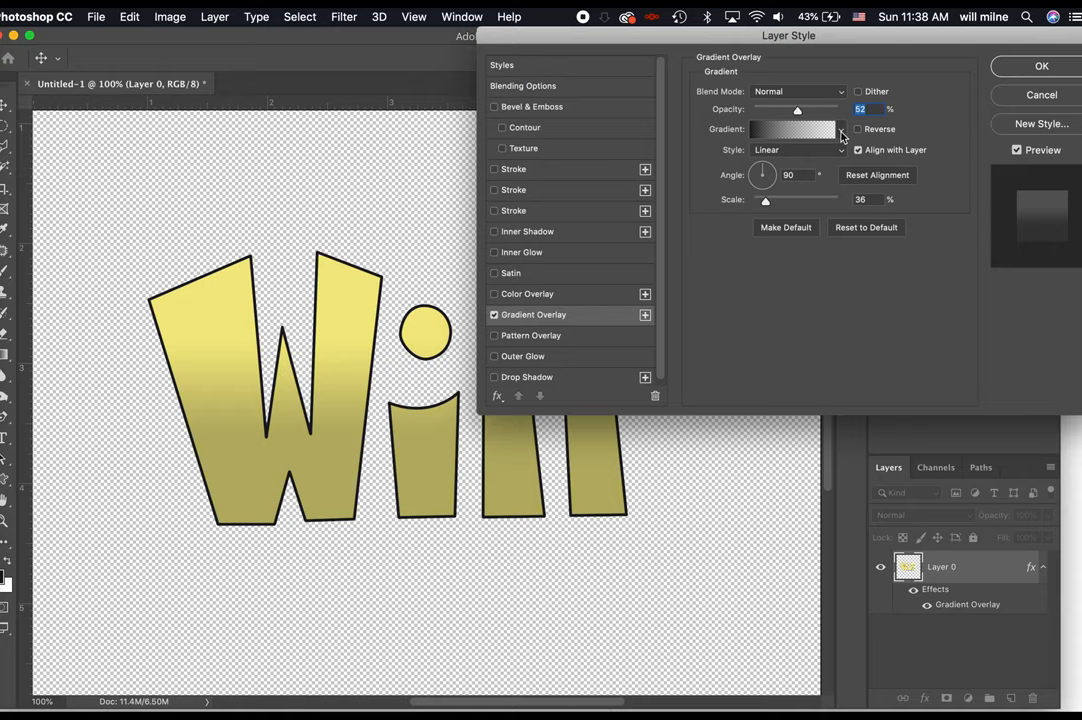
Step: Give the gradient overlay a bright yellow stop and raise its opacity
click(792, 128)
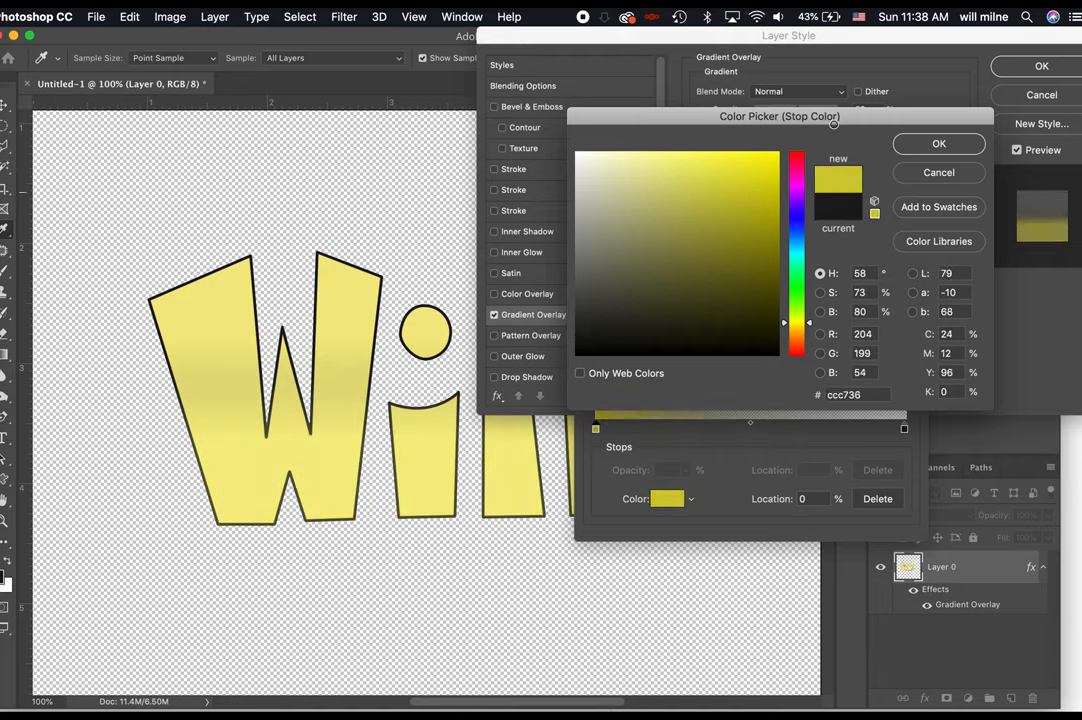
click(778, 156)
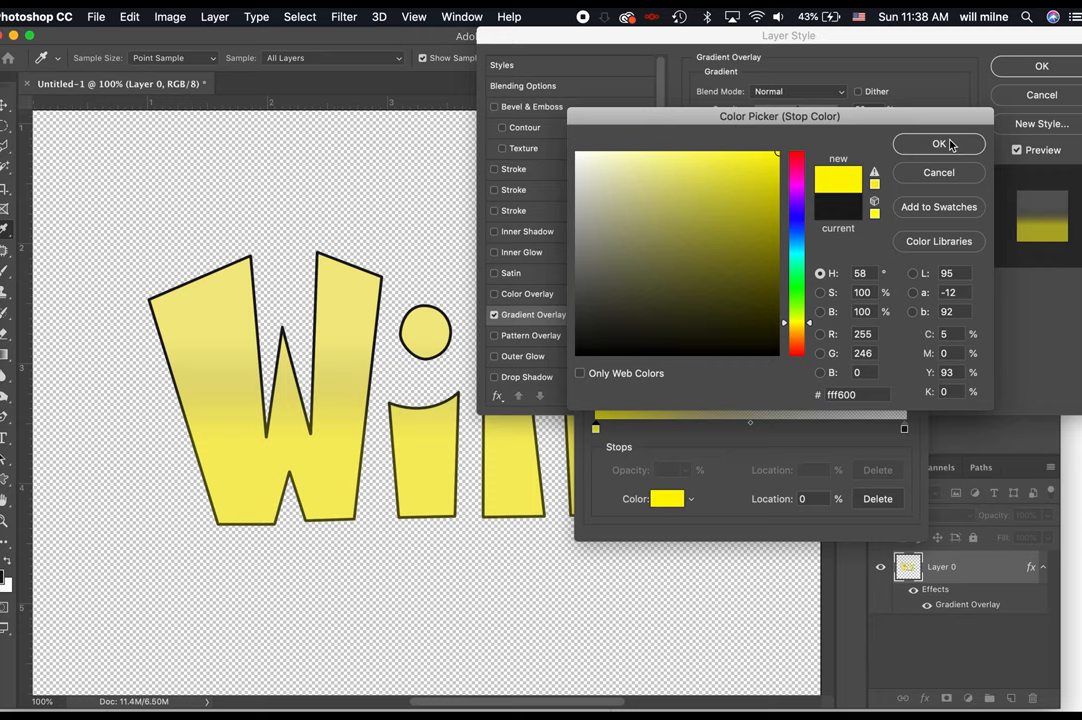
click(940, 144)
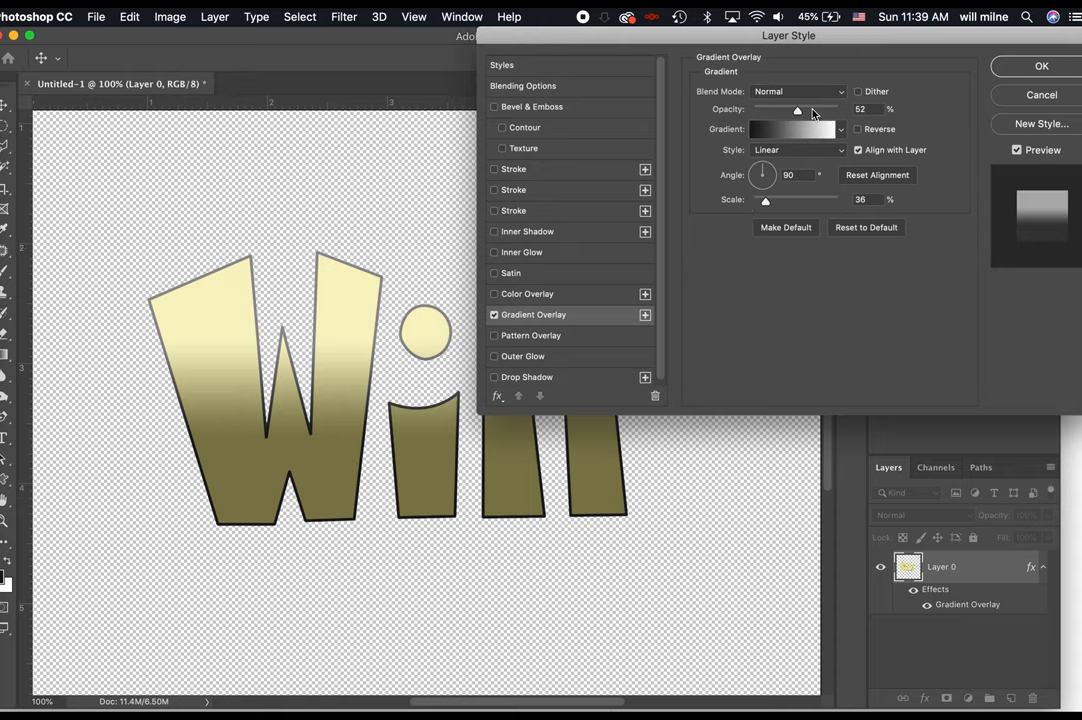
click(792, 128)
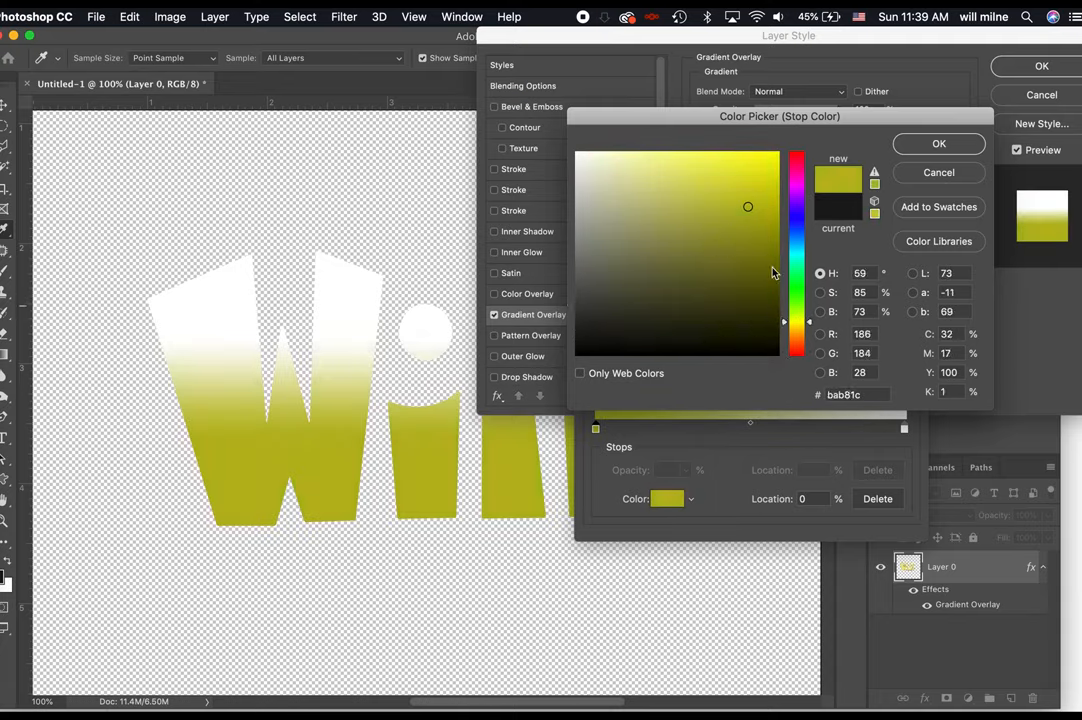
Step: Set the lower stop to yellow and the top stop to pale yellow, confirming the gradient
click(762, 252)
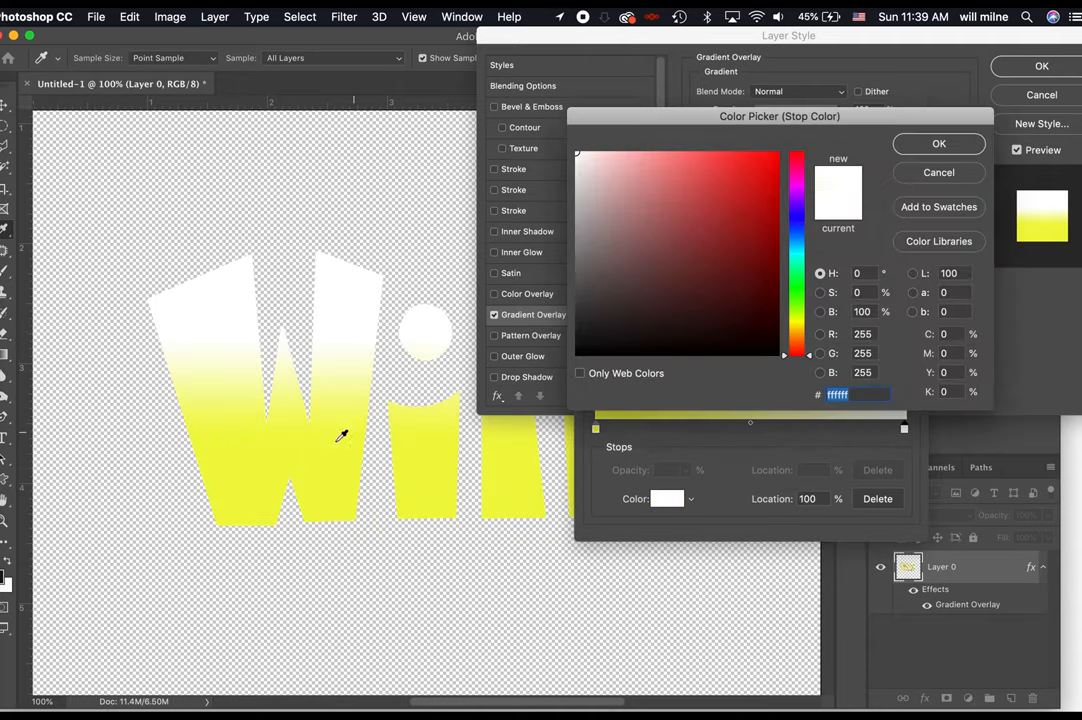
click(640, 152)
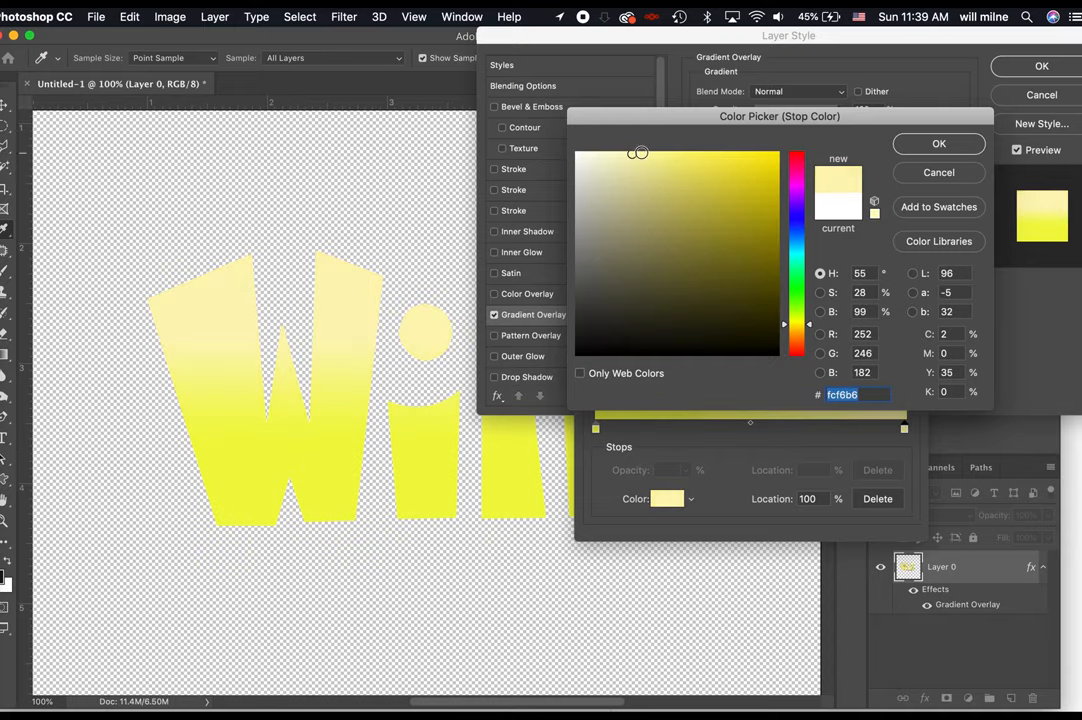
click(938, 144)
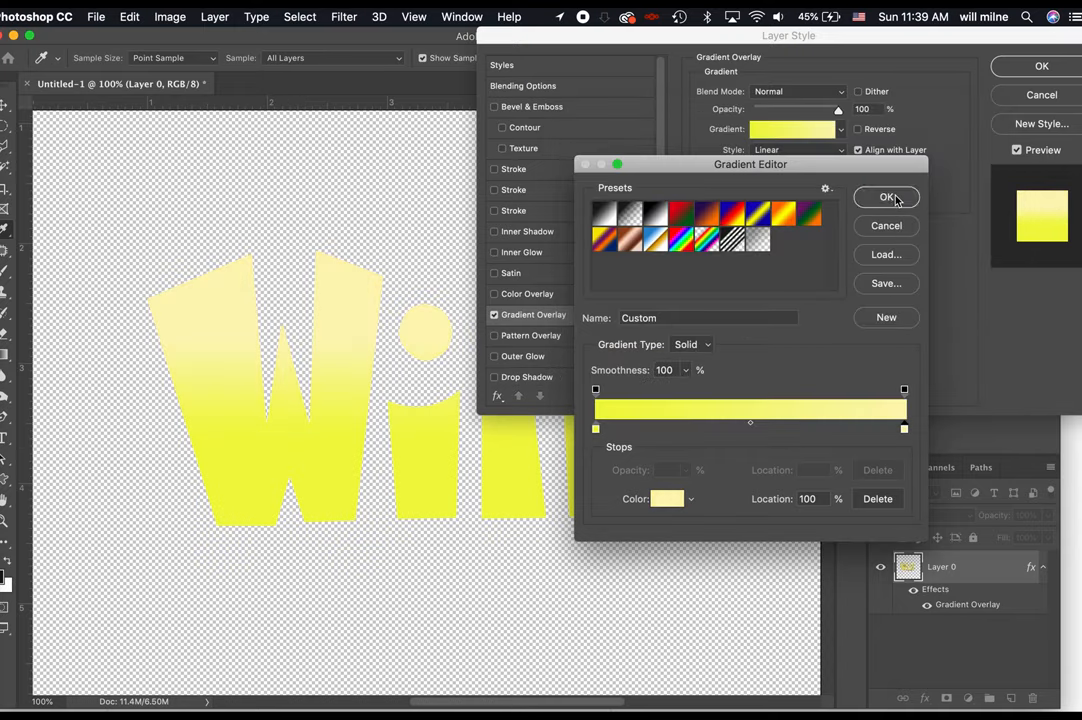
click(886, 198)
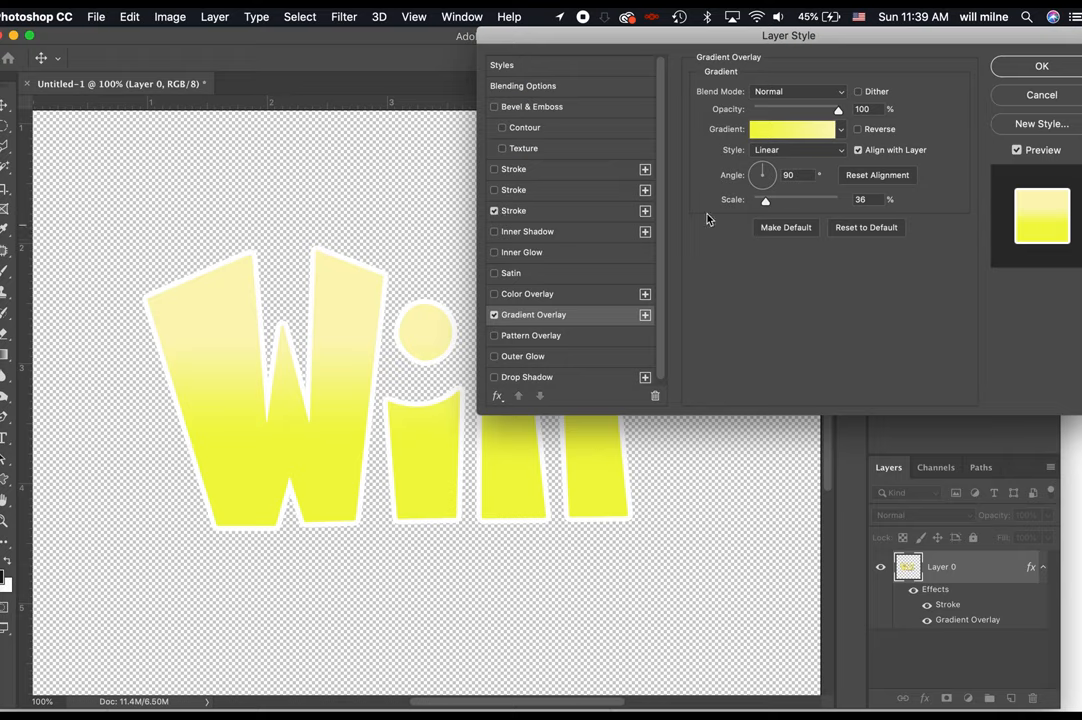
Step: Make the Stroke layer style black and apply the gradient and outline styles
click(512, 210)
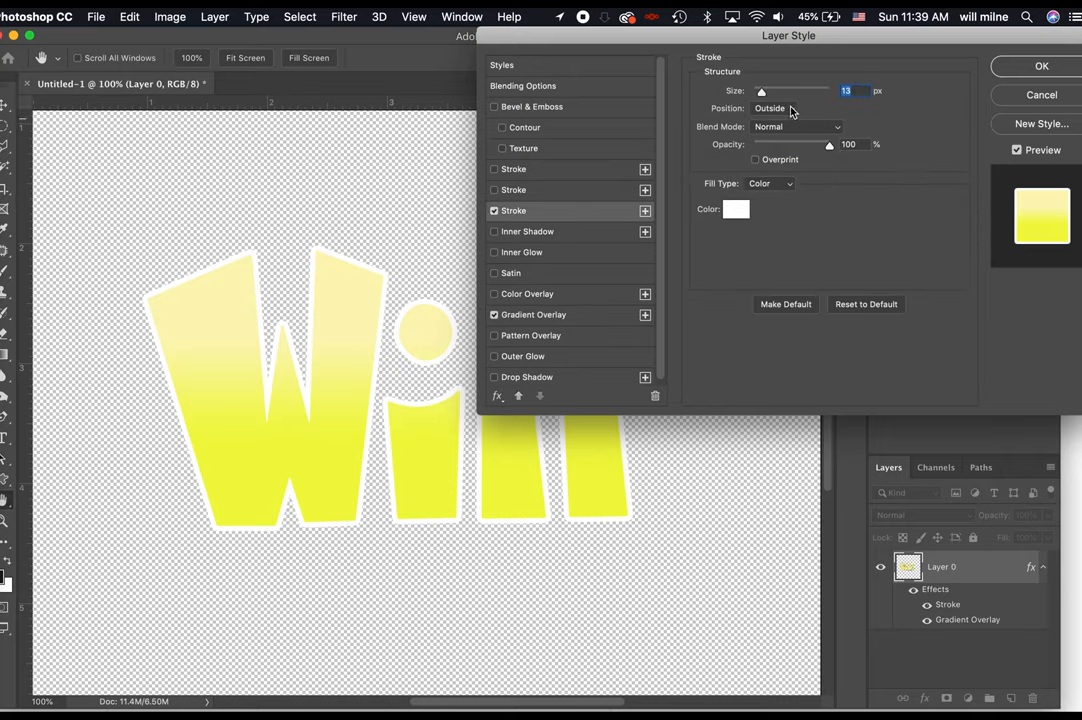
click(736, 210)
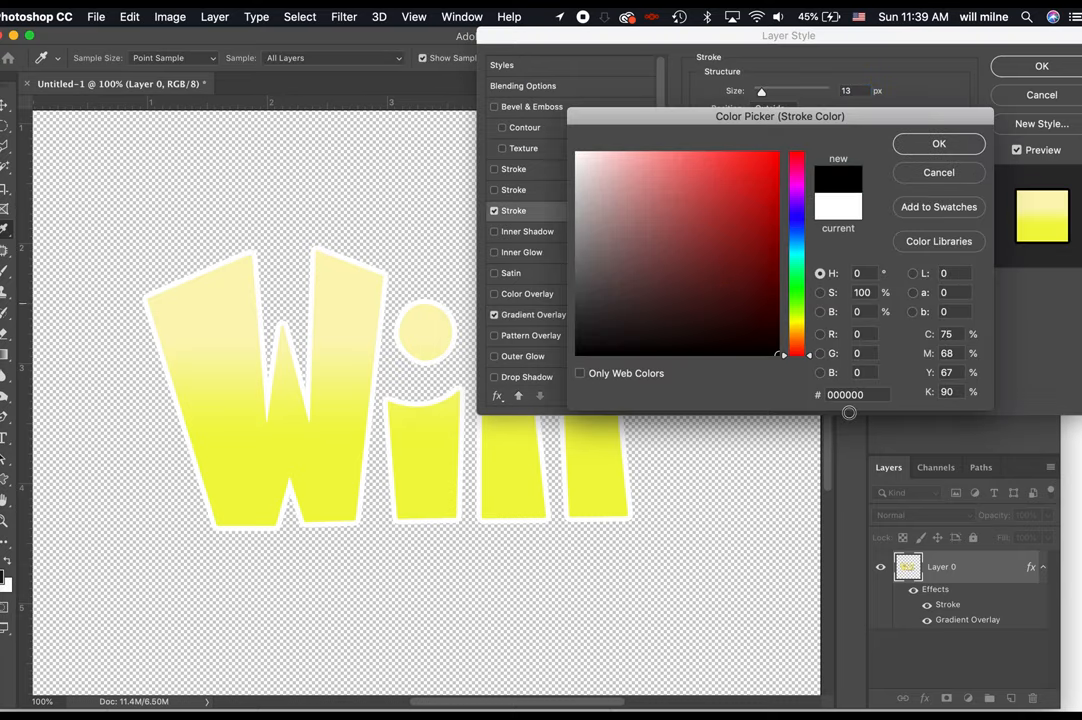
click(938, 144)
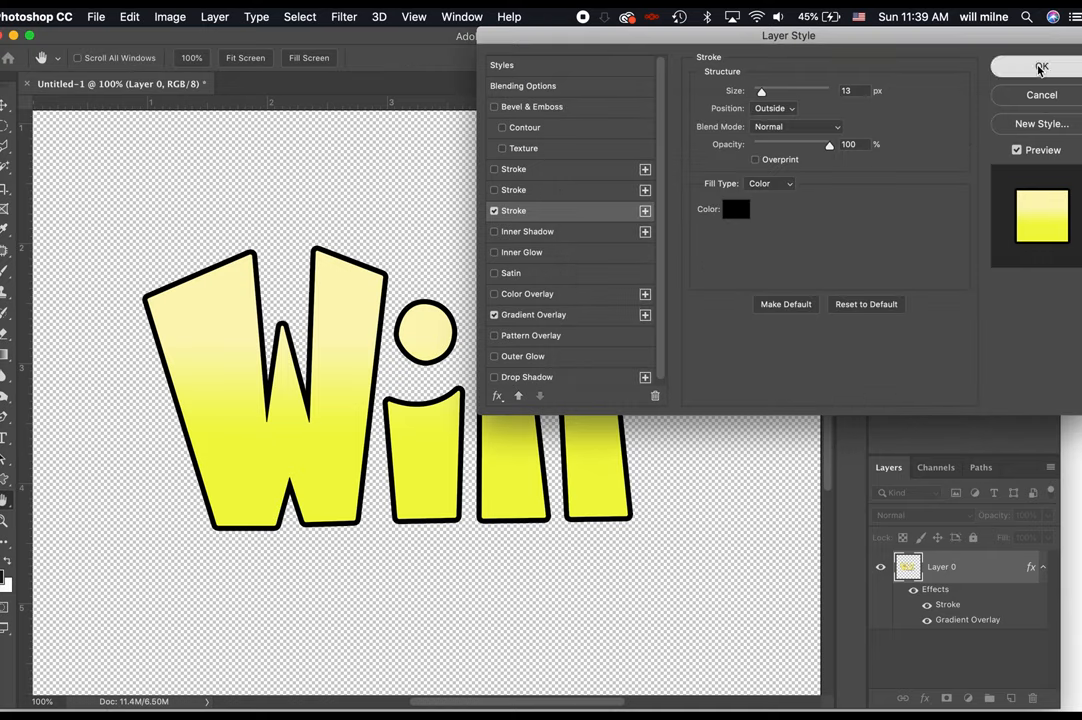
click(96, 16)
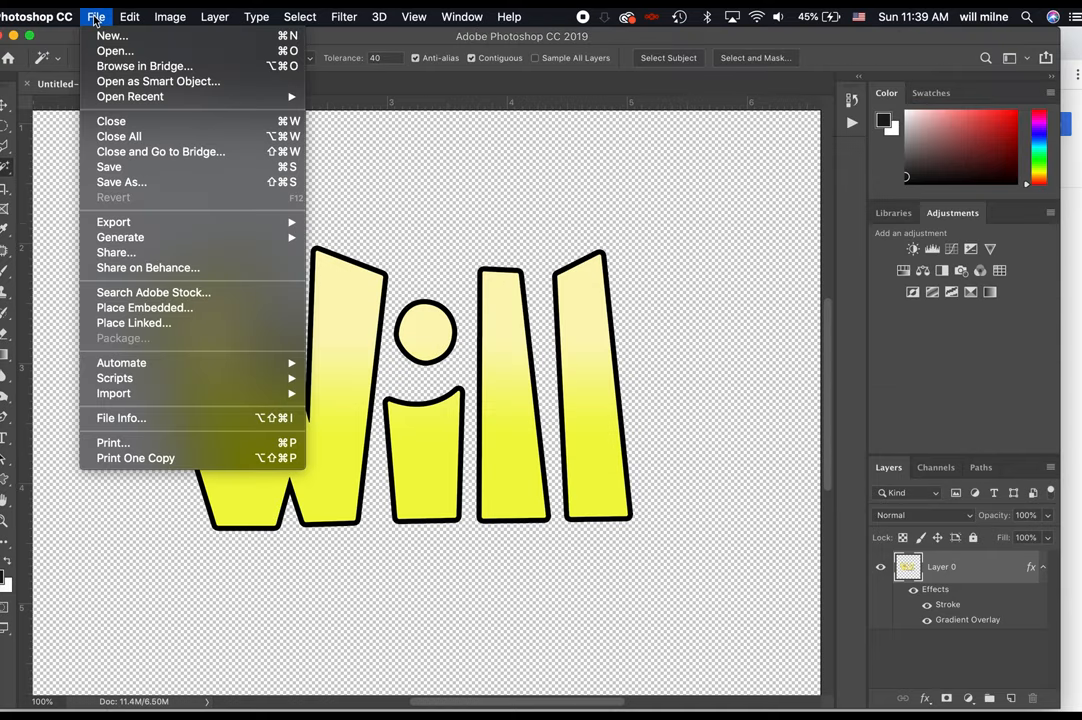
mouse_move(120, 182)
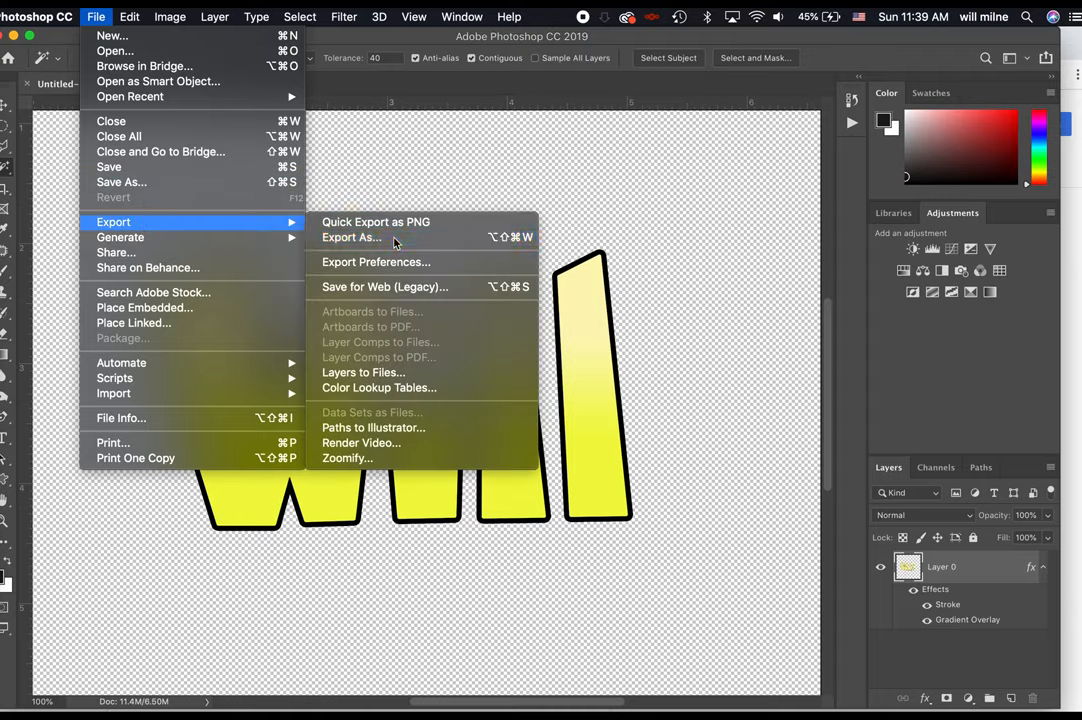
Step: Export the Will artwork via Export As as a transparent 2000×2000 PNG and save it
click(352, 236)
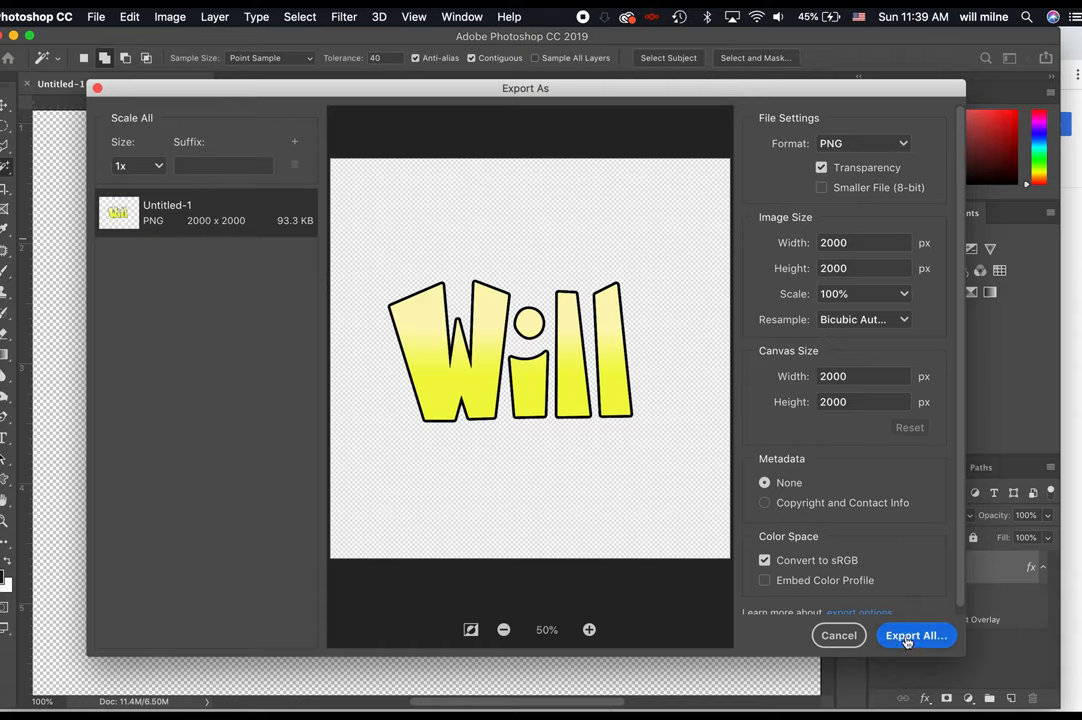
click(916, 636)
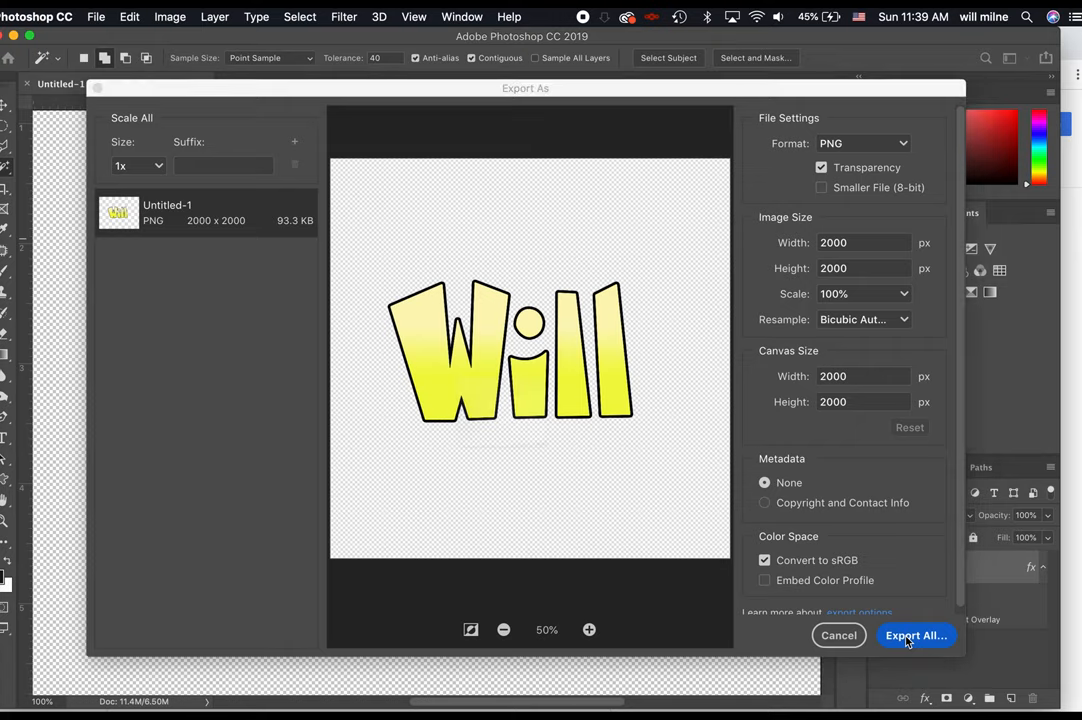
click(916, 636)
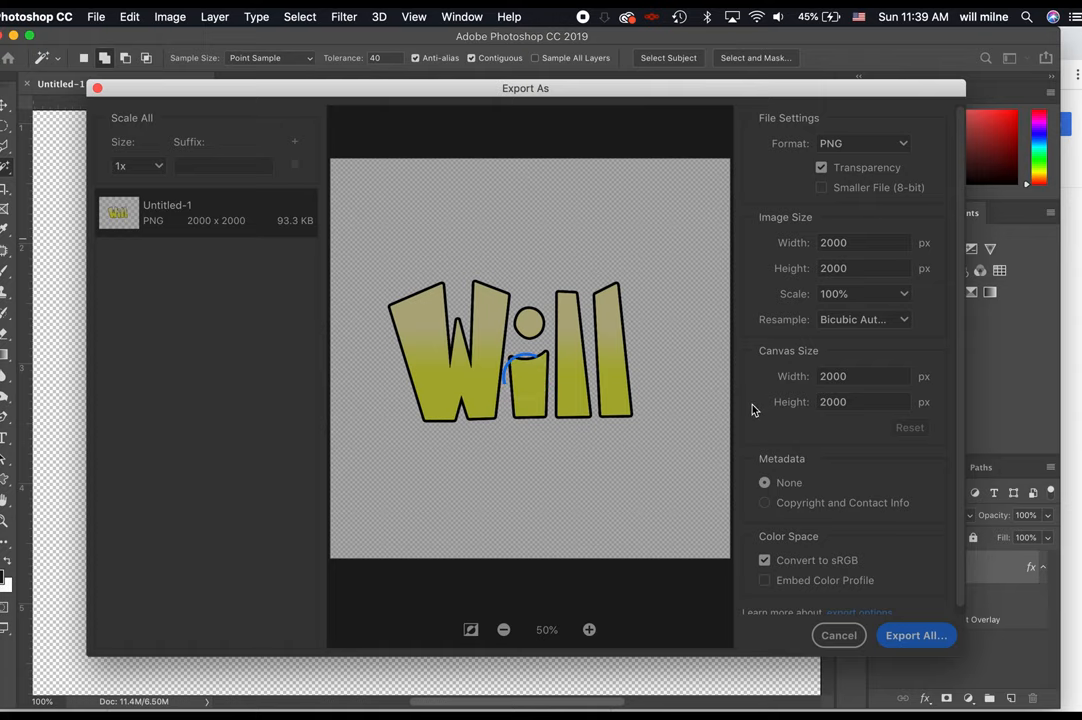
click(838, 636)
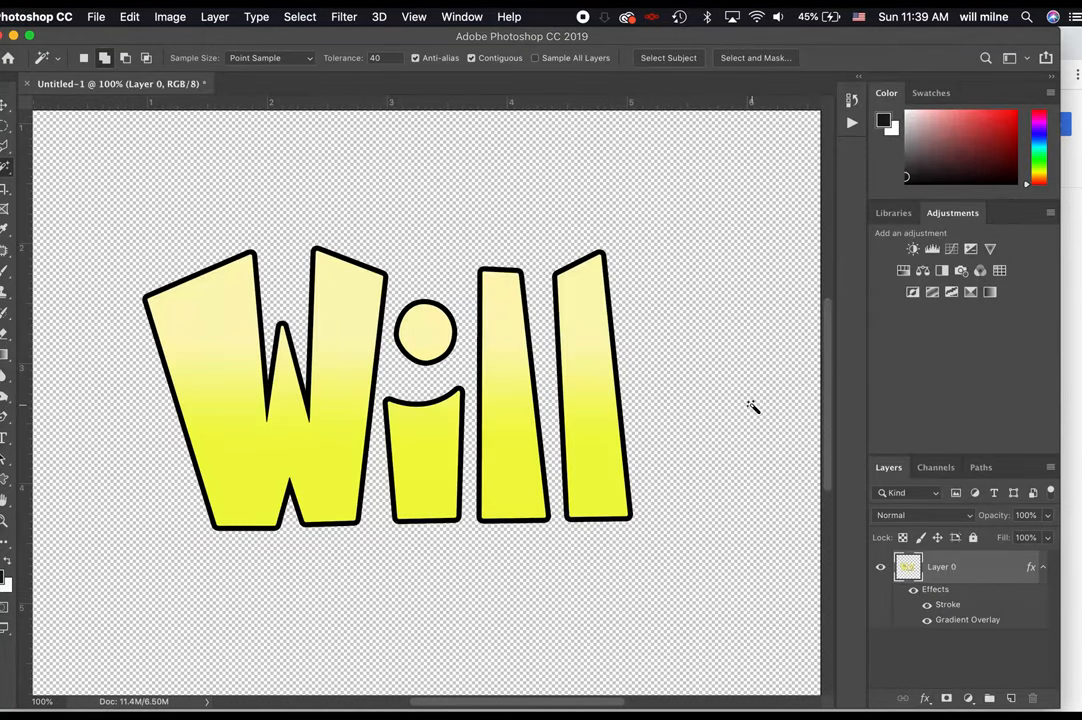